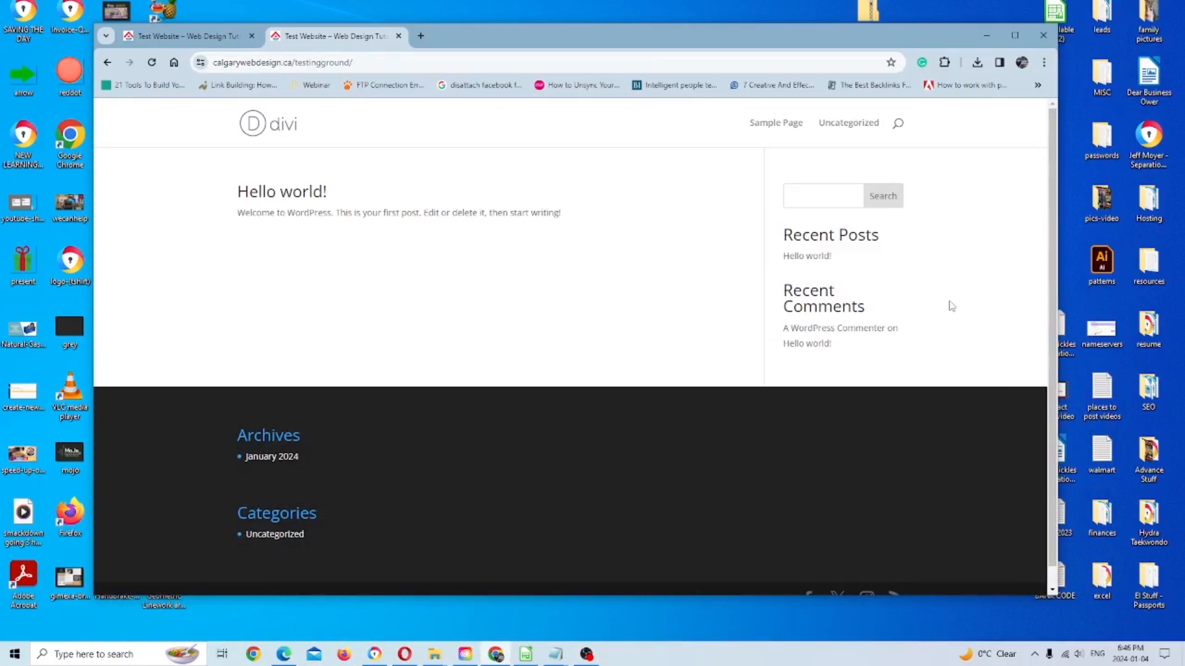
mouse_move(688, 303)
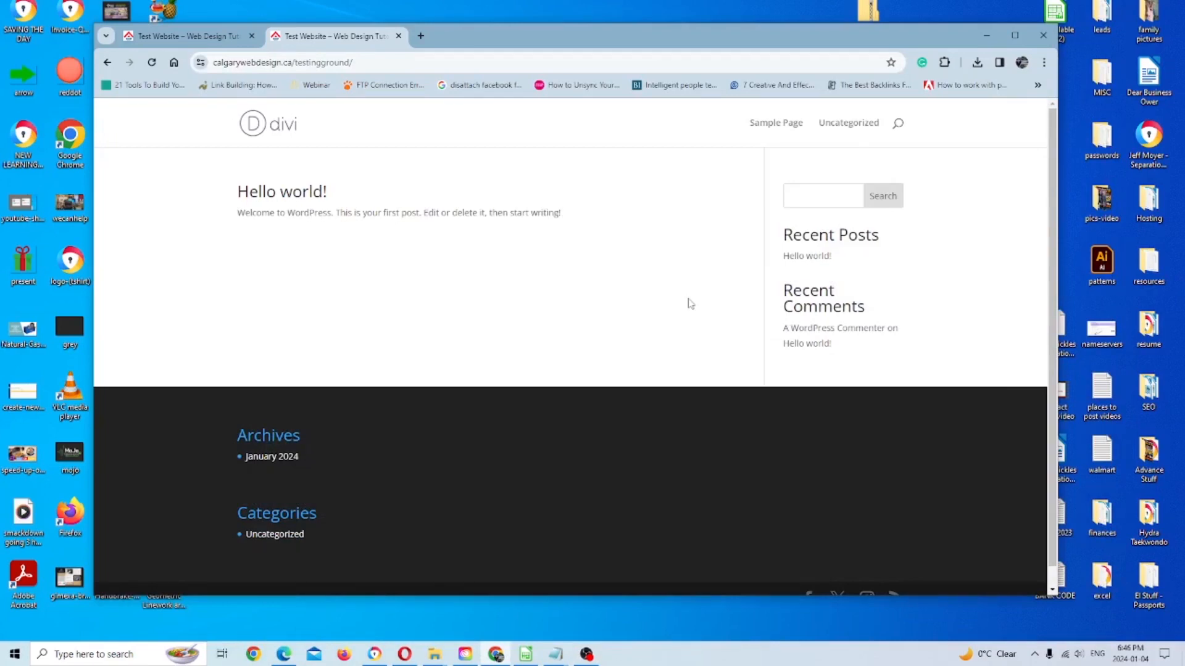
mouse_move(494, 36)
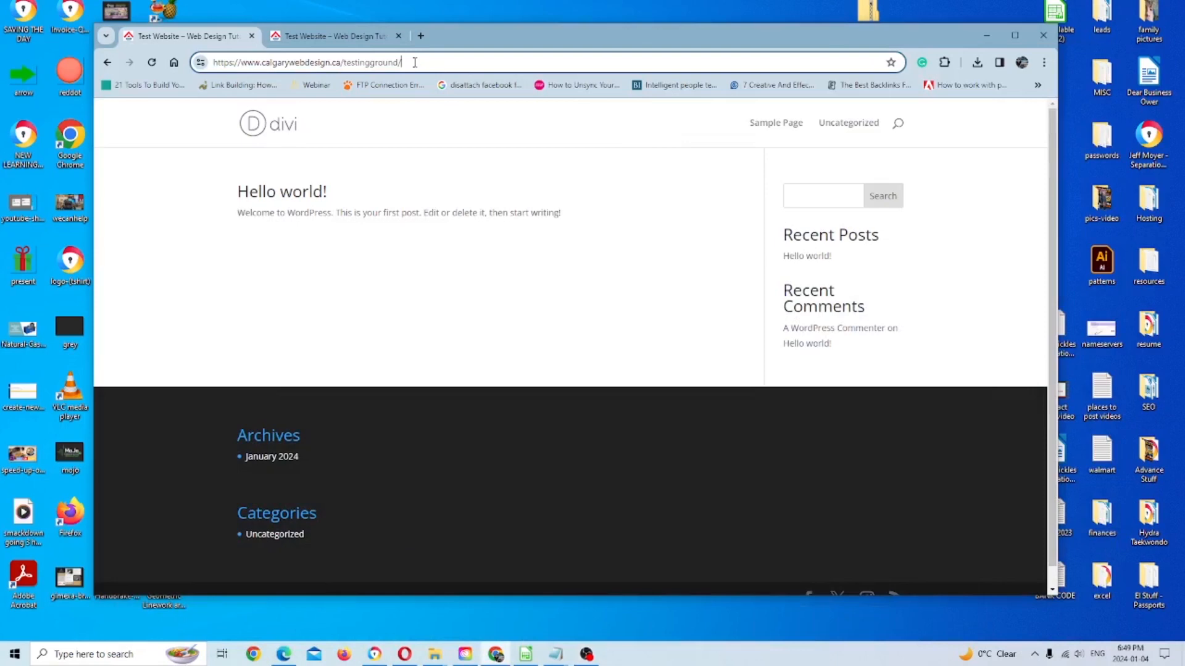
Step: Log in to the test site's wp-admin with saved Chrome credentials, declining the password-save prompt
text(wp-admin%2F&reauth=1)
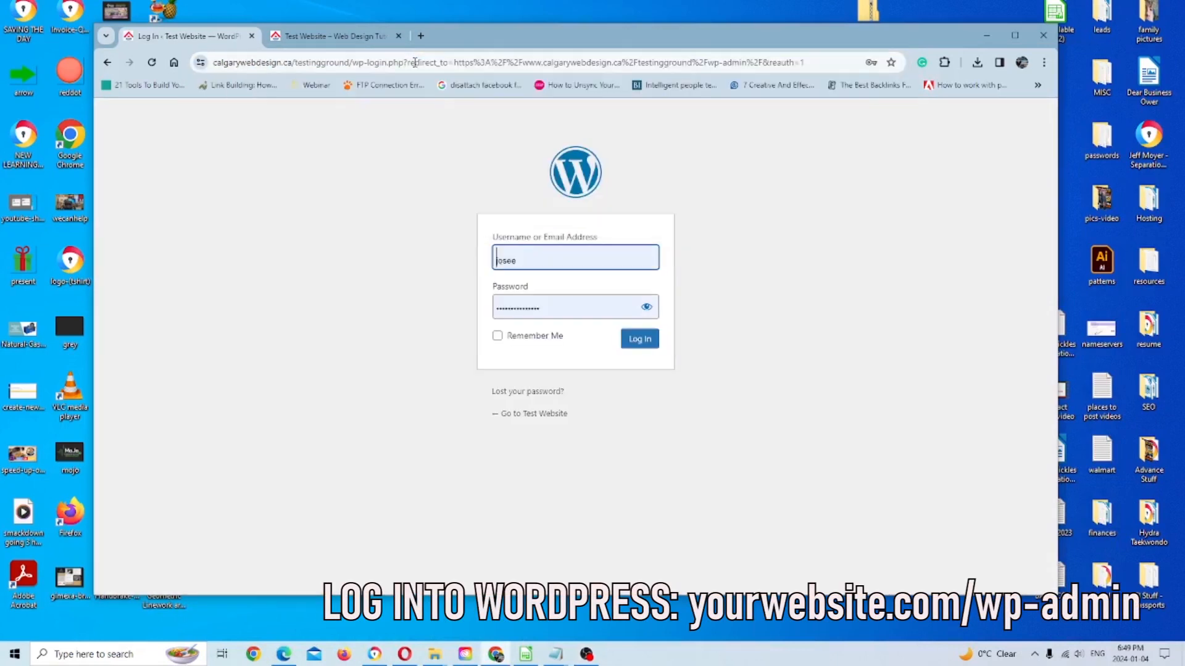
click(575, 258)
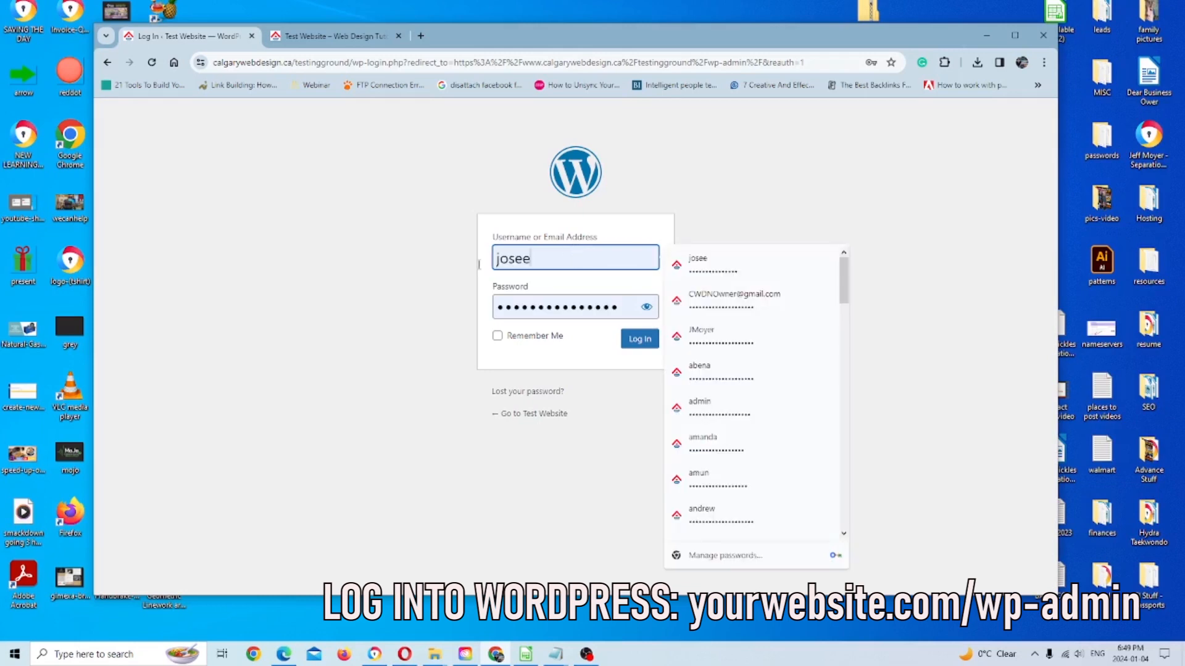
text(CWD)
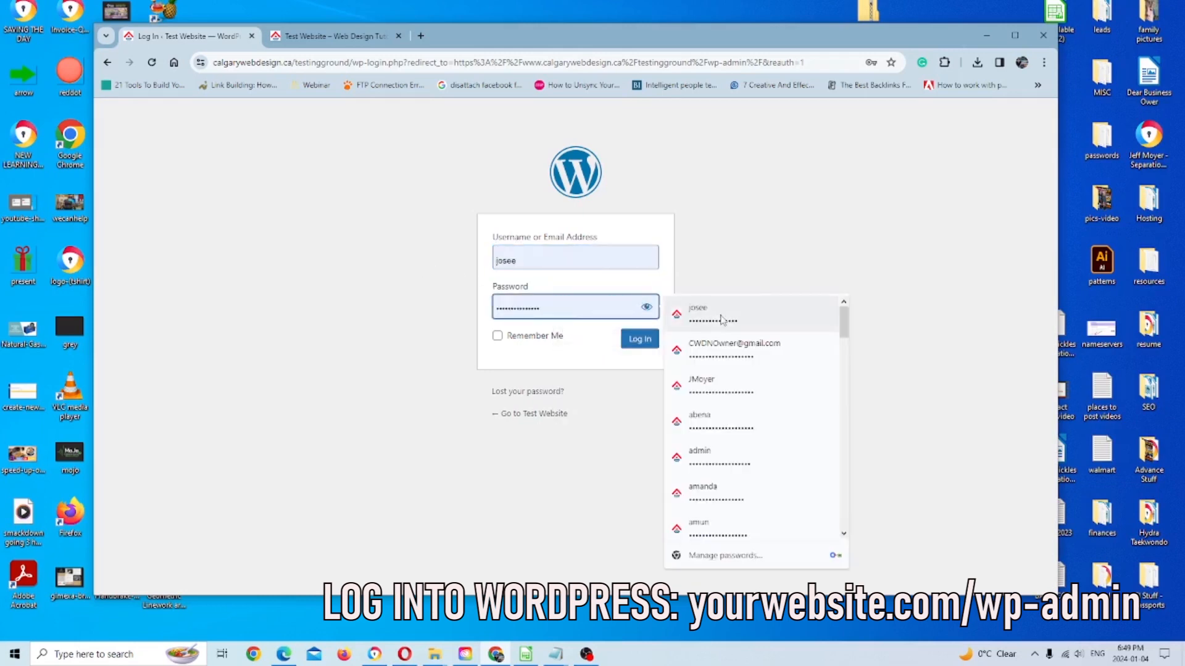
click(734, 348)
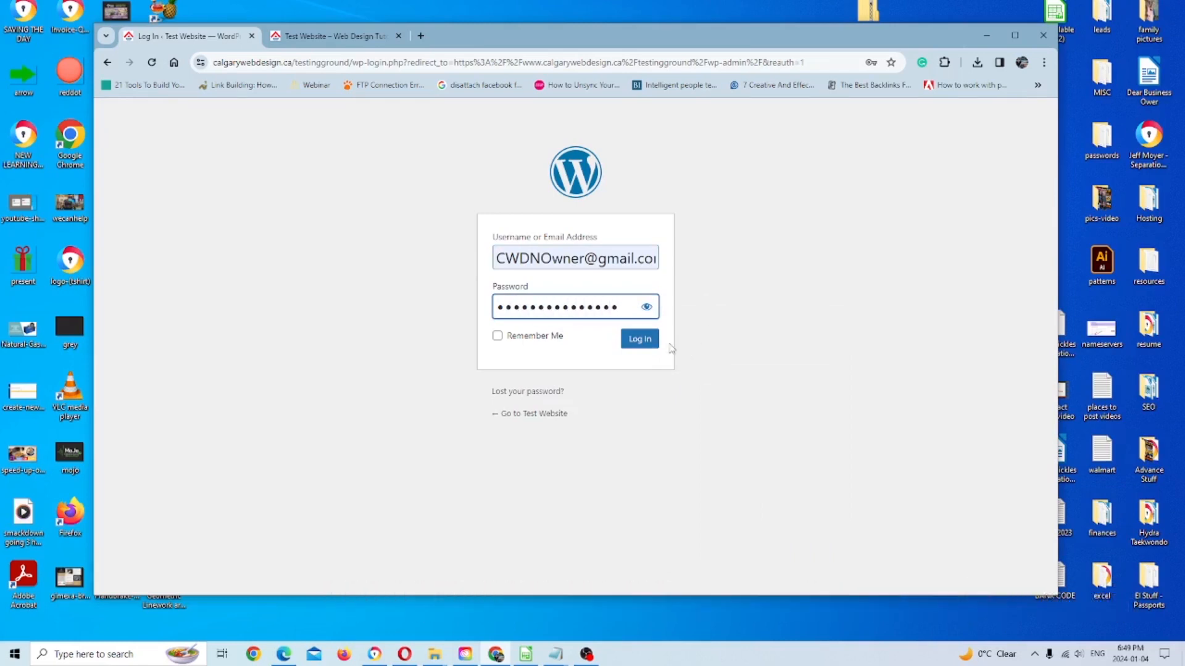
click(639, 339)
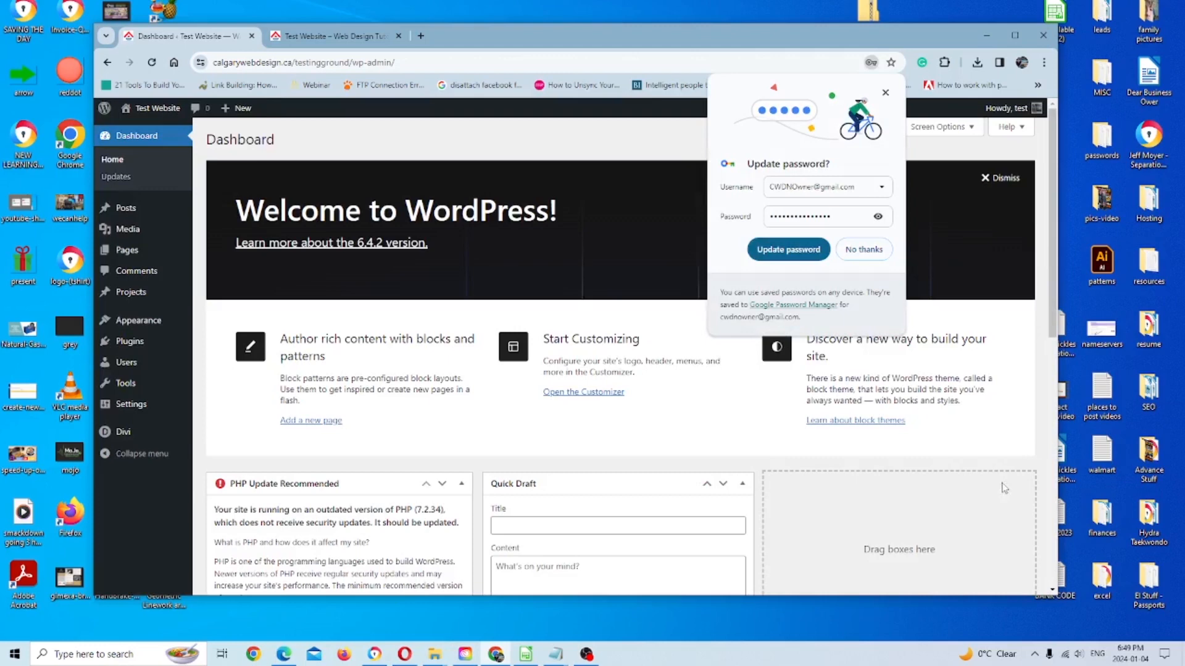
click(863, 249)
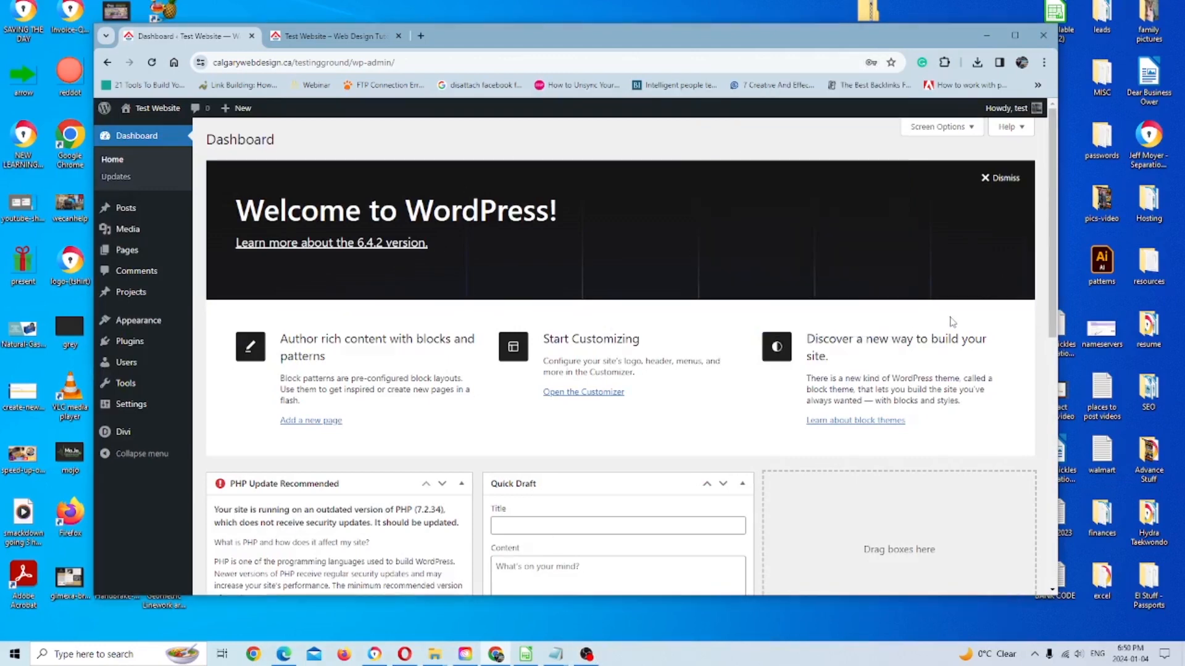
Step: Compare the live site's menu, then open All Pages, which lists only Sample Page
click(333, 35)
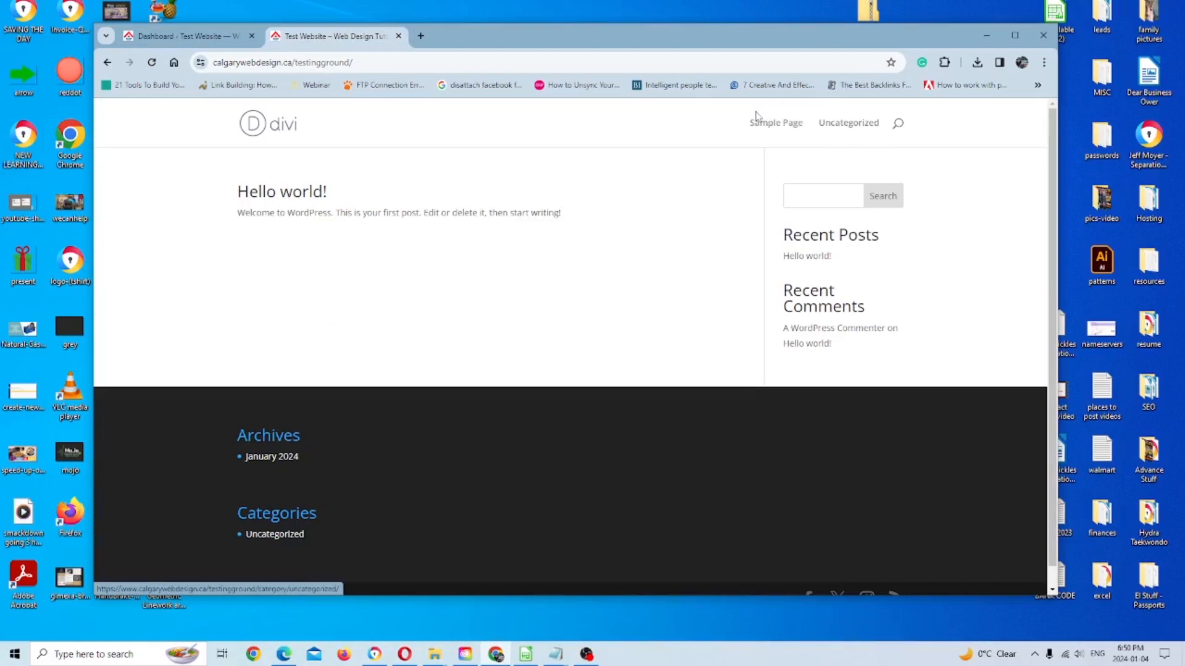
mouse_move(838, 121)
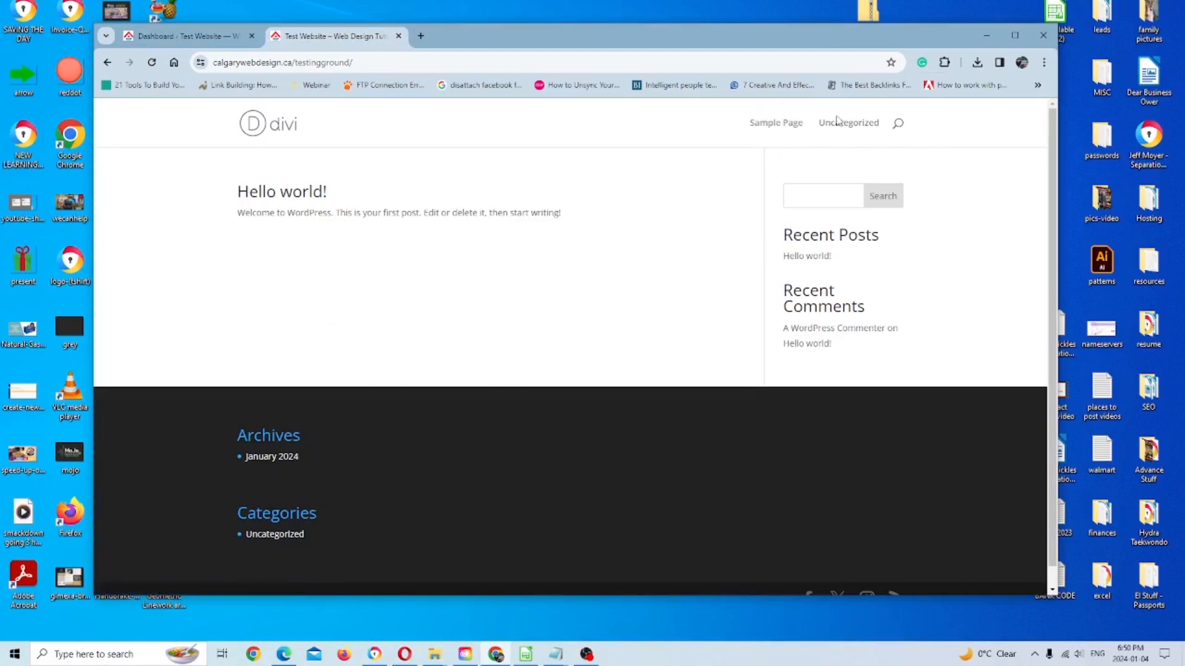
click(185, 35)
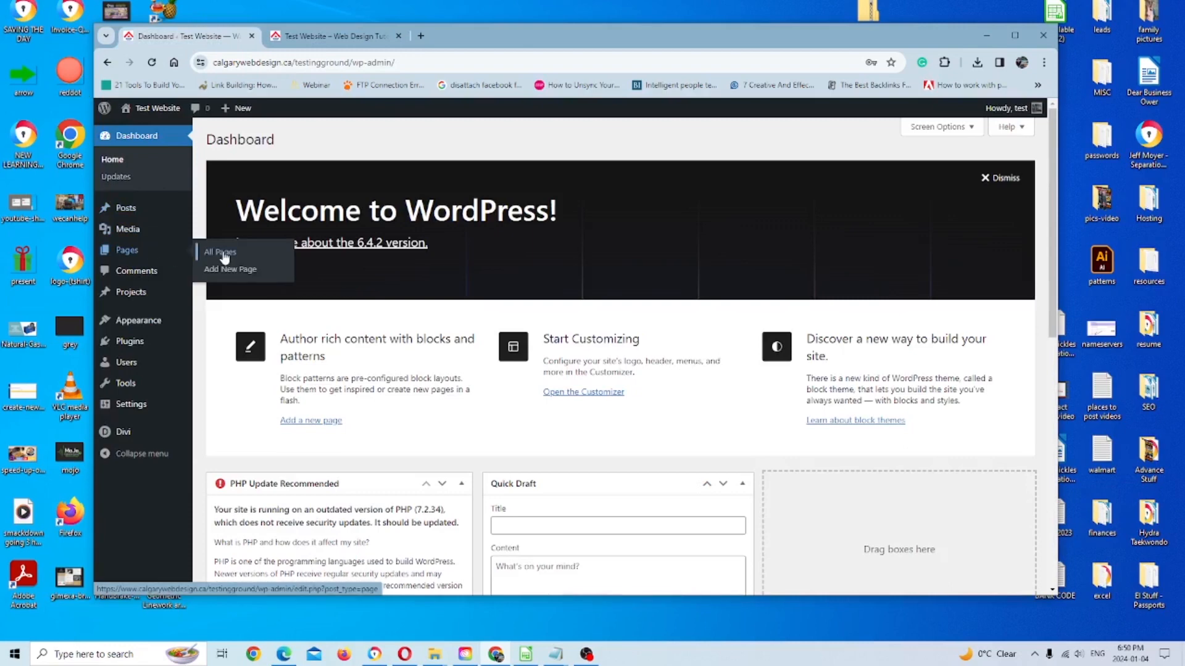
click(219, 252)
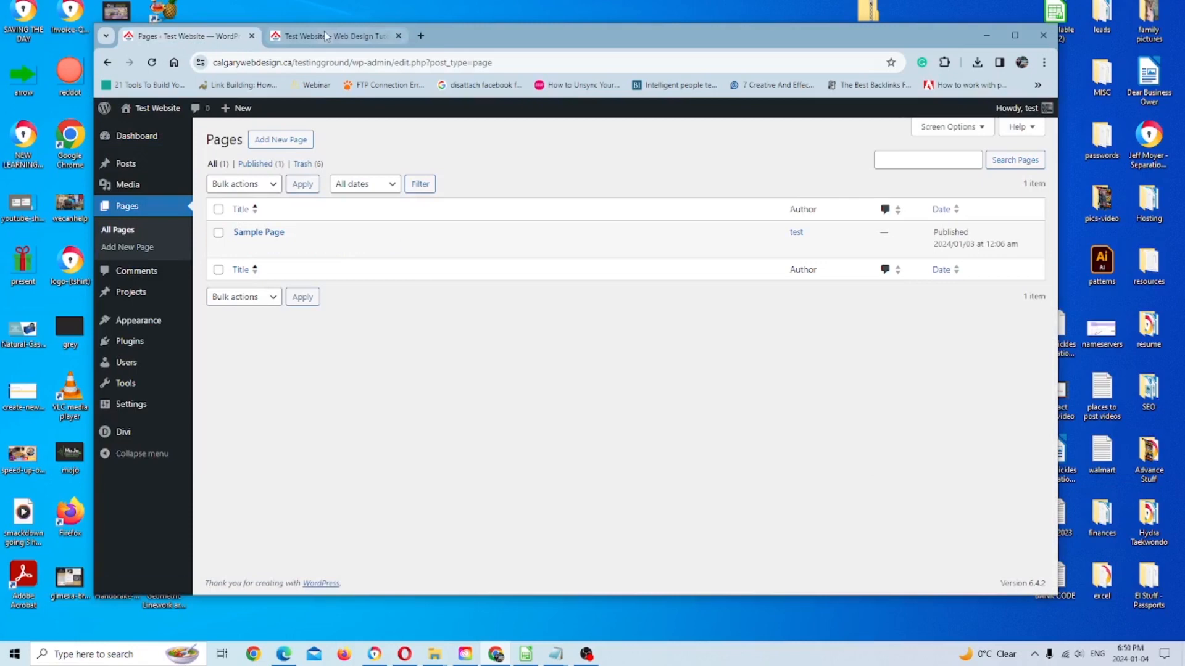
click(336, 36)
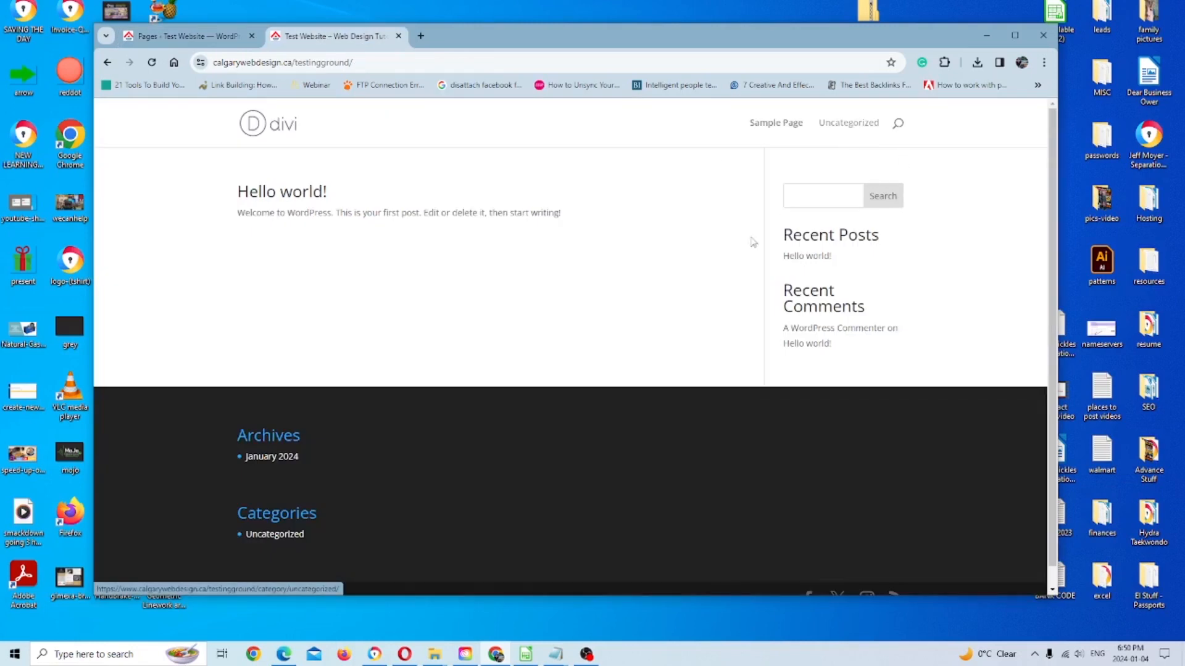
mouse_move(882, 185)
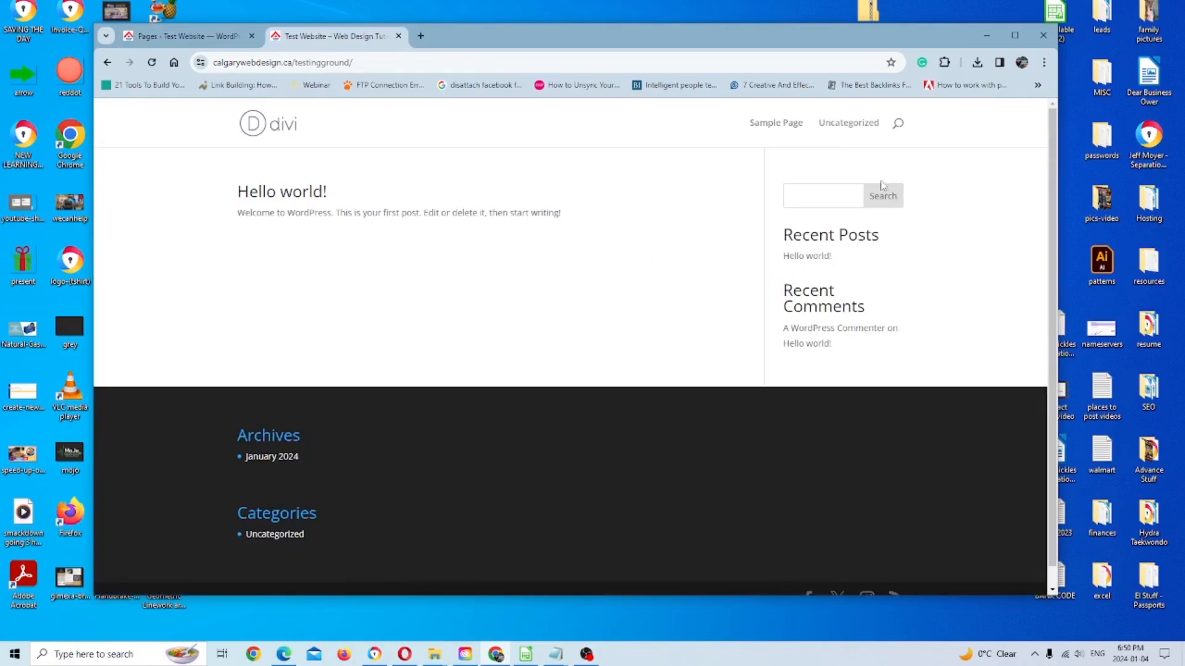
mouse_move(848, 122)
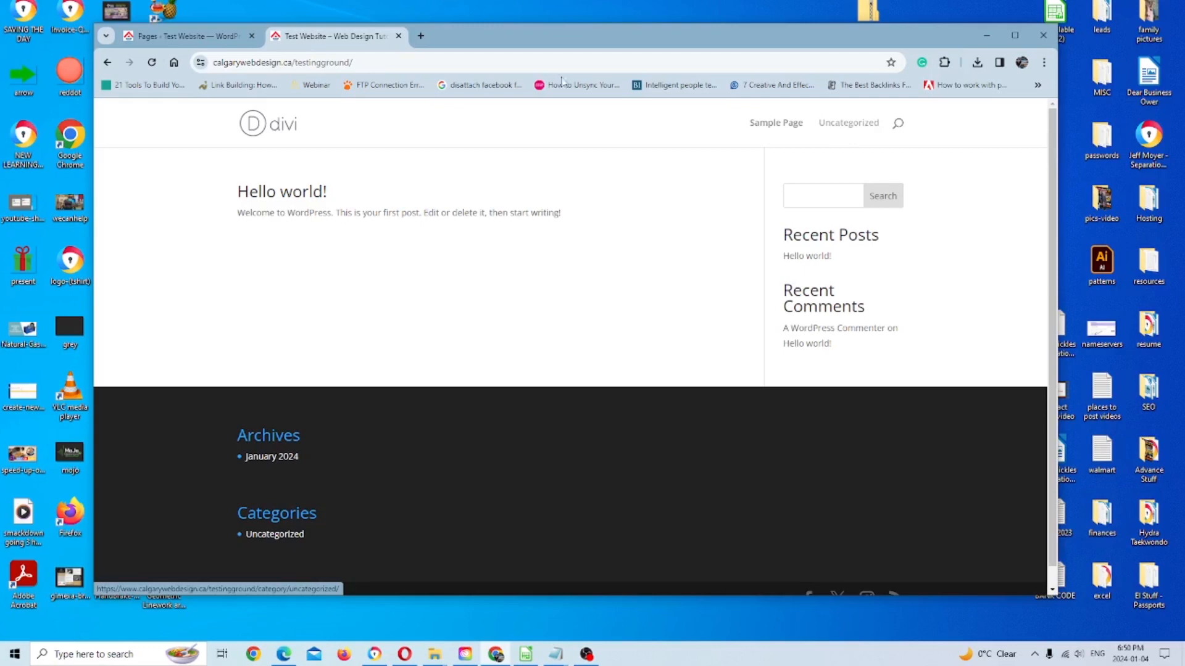
click(185, 35)
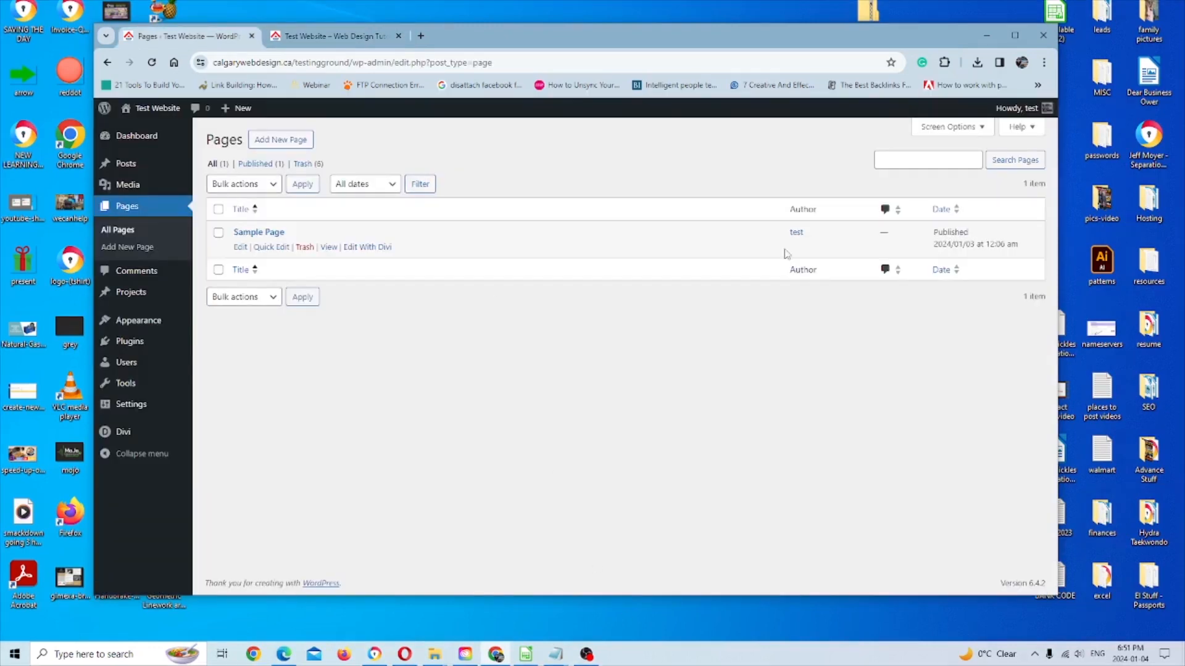
mouse_move(646, 336)
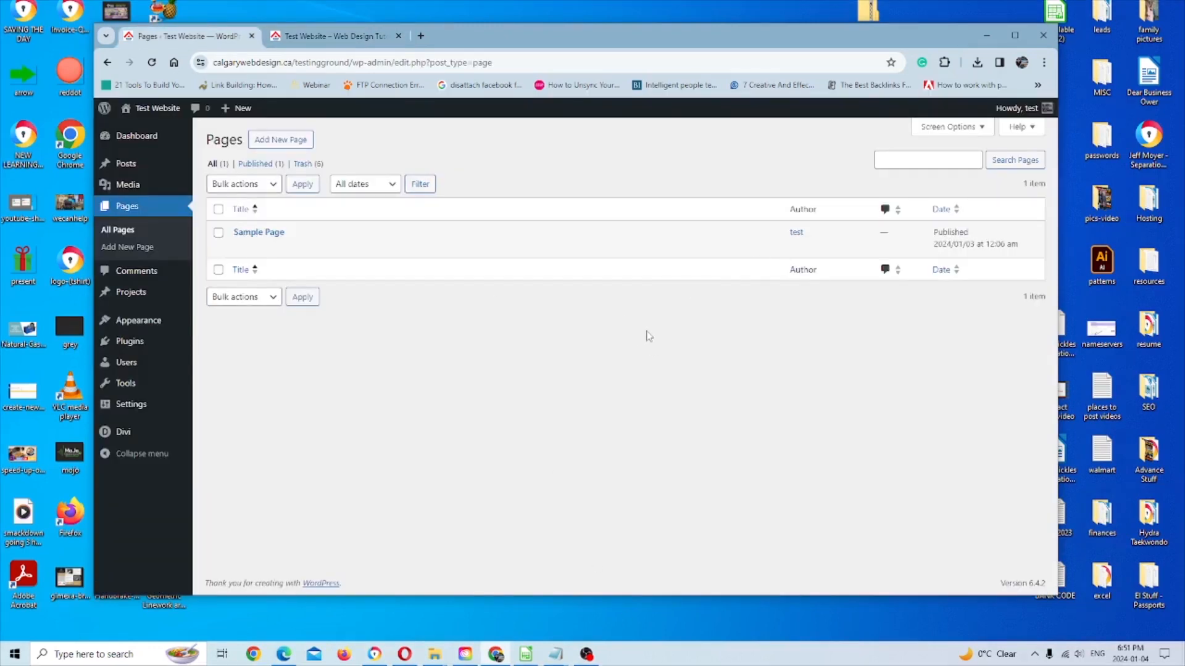
Step: Publish a new page titled 'Services' and return to the pages list
click(280, 140)
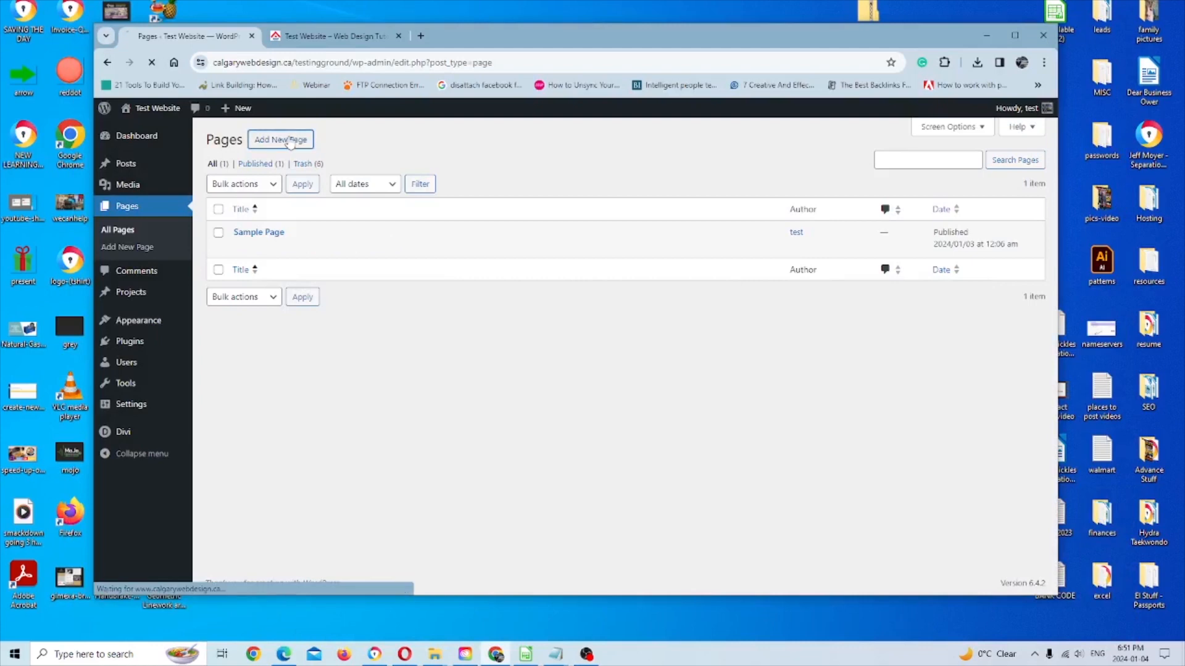
click(280, 140)
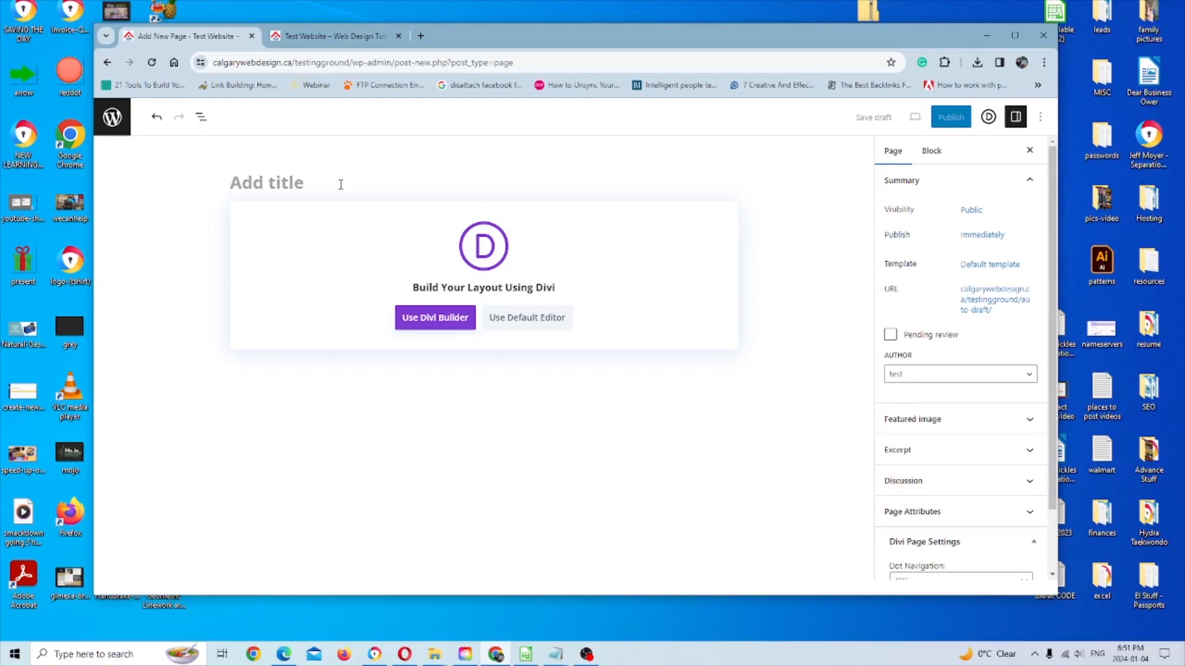
text(Services)
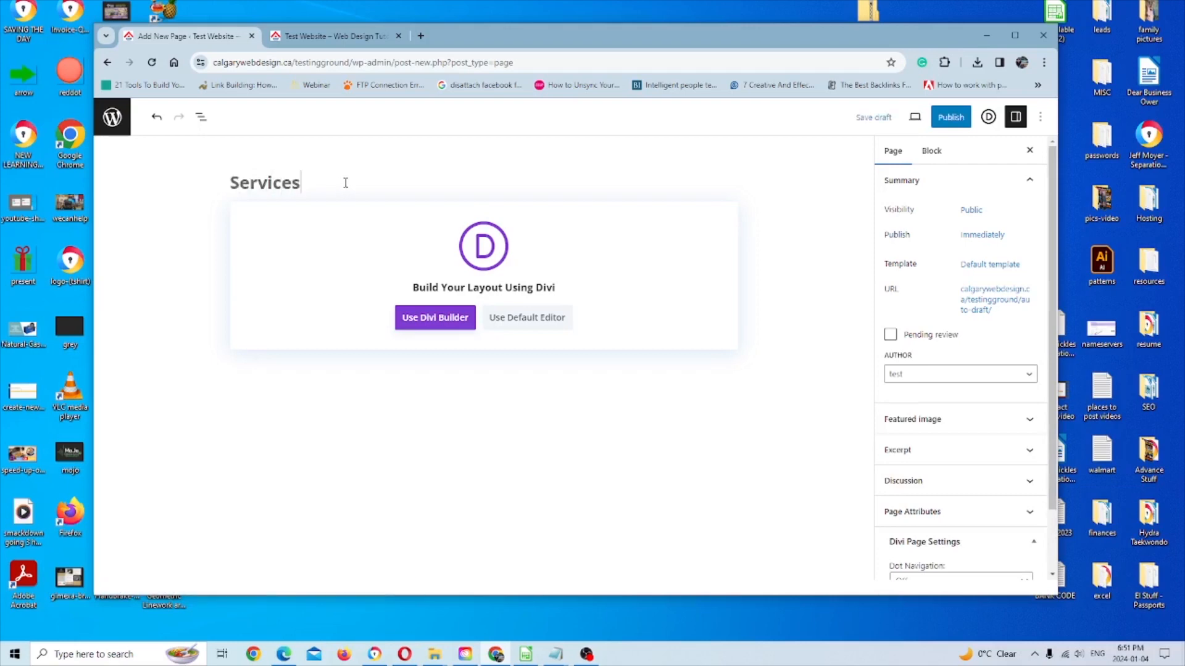
click(949, 117)
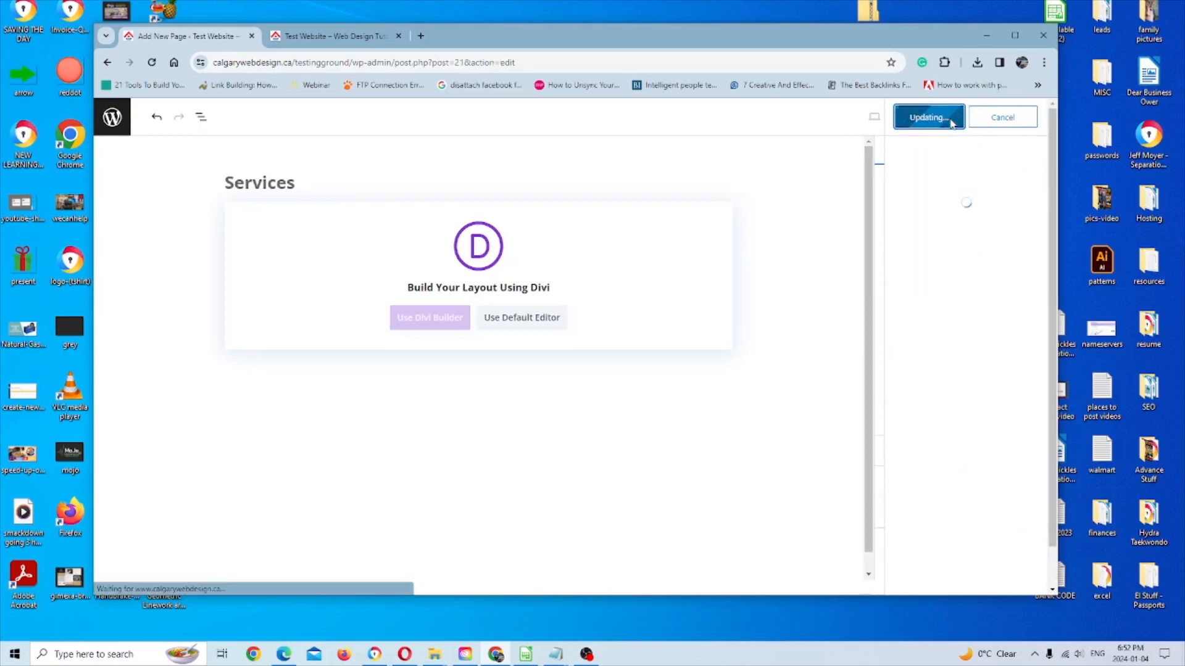
click(928, 117)
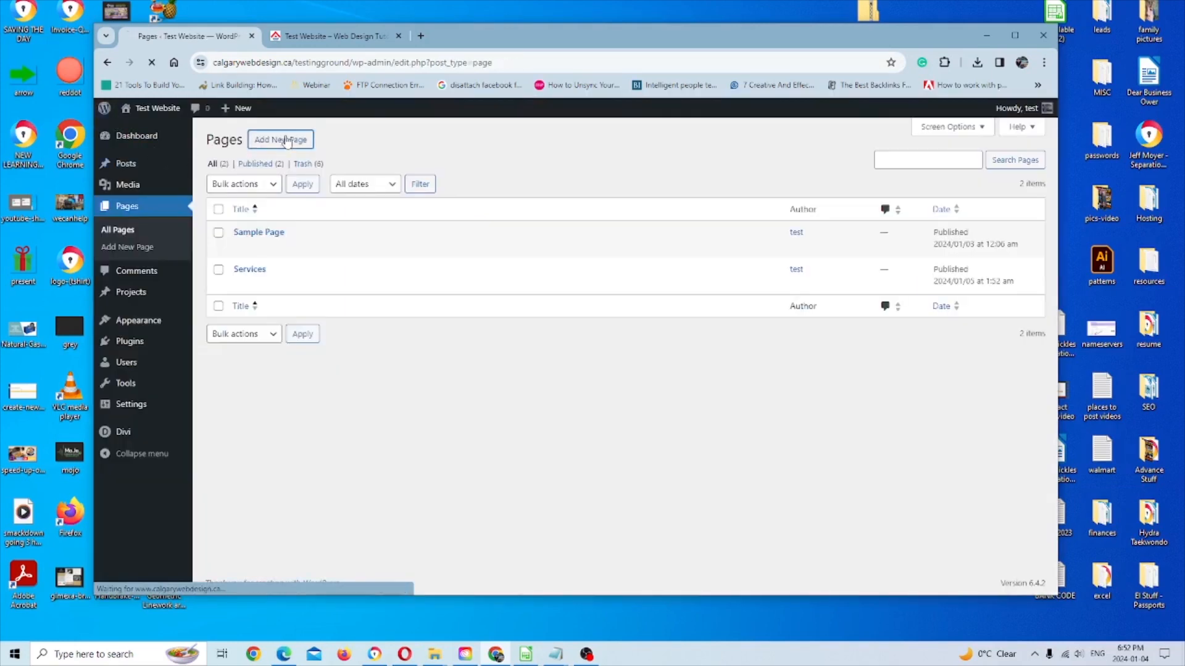
Step: Add a new page titled 'Contact' and confirm its publishing
click(280, 139)
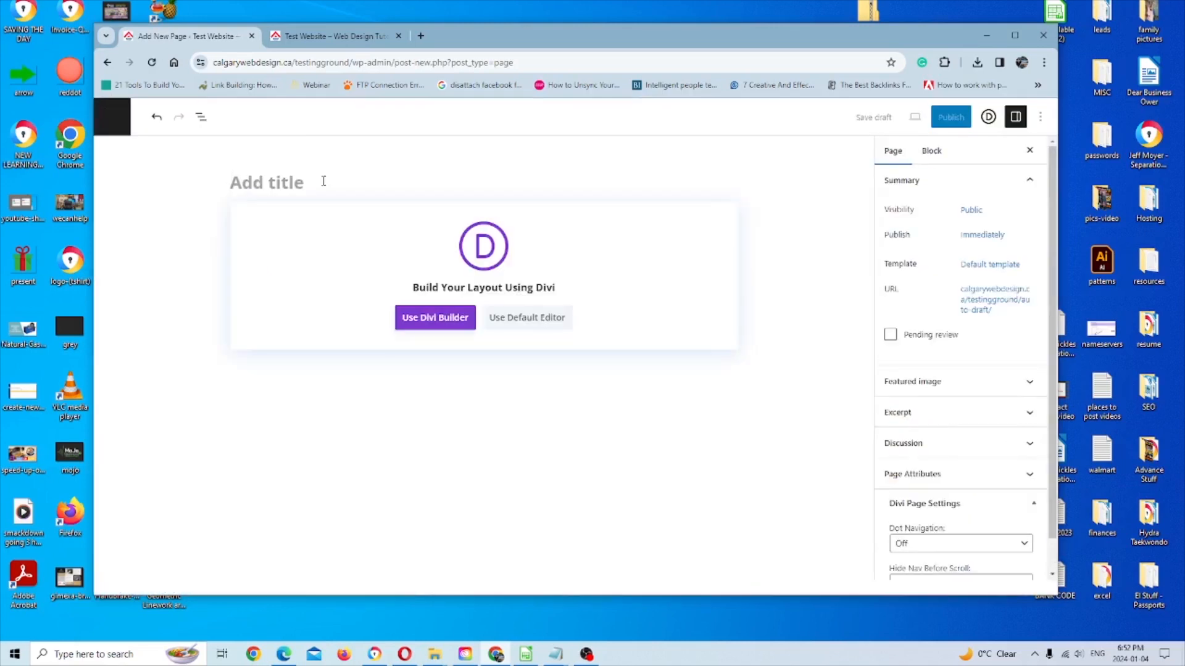
text(Cont)
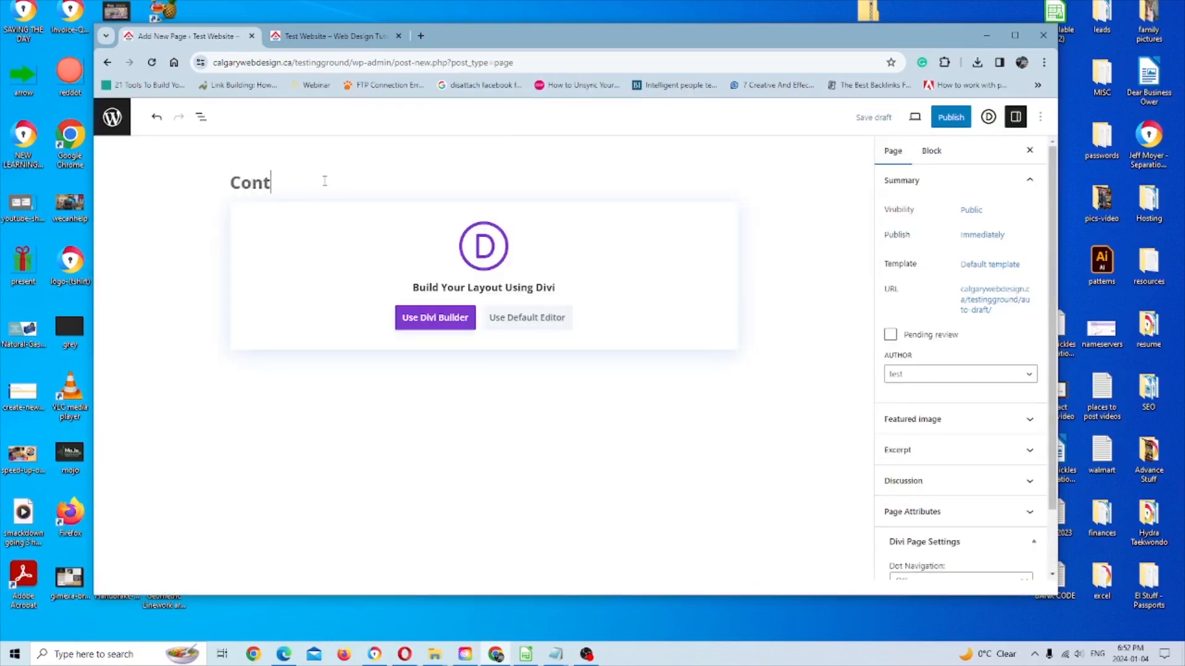
click(949, 117)
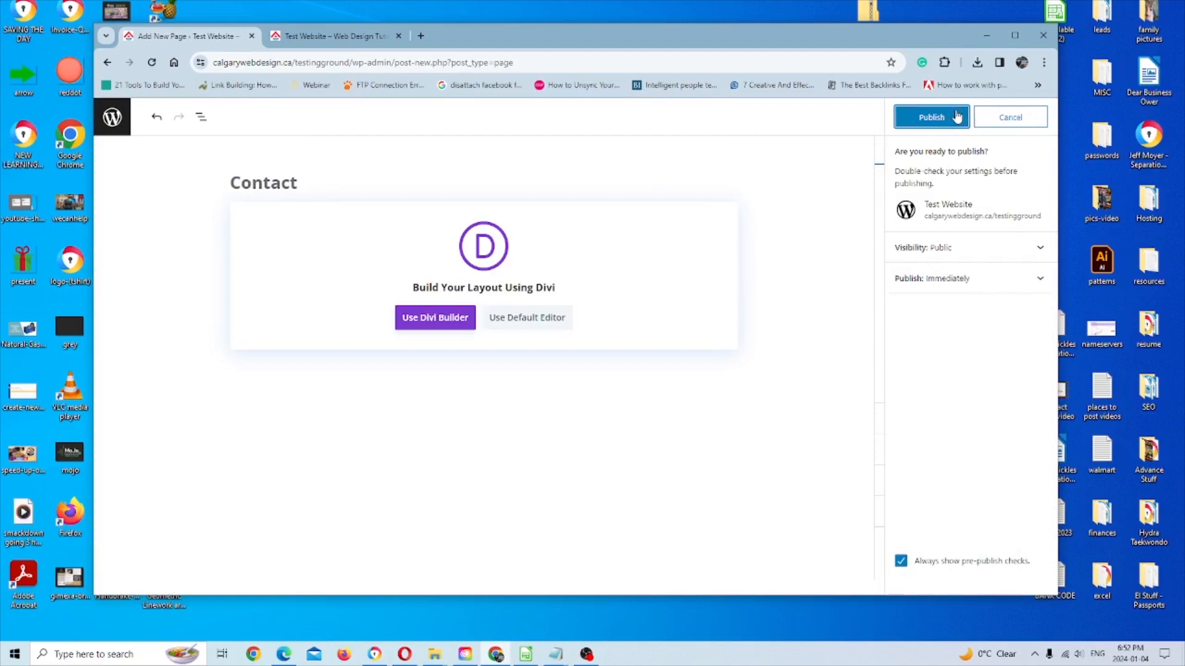
click(931, 118)
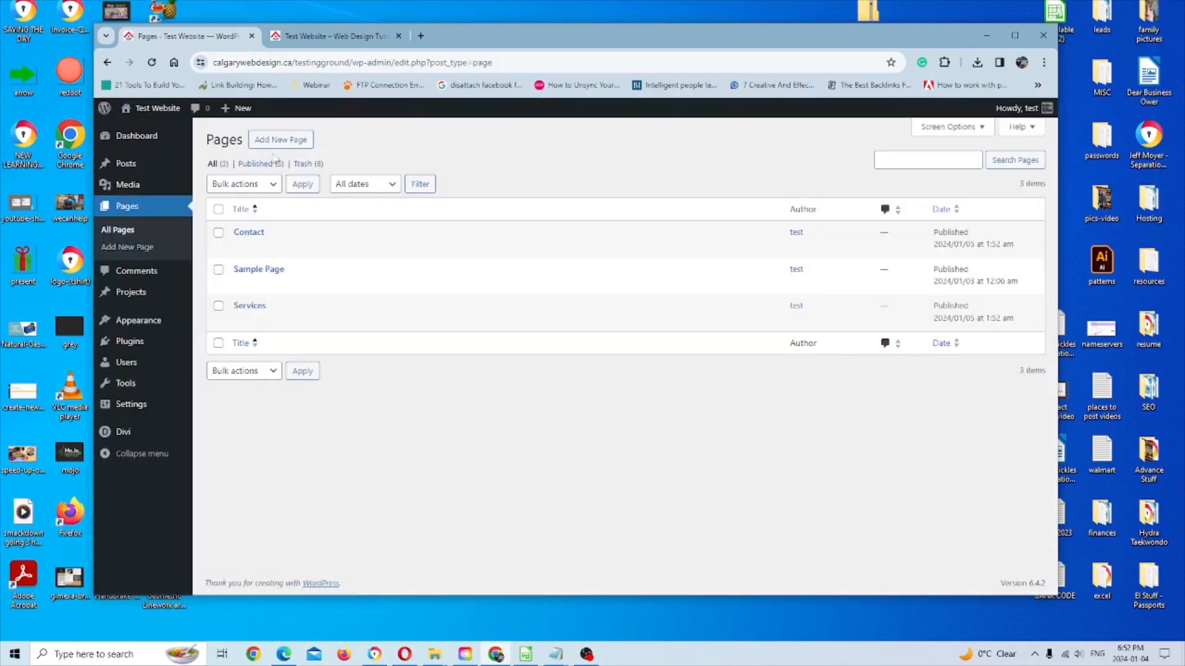
Step: Title a new page 'Portfolio' and confirm publishing in the pre-publish panel
click(280, 139)
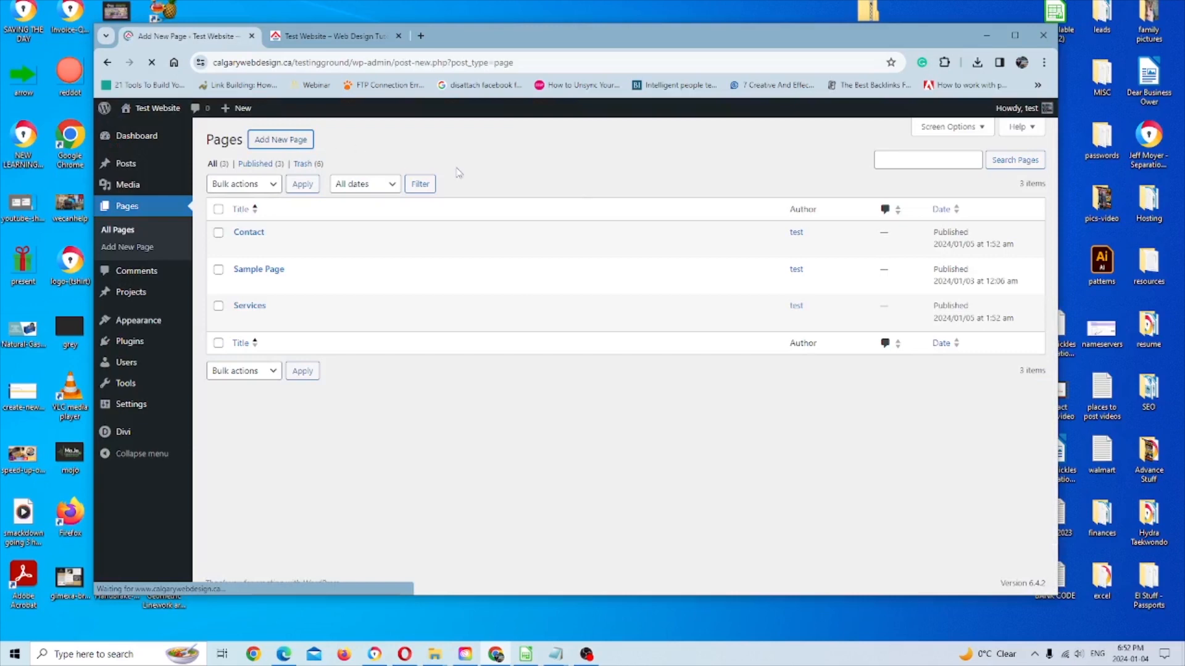
click(280, 139)
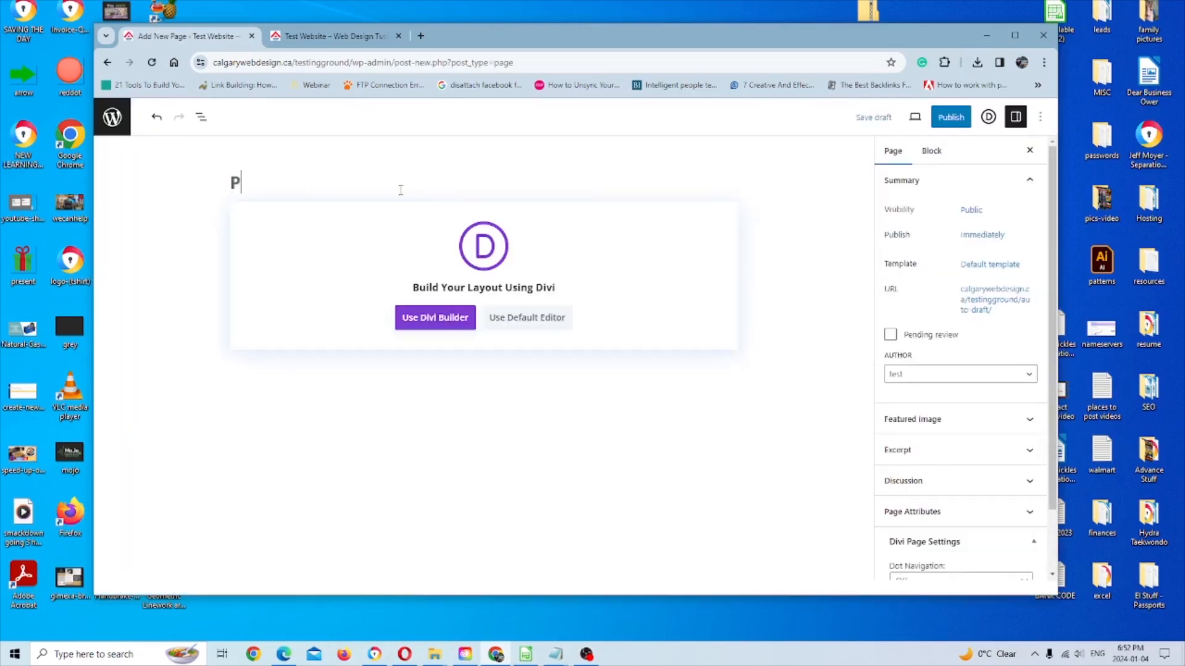
text(ortfolio)
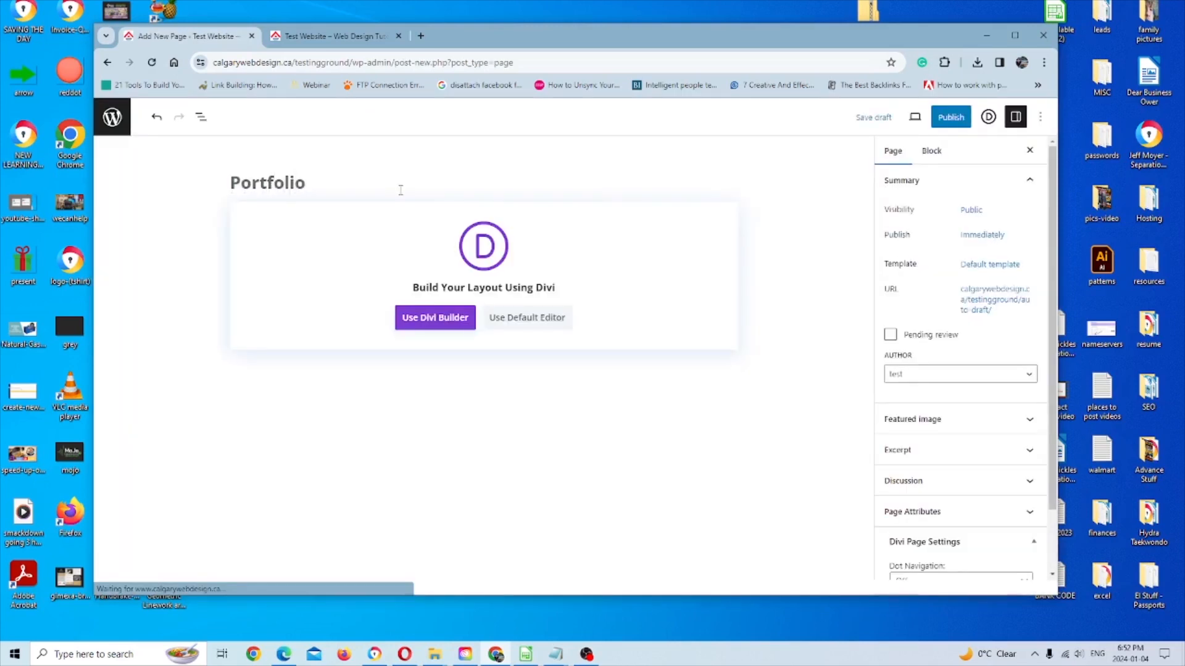
click(950, 117)
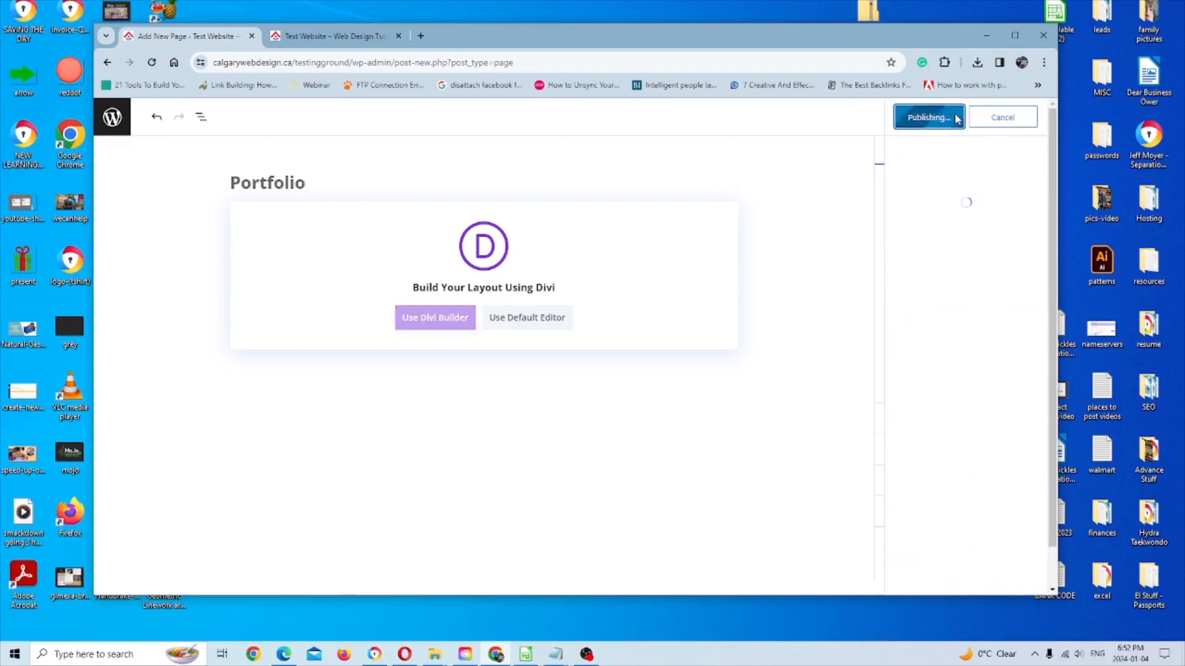
click(927, 117)
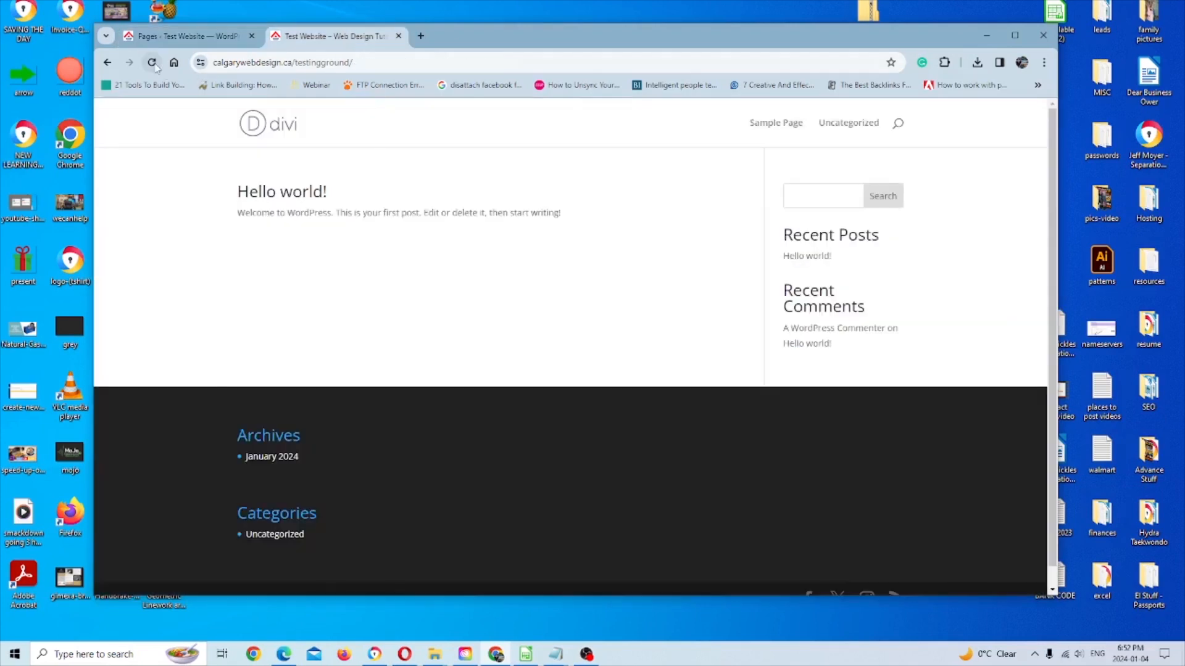
Step: Reload the live site to confirm Contact, Portfolio and Services appear in its header
click(151, 62)
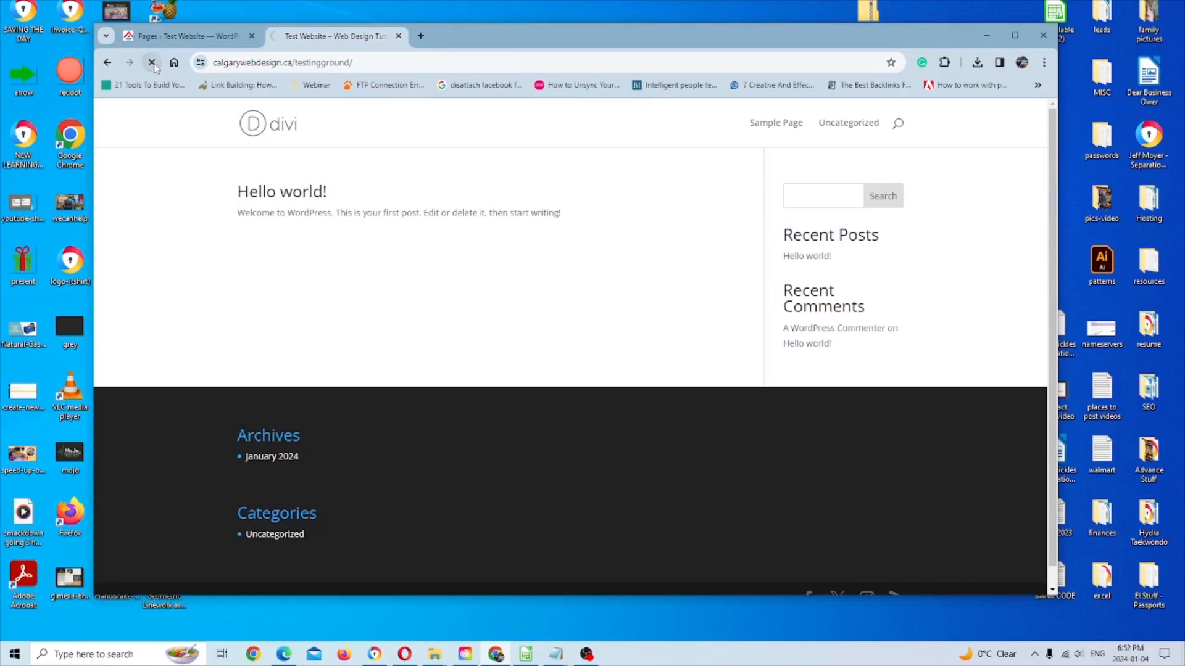
click(151, 63)
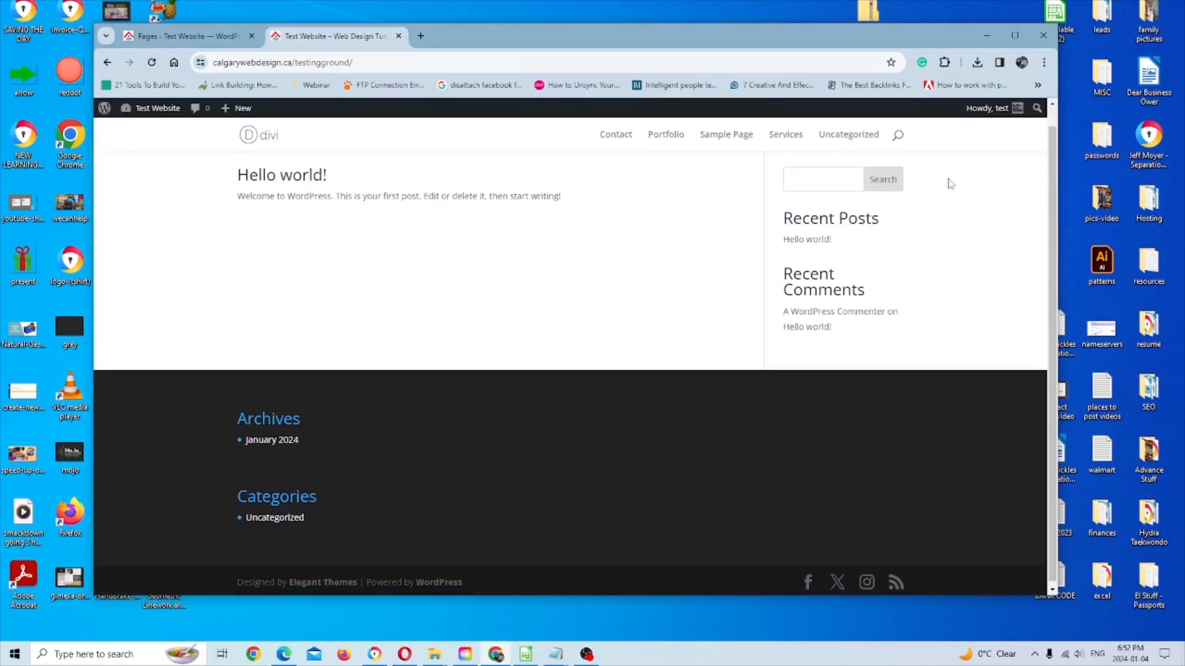
mouse_move(565, 636)
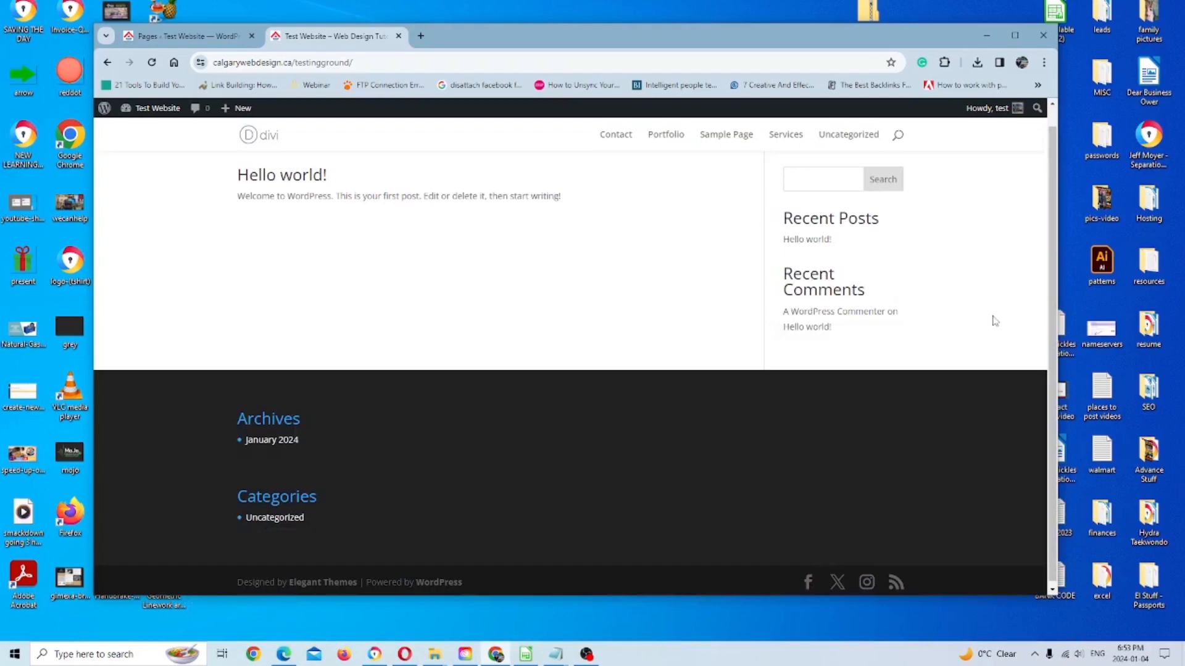
mouse_move(807, 239)
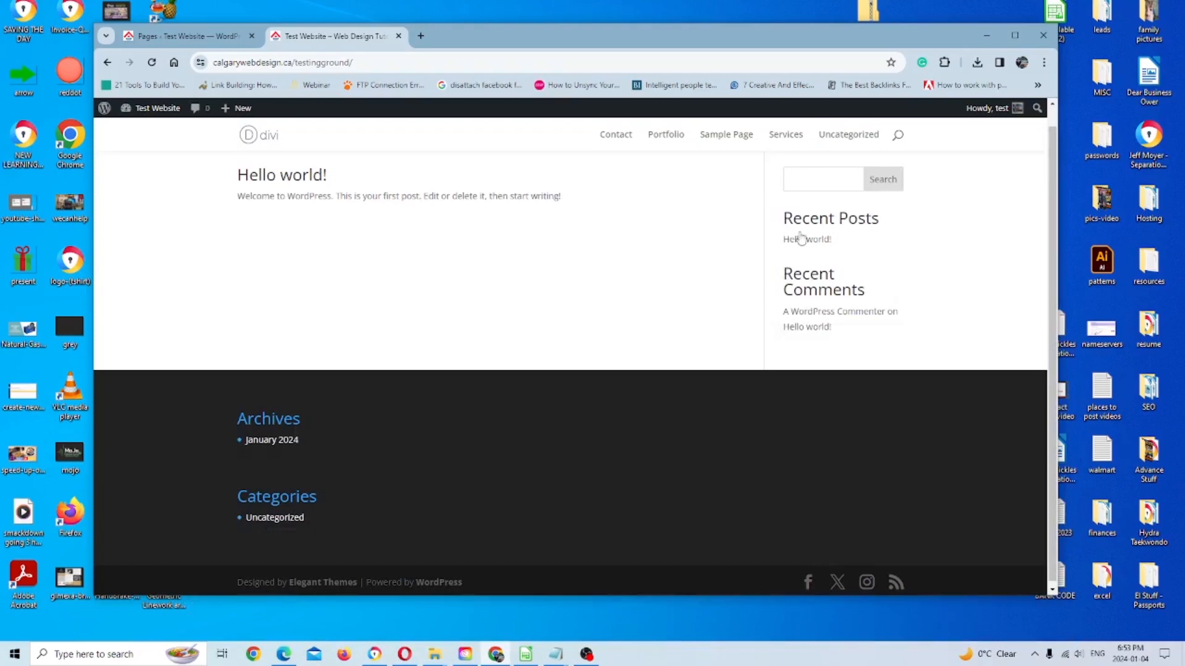
mouse_move(784, 162)
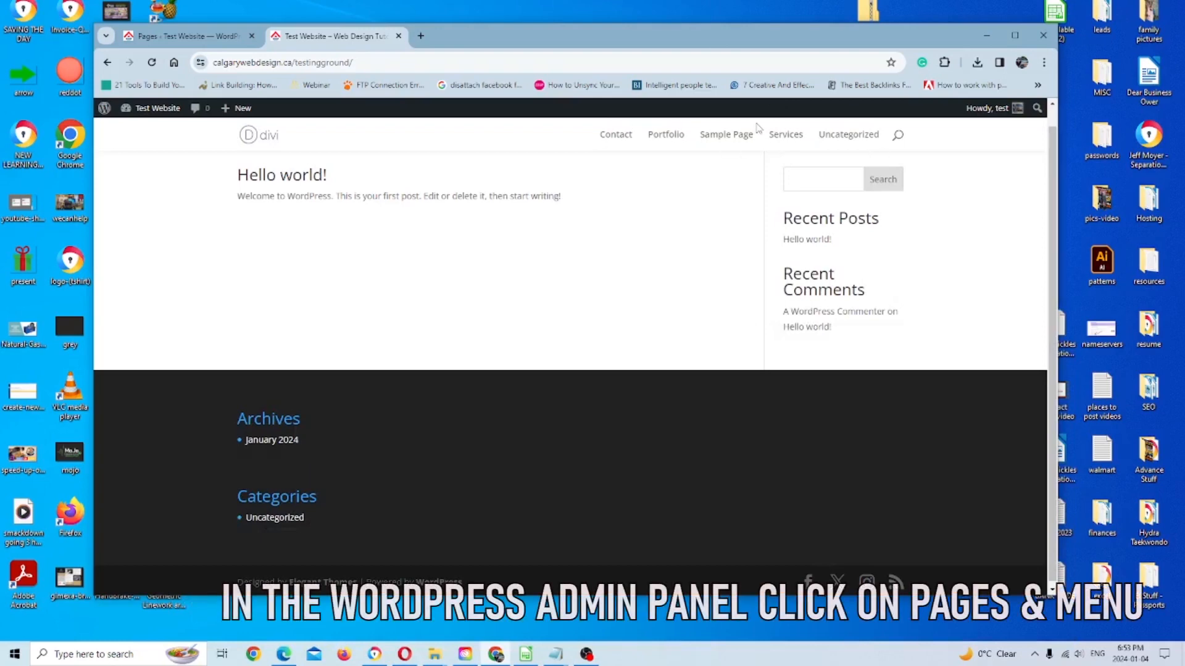
mouse_move(696, 145)
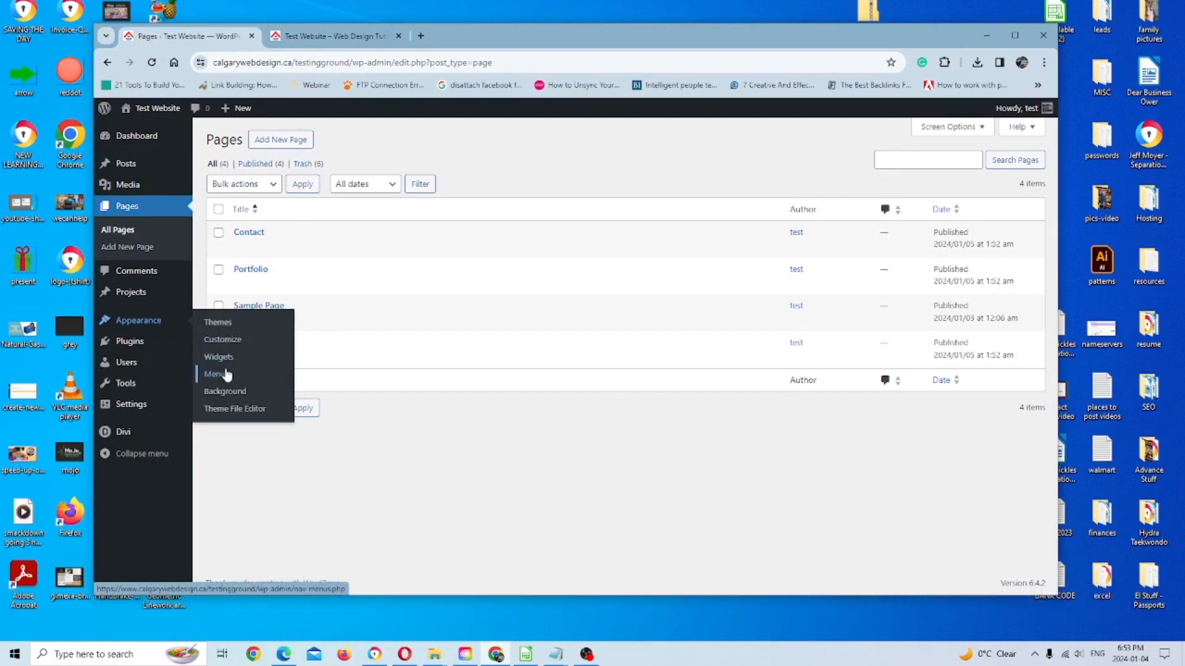
Step: In Appearance > Menus, create a menu named 'main'
click(214, 374)
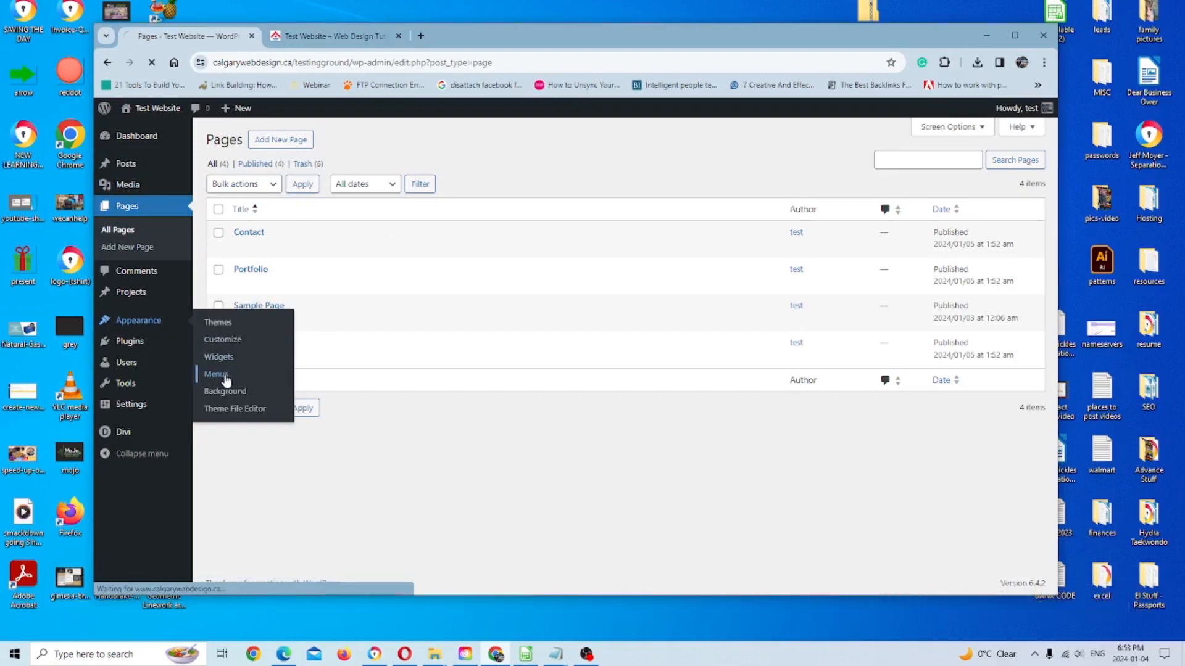
click(215, 374)
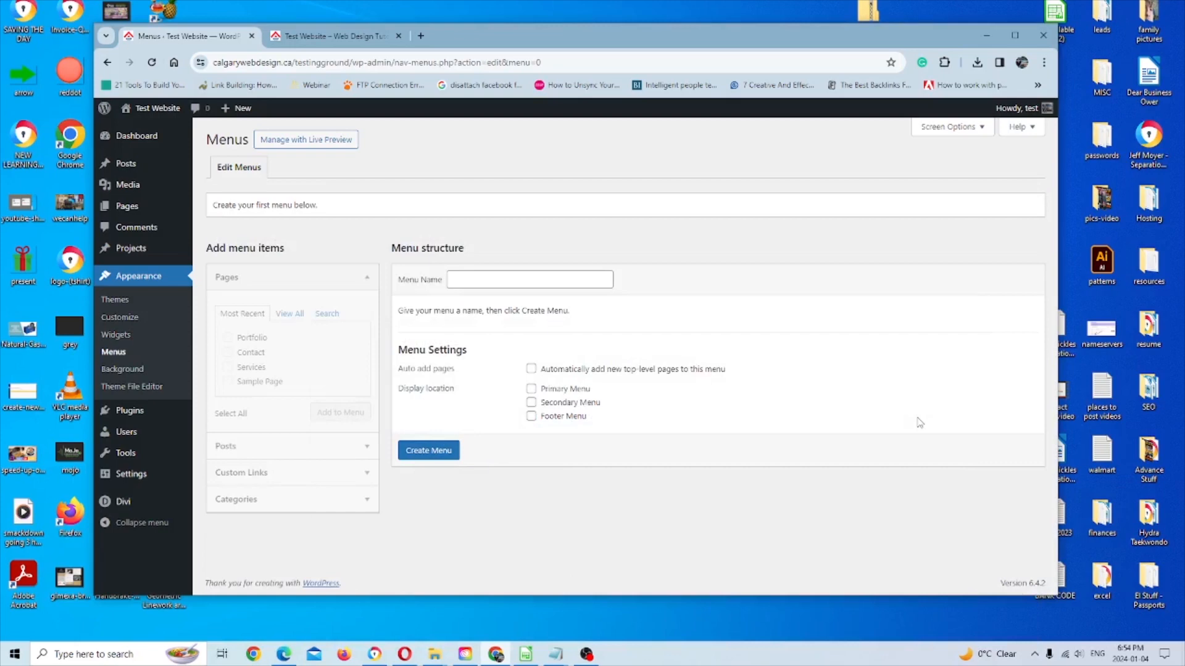
mouse_move(667, 366)
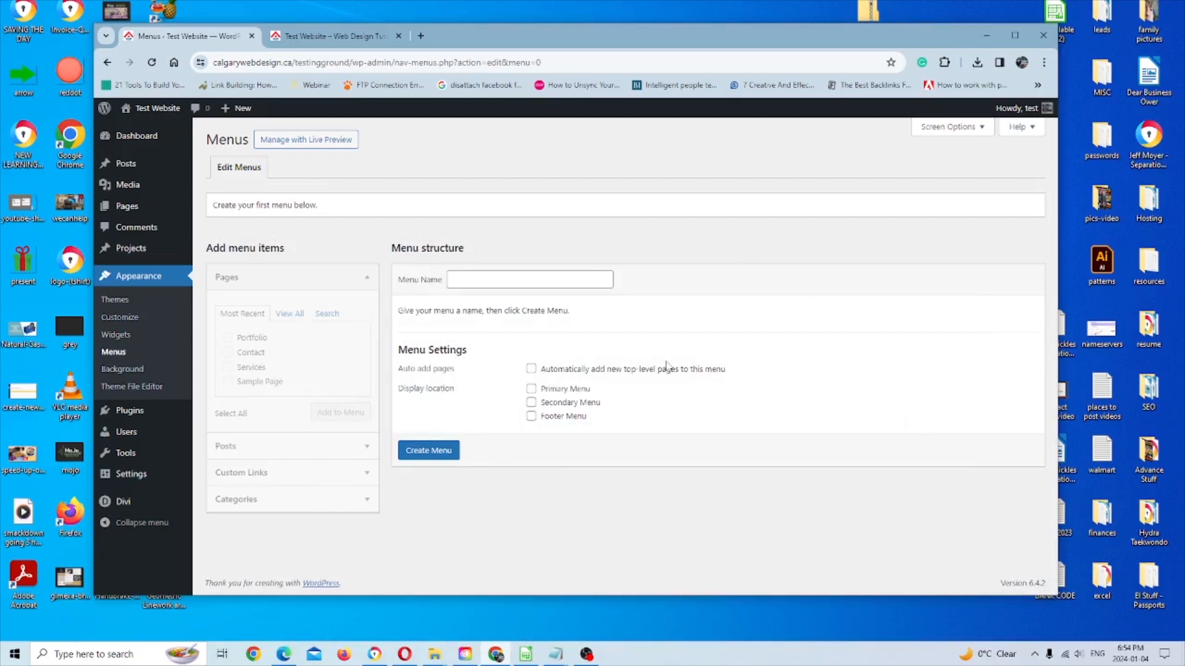
click(529, 280)
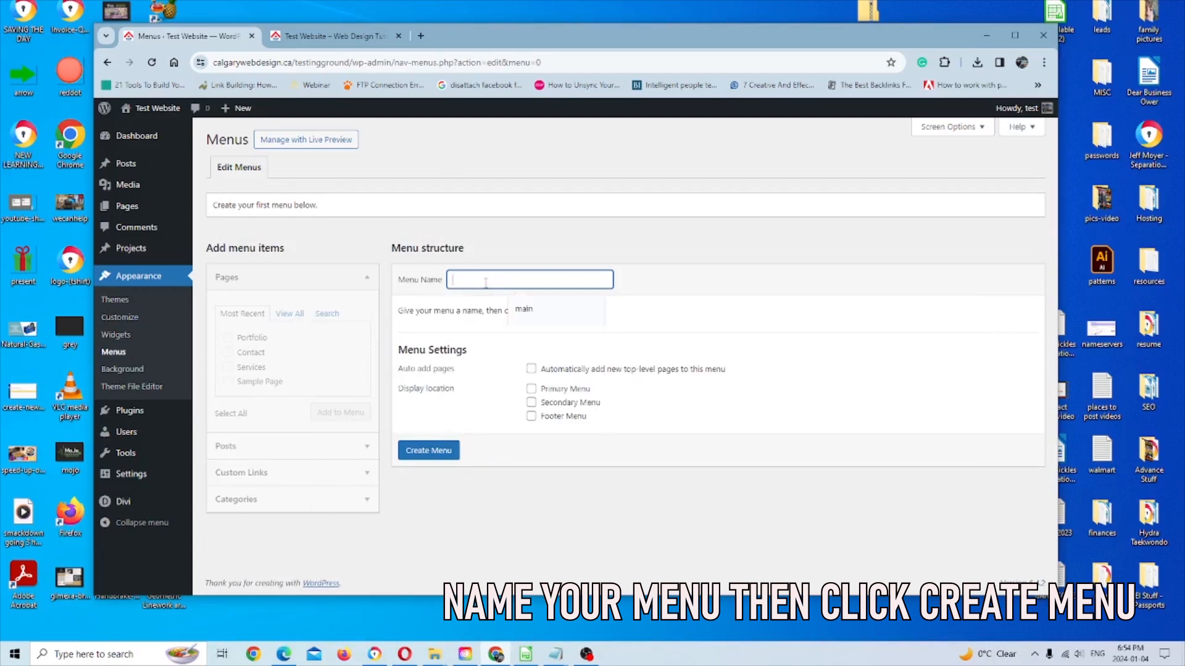
text(main)
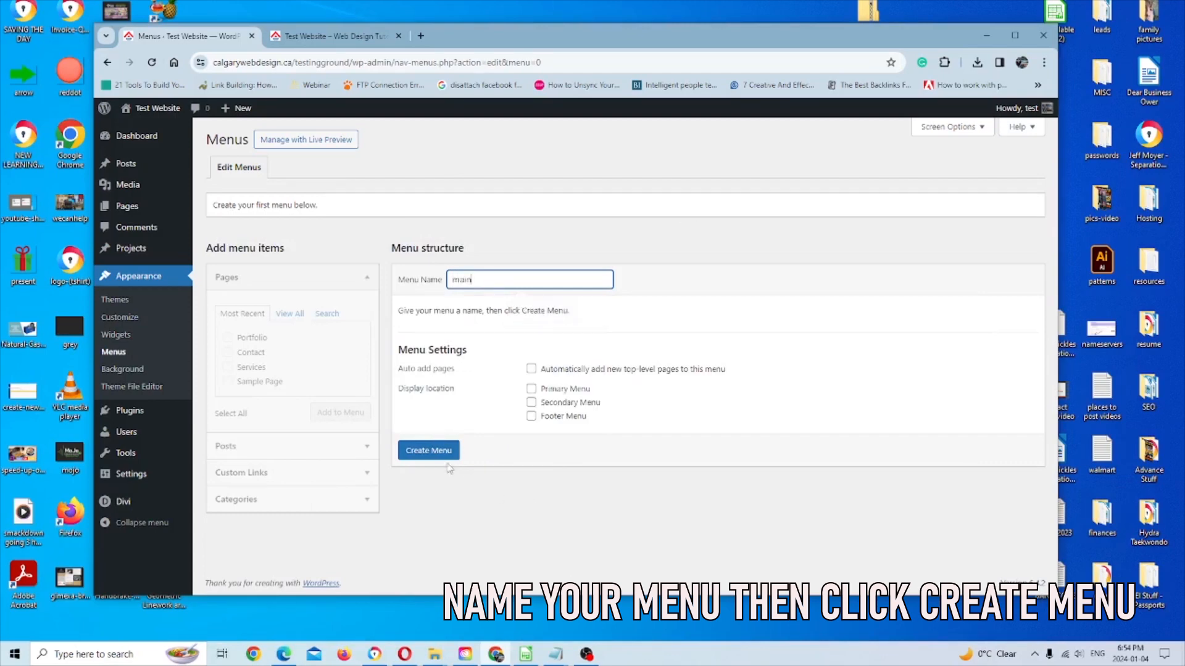
click(429, 450)
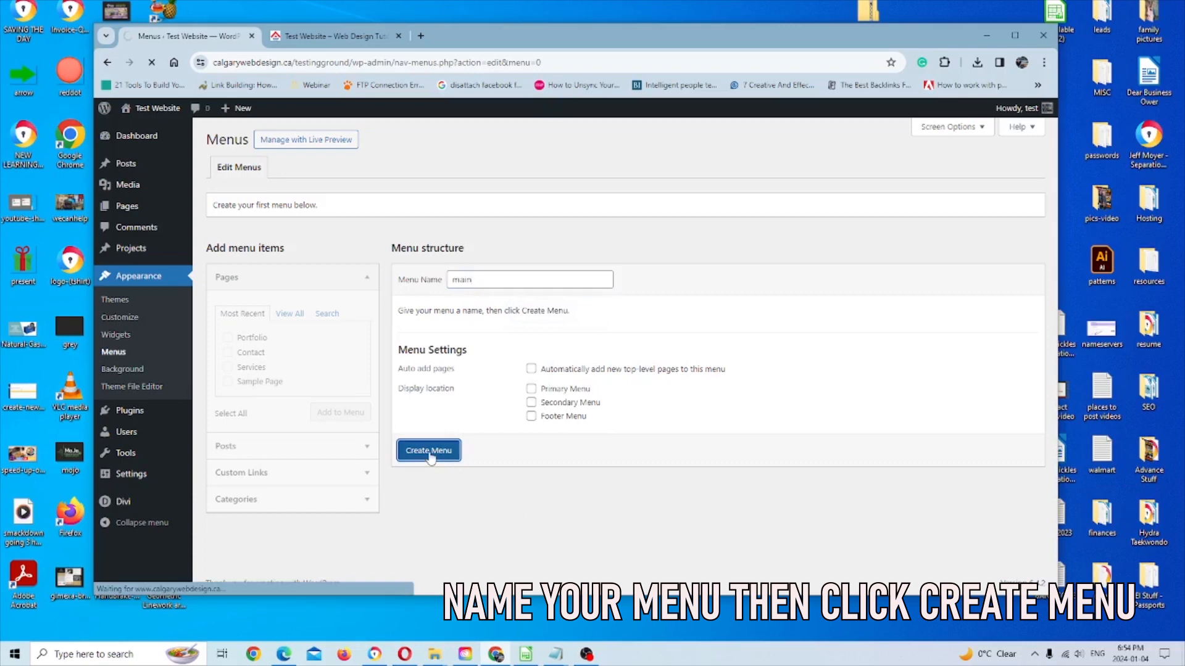
click(428, 451)
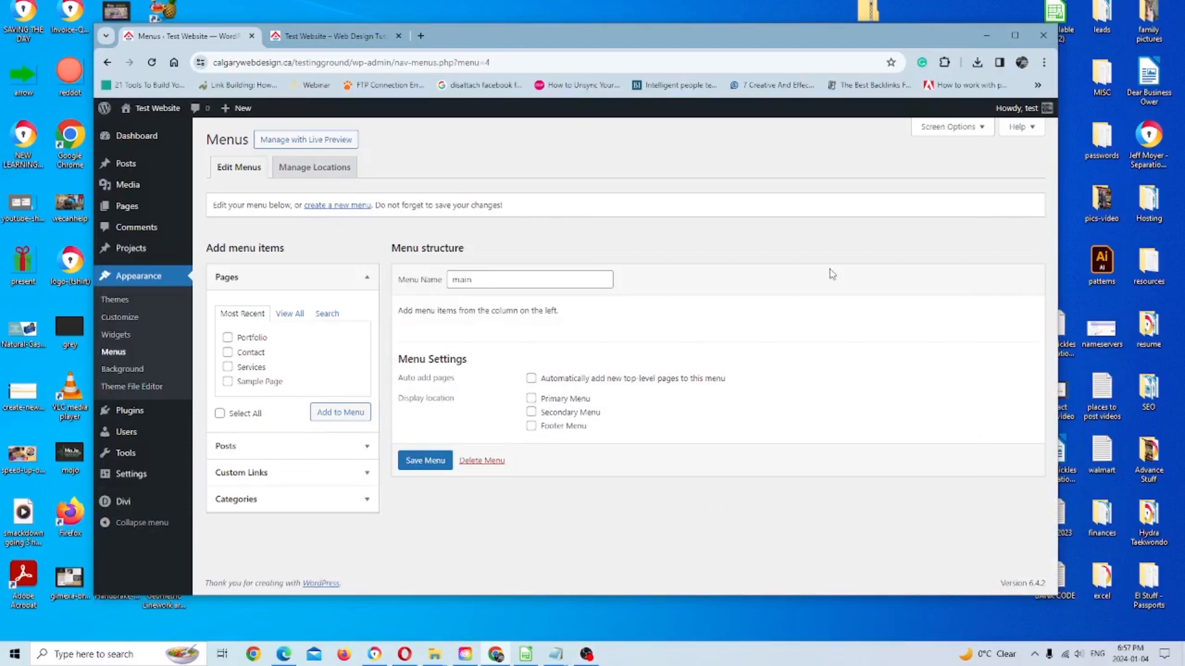
mouse_move(585, 442)
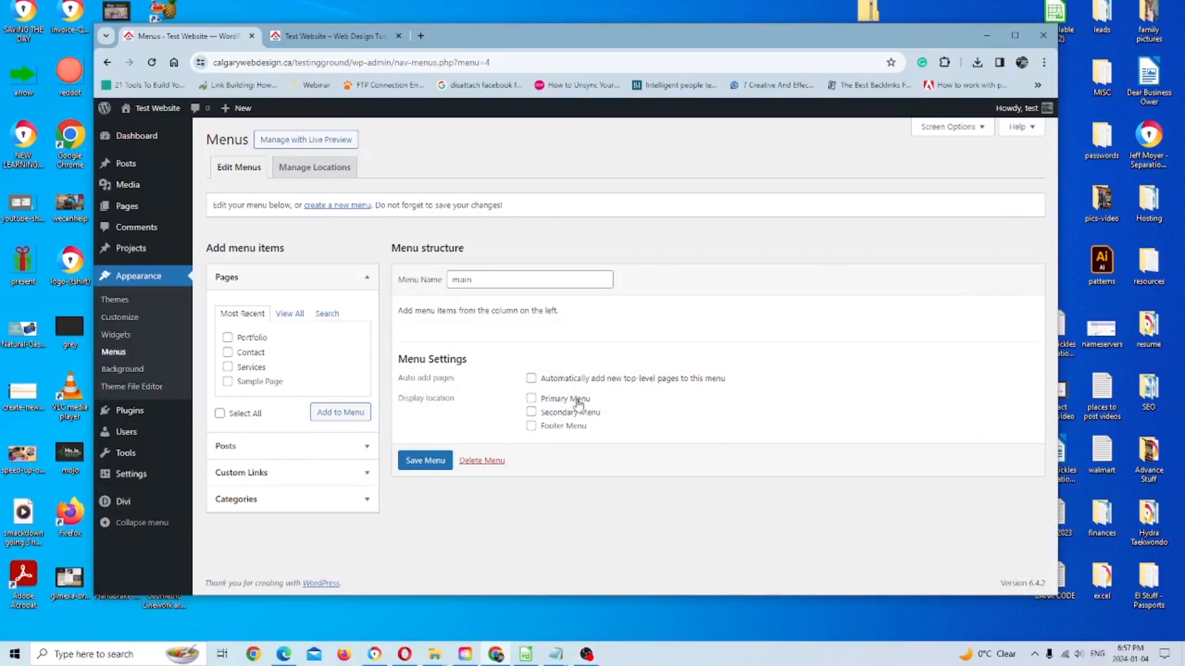
mouse_move(577, 430)
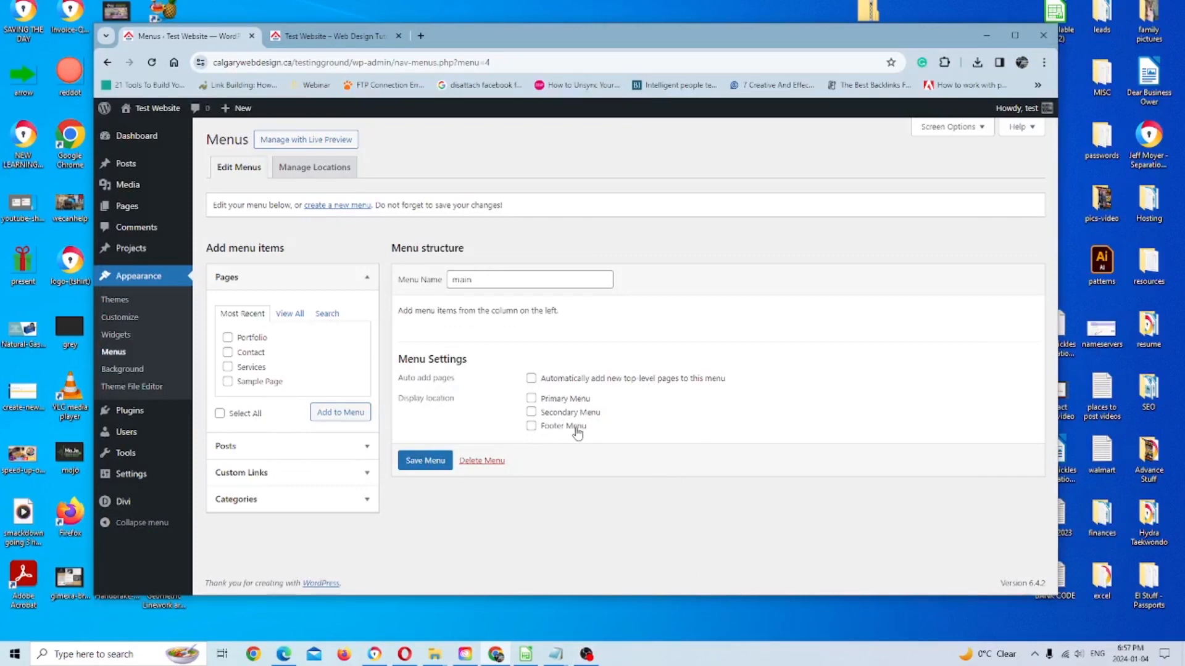
mouse_move(336, 36)
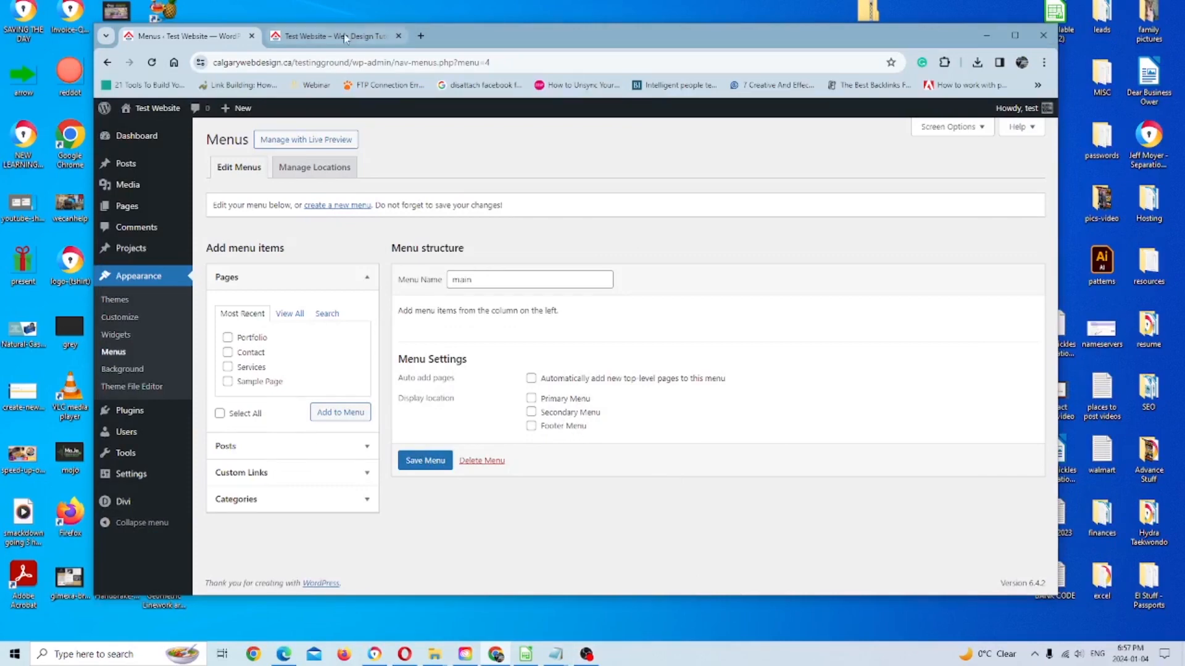
Step: Check the live site's menu, then review display location settings for the empty 'main' menu
click(329, 36)
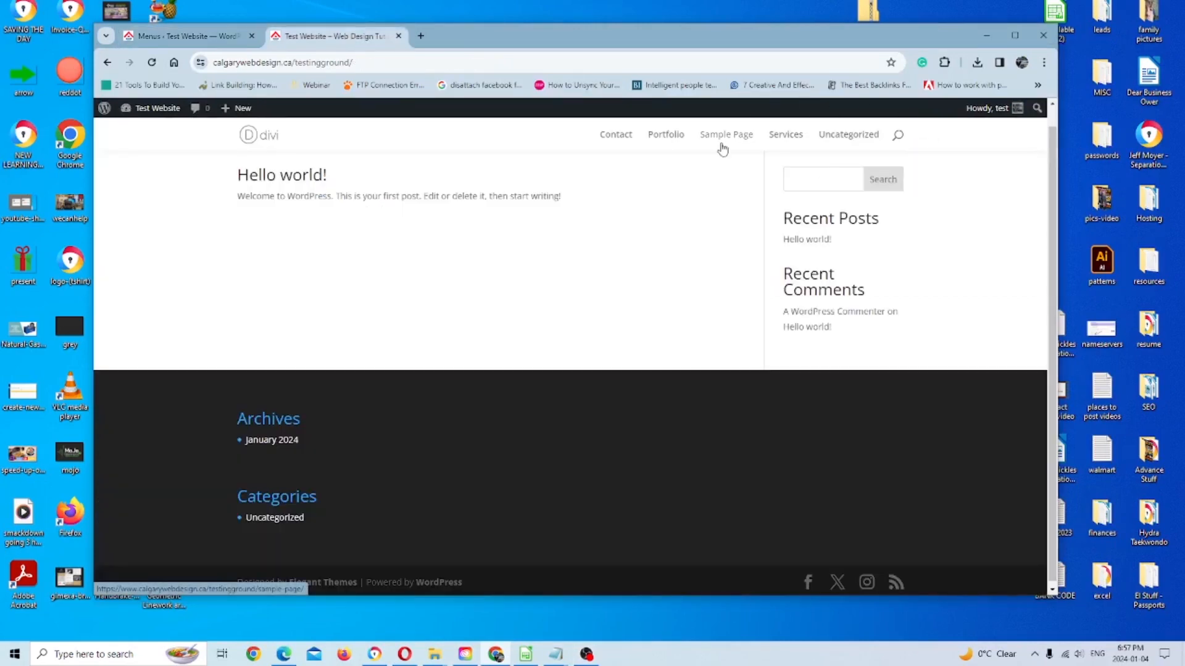
click(185, 36)
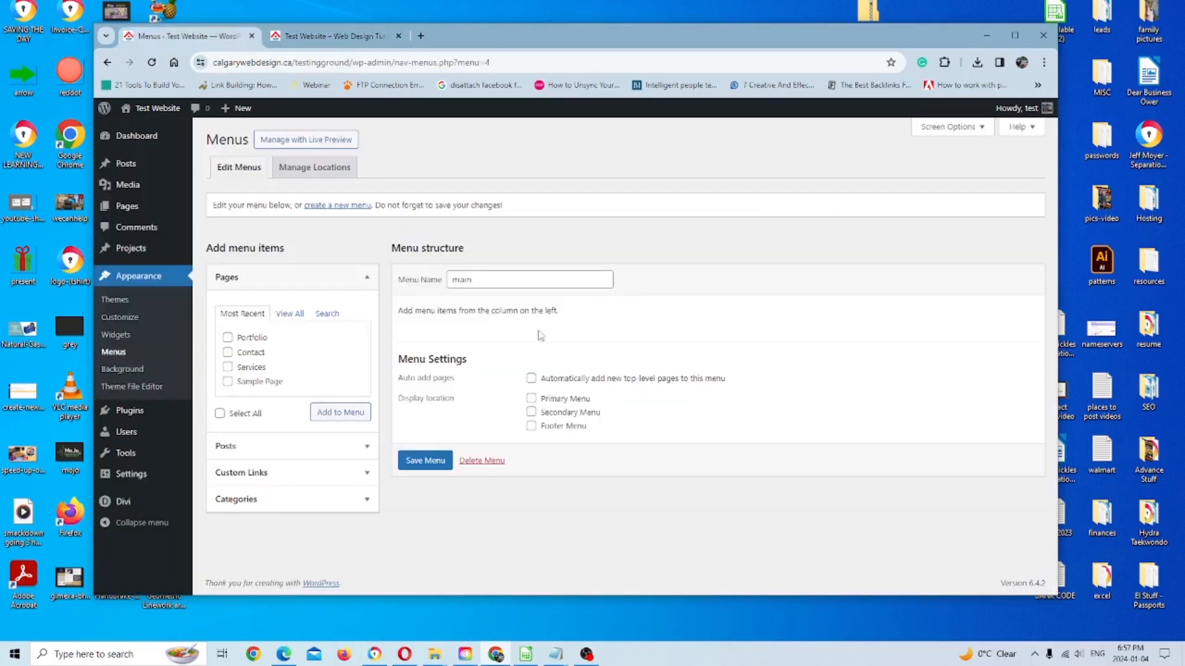
mouse_move(535, 420)
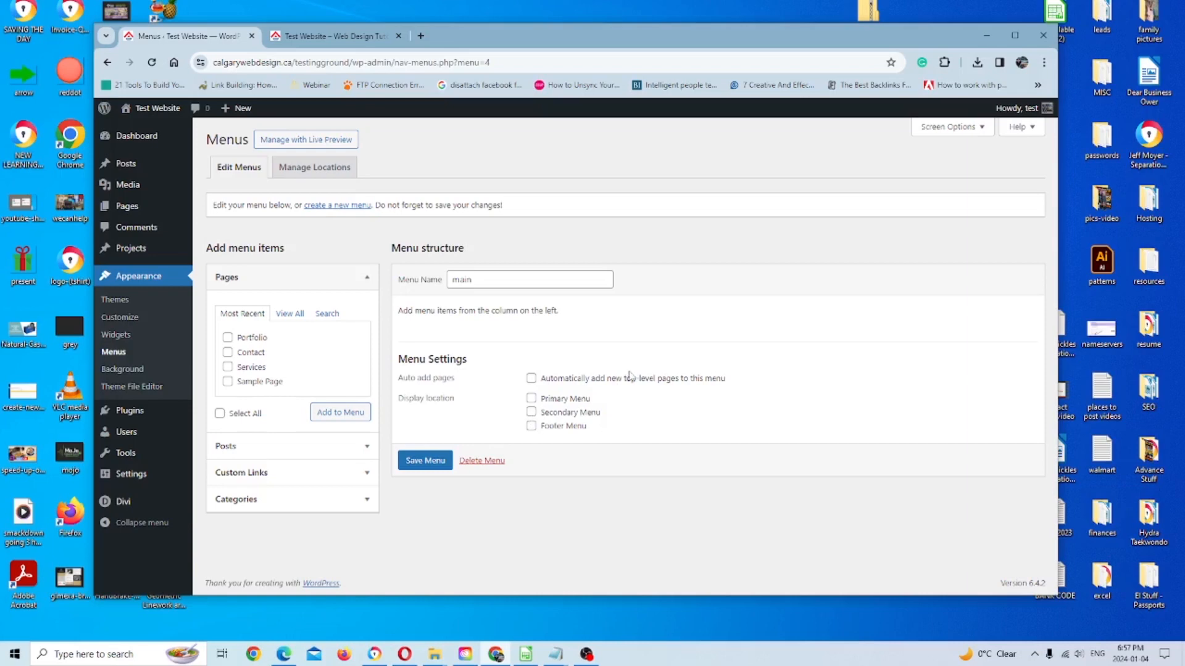
mouse_move(613, 389)
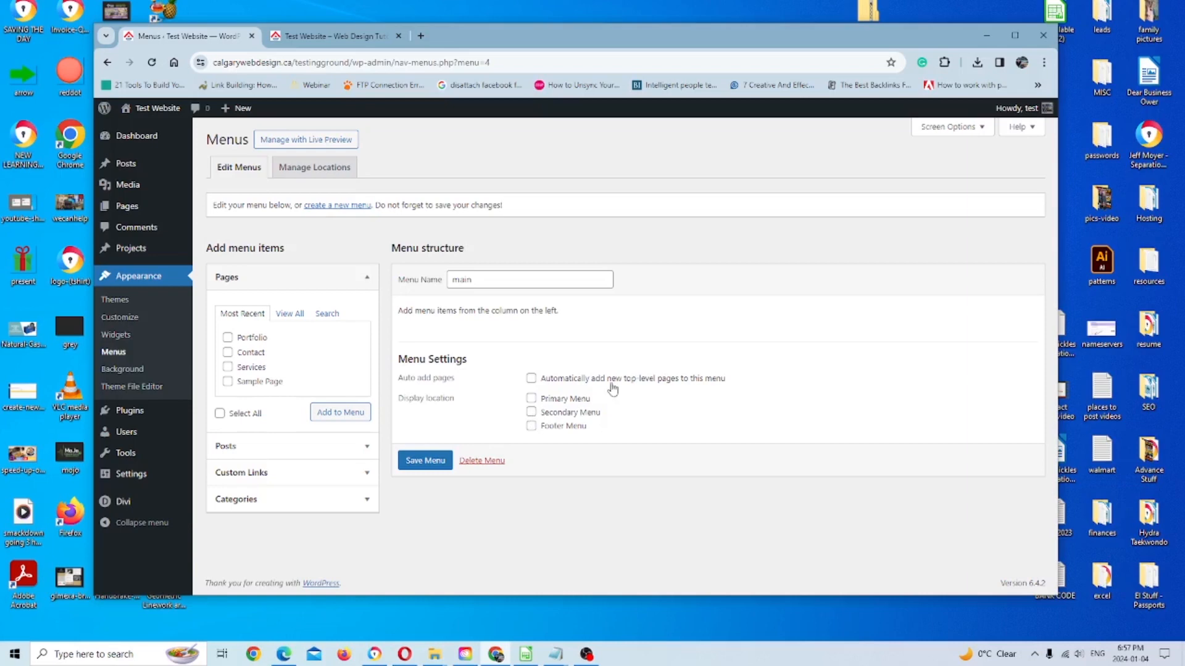
mouse_move(533, 428)
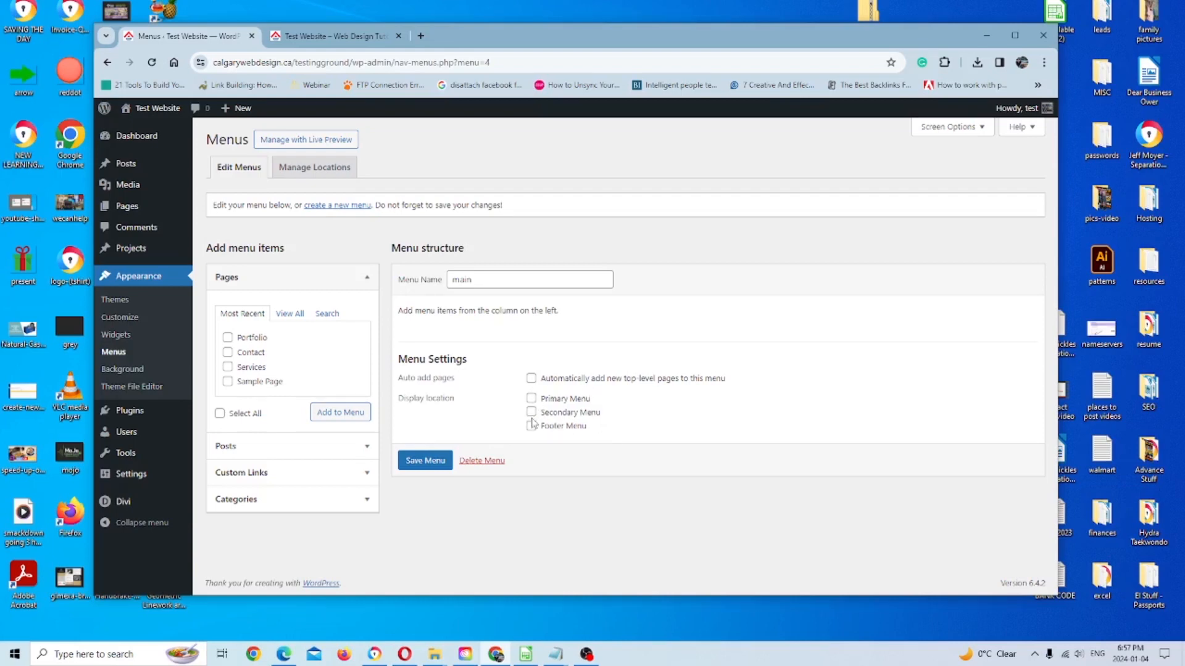
mouse_move(530, 404)
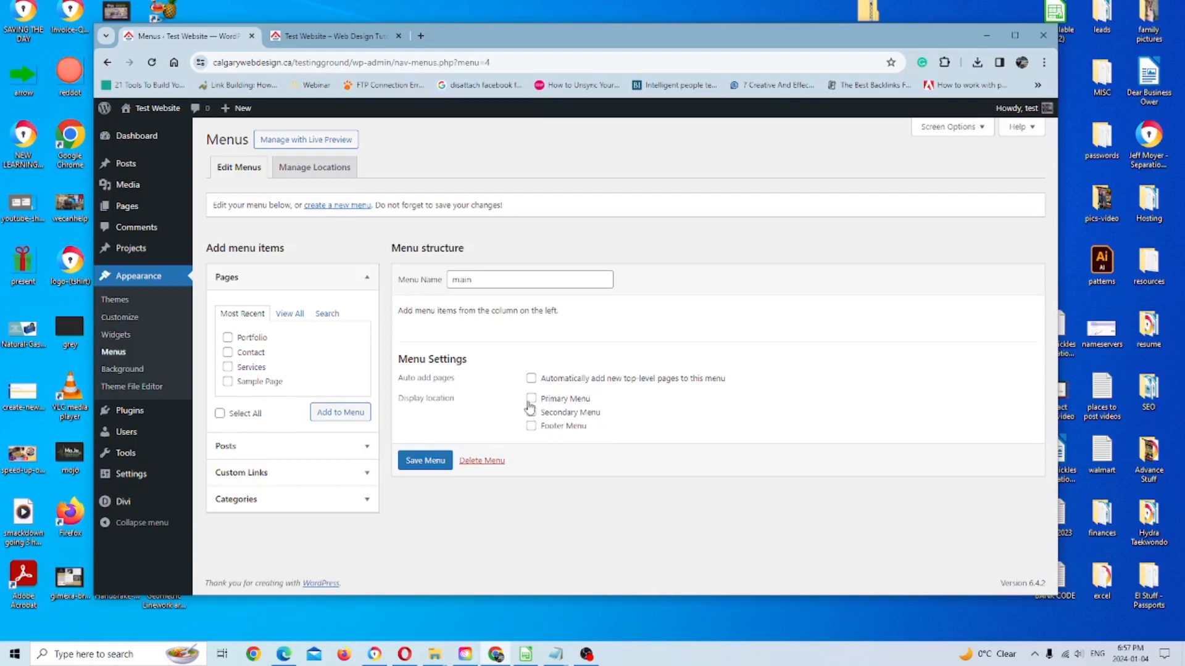
click(531, 427)
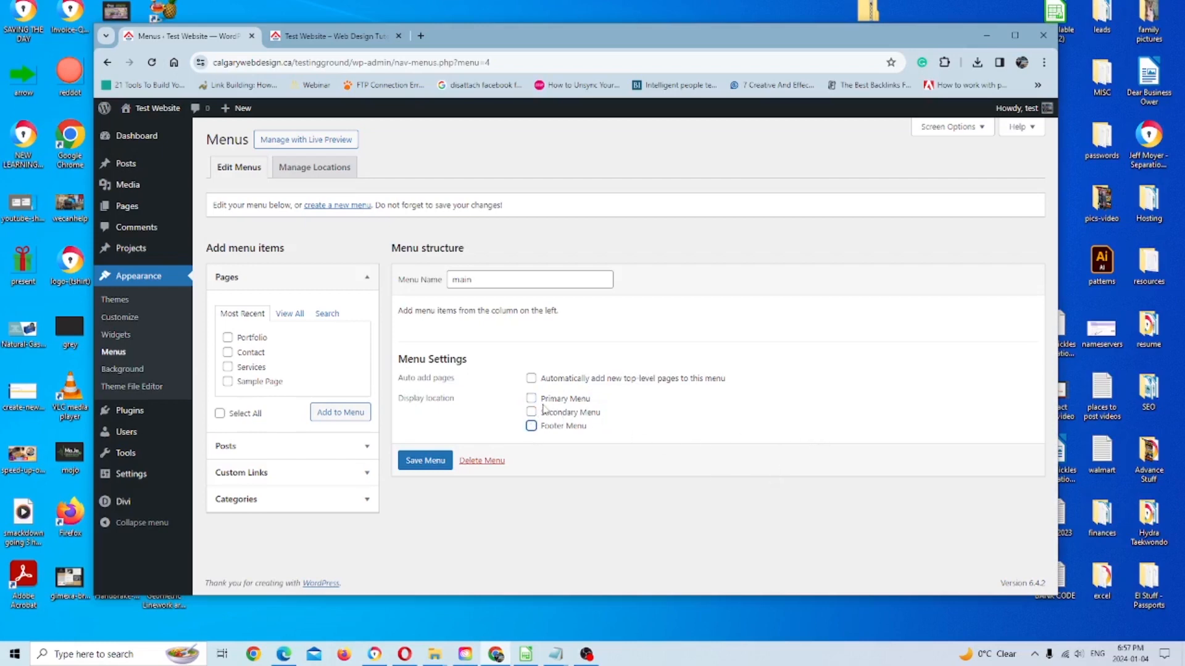
Step: Set Primary Menu as the display location for 'main' and save the menu
click(531, 399)
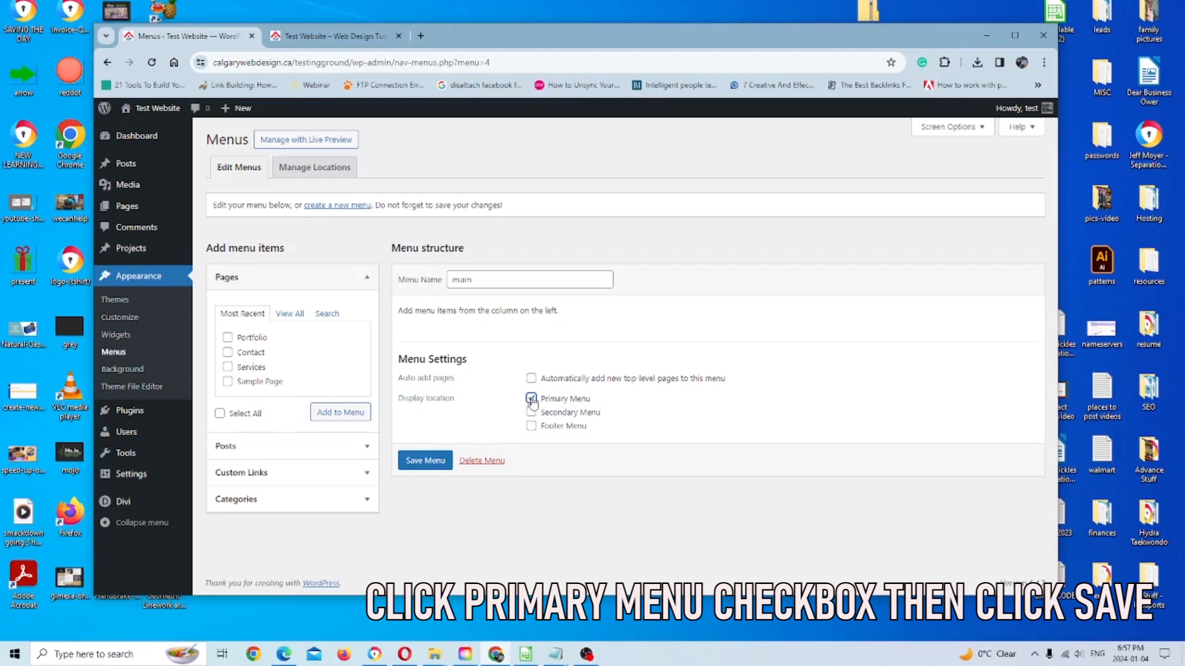
click(532, 398)
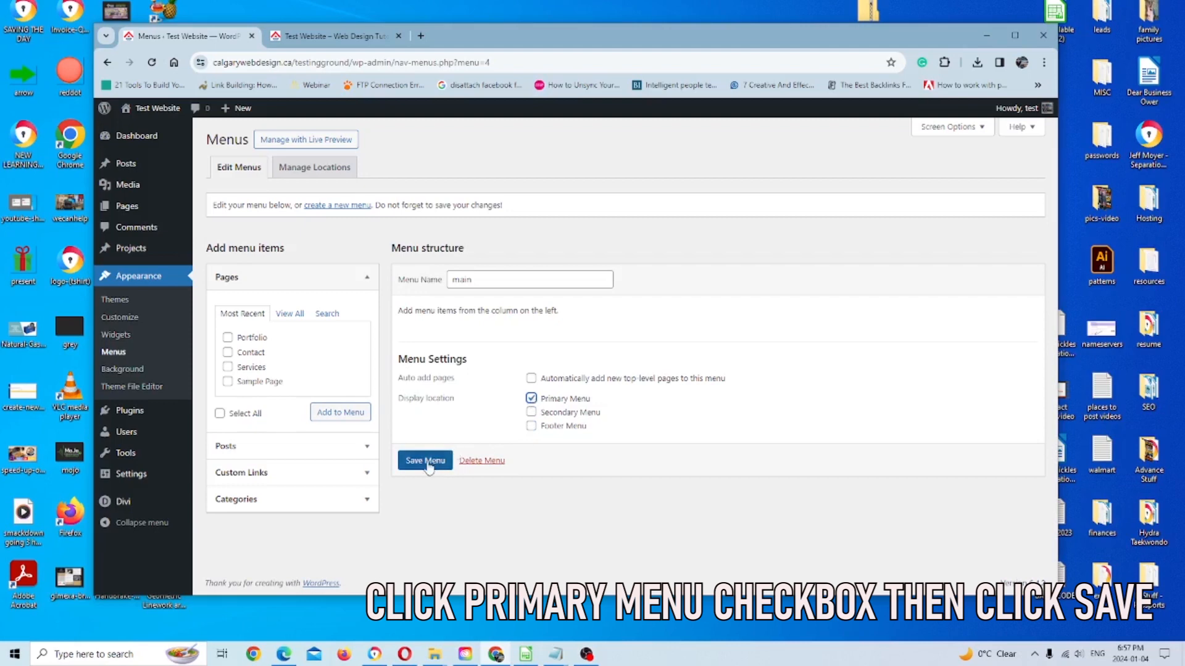
click(425, 461)
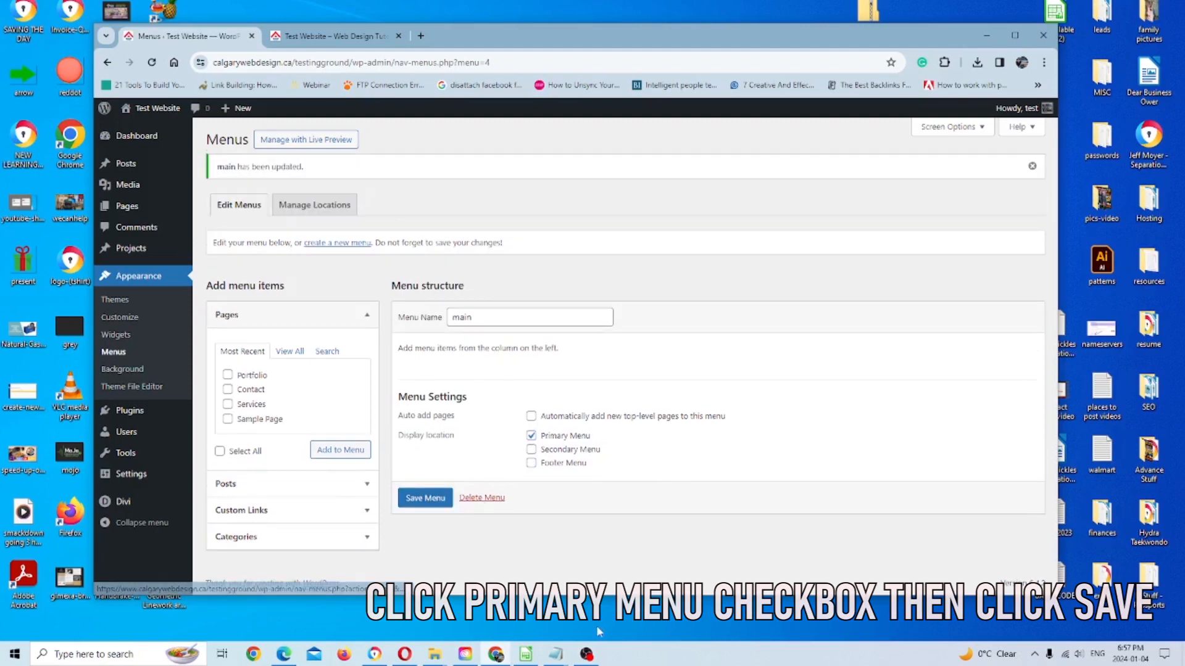
click(424, 498)
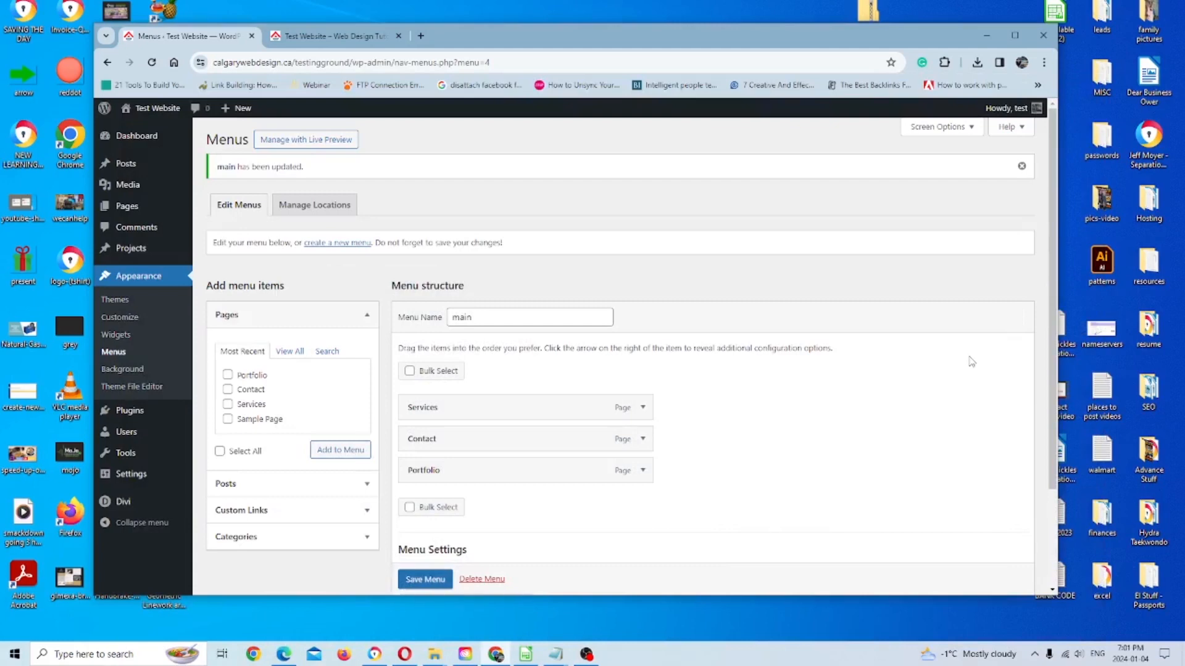
Step: Reload the live site to see Services, Contact and Portfolio in the header menu
click(332, 36)
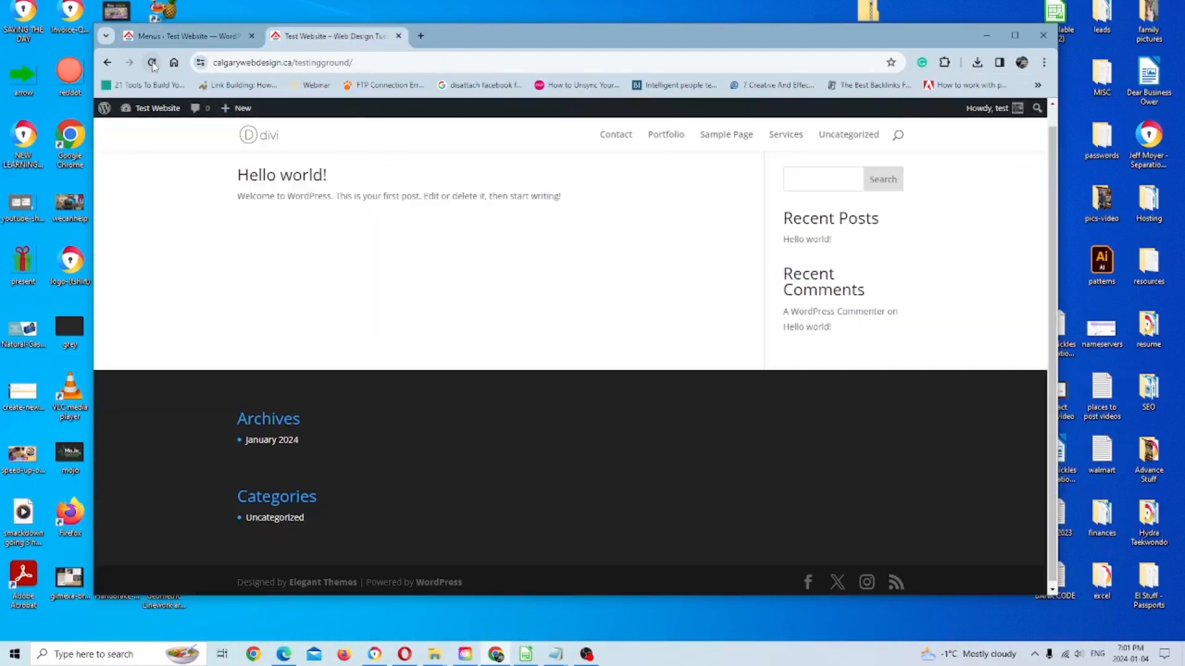
click(151, 63)
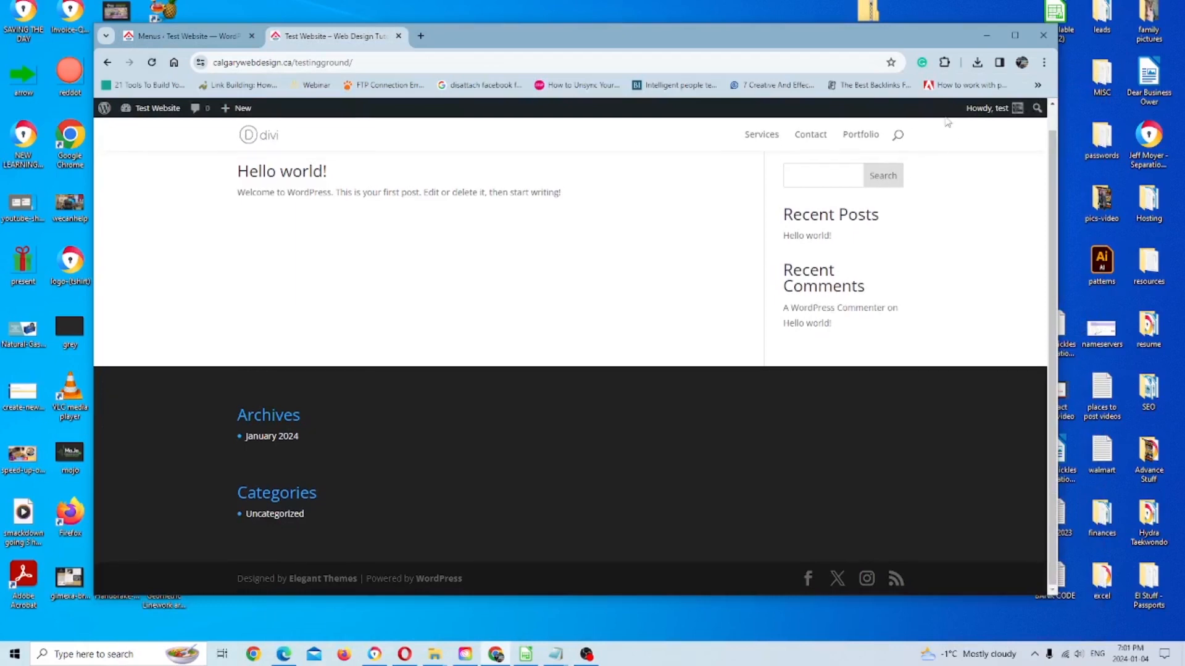
mouse_move(967, 121)
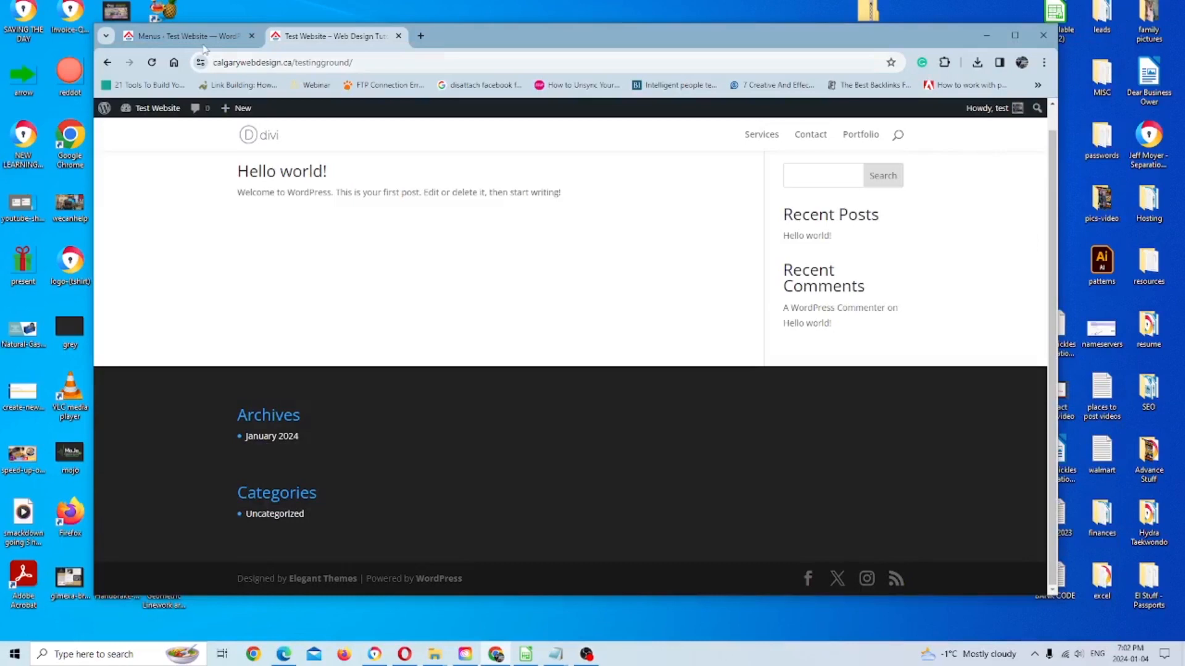
Step: Save main without the Primary Menu location and reload the site to see the default page menu
click(185, 36)
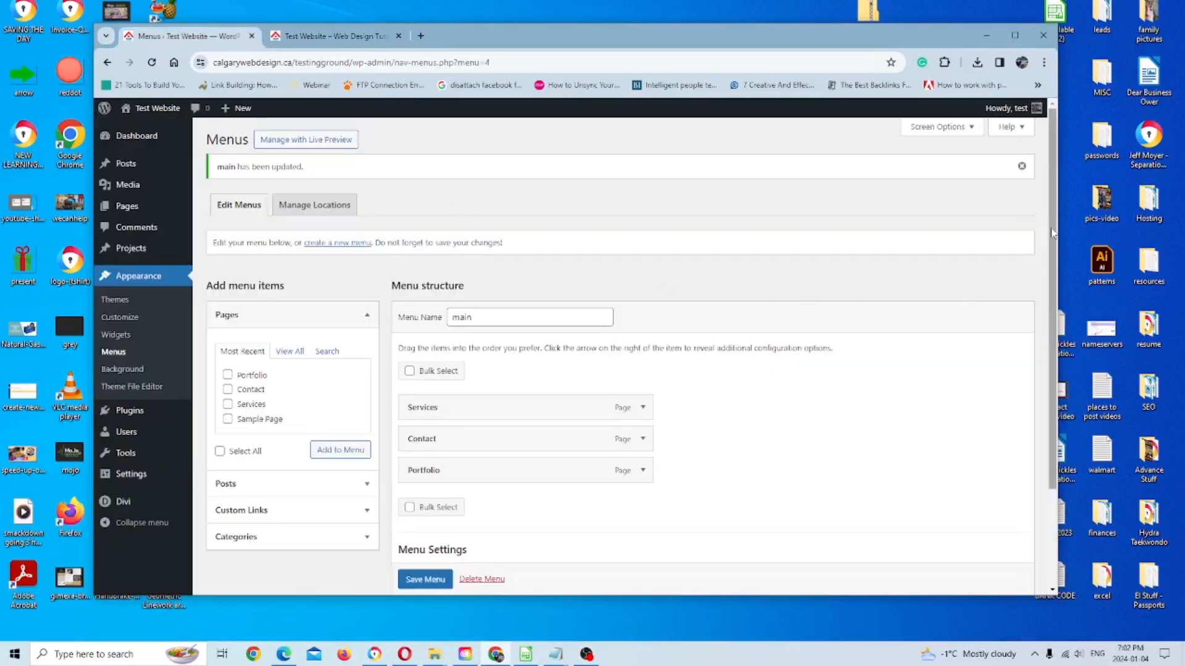
scroll(down, 3)
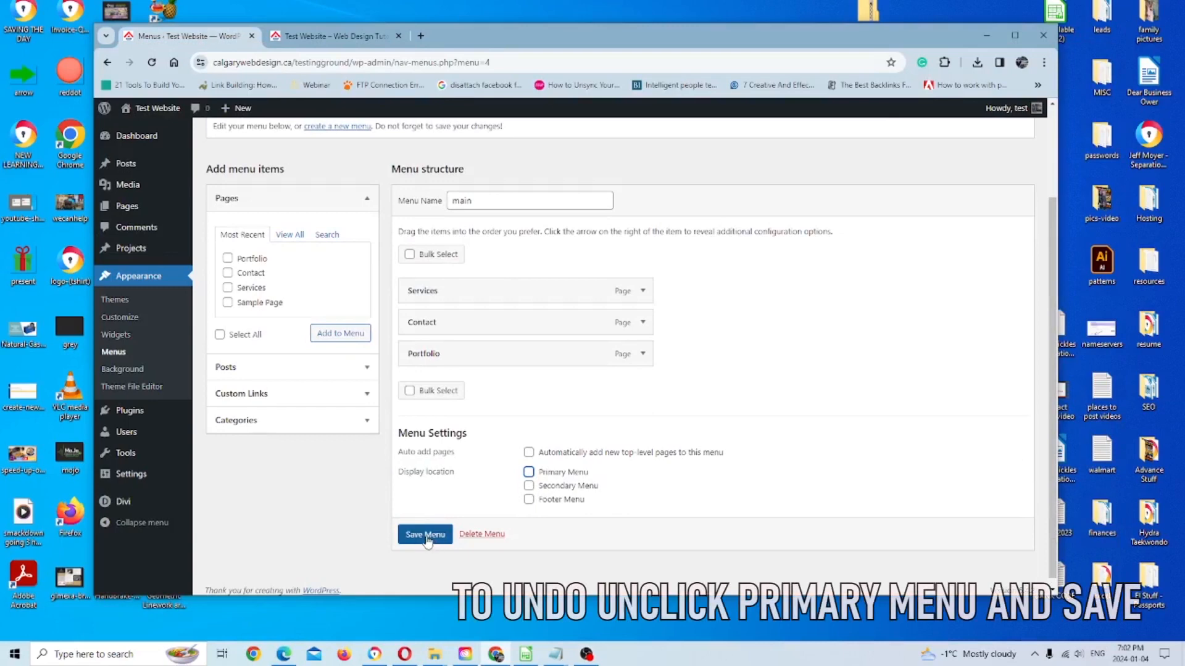
click(332, 36)
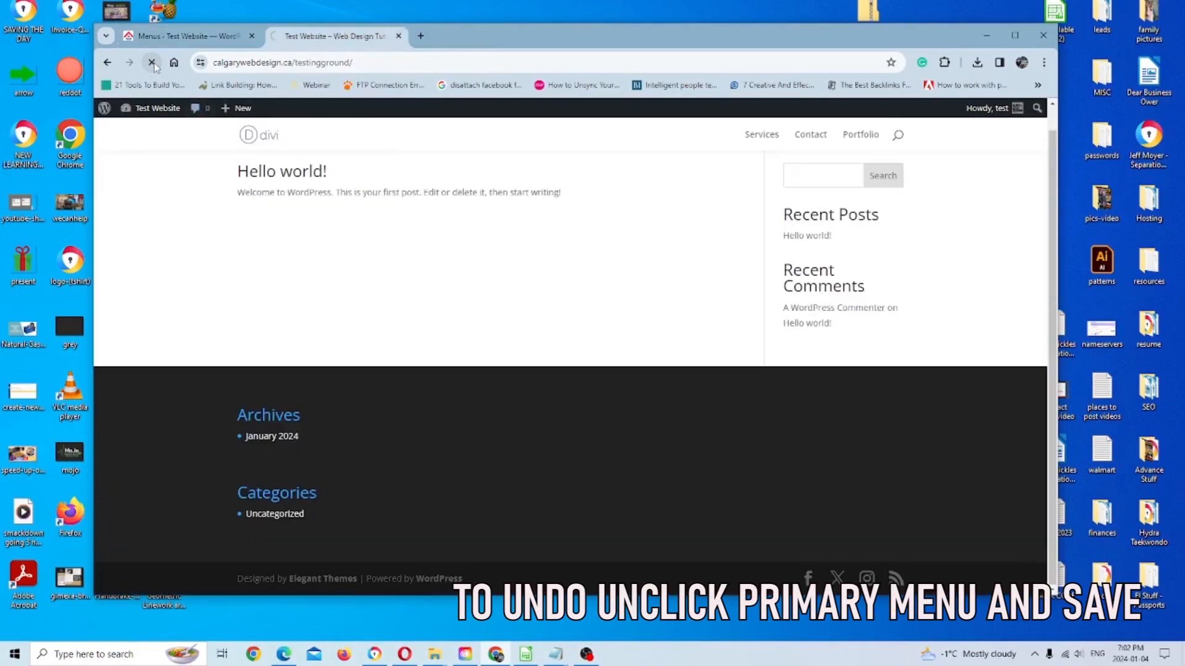
click(151, 62)
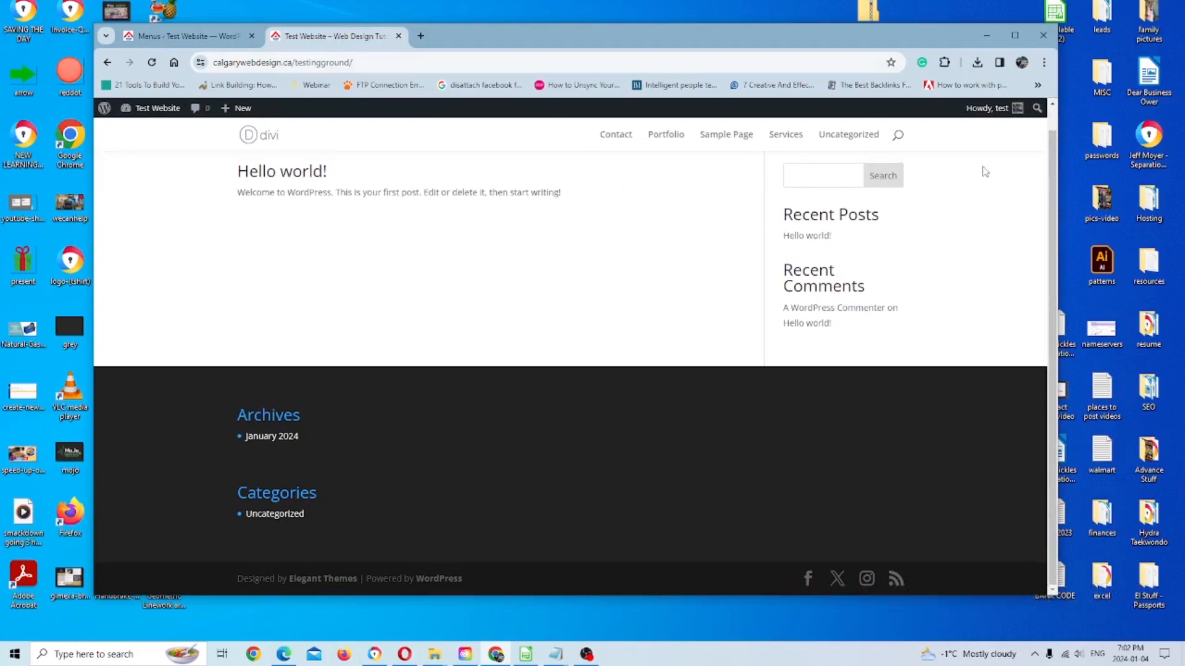
mouse_move(468, 100)
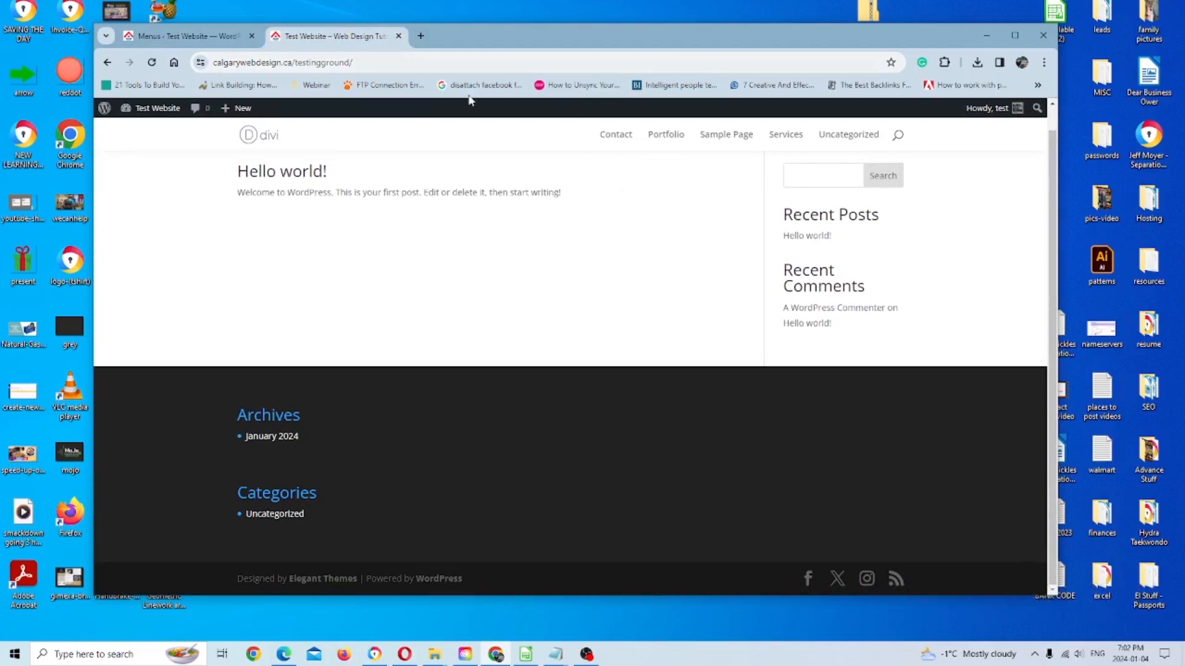
Step: Back in the menu editor, tick Primary Menu to reassign main to the primary location
click(181, 36)
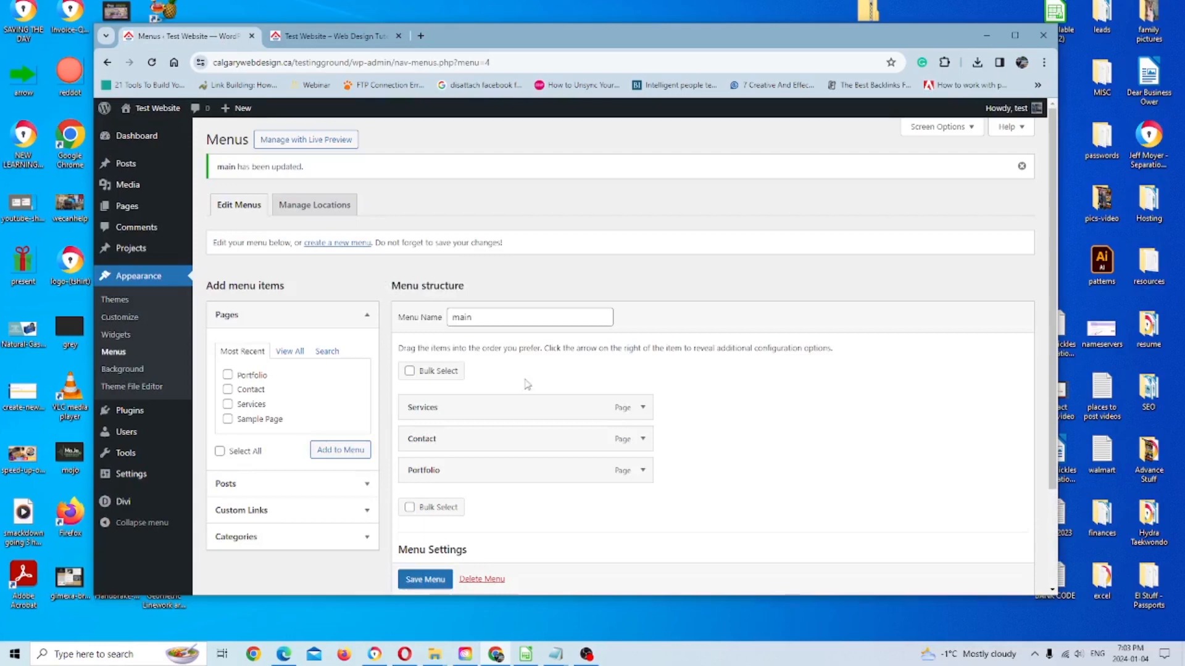
scroll(down, 3)
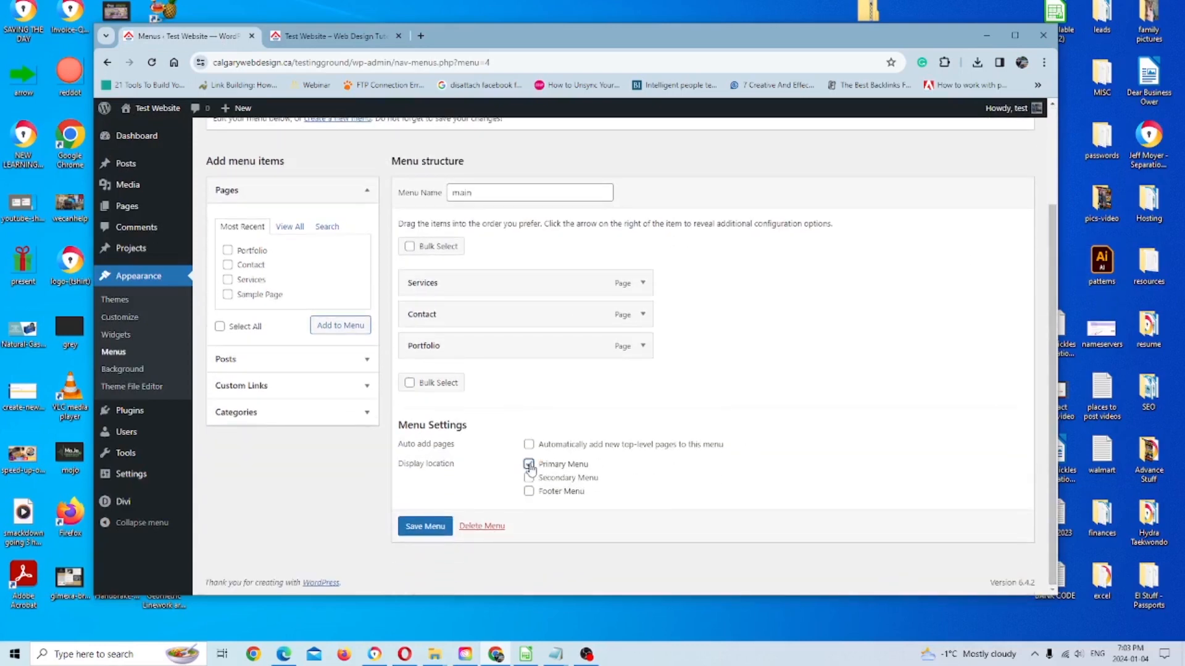
click(425, 526)
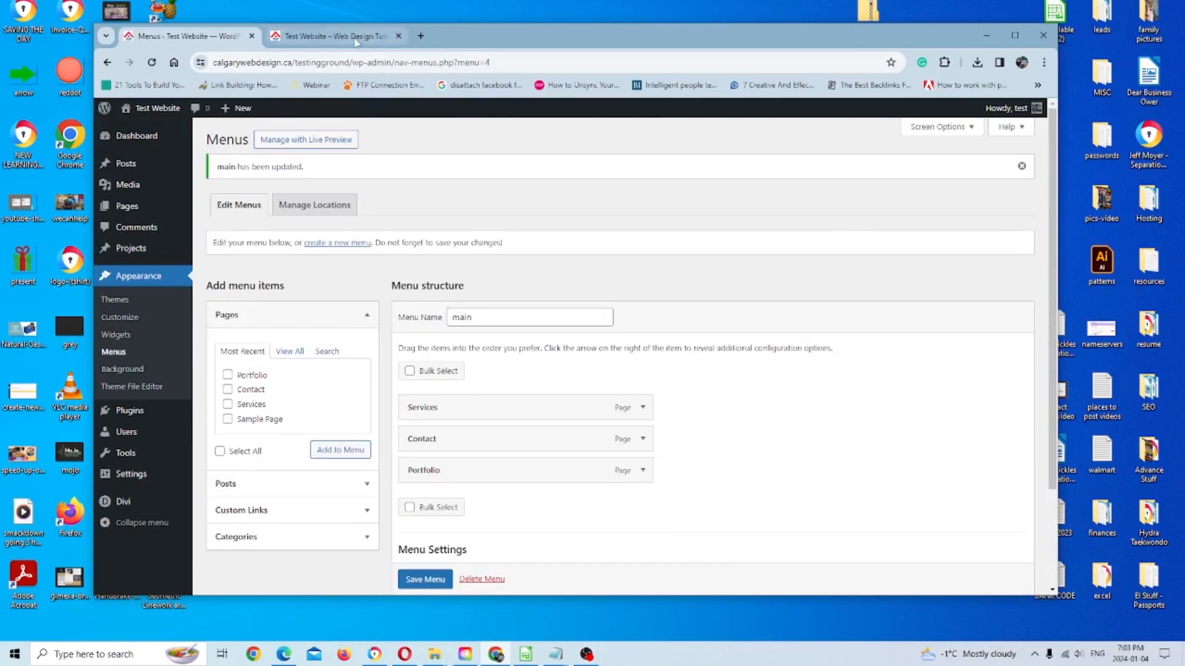
Step: Switch to the live site to see Services, Contact and Portfolio back in the header
click(333, 36)
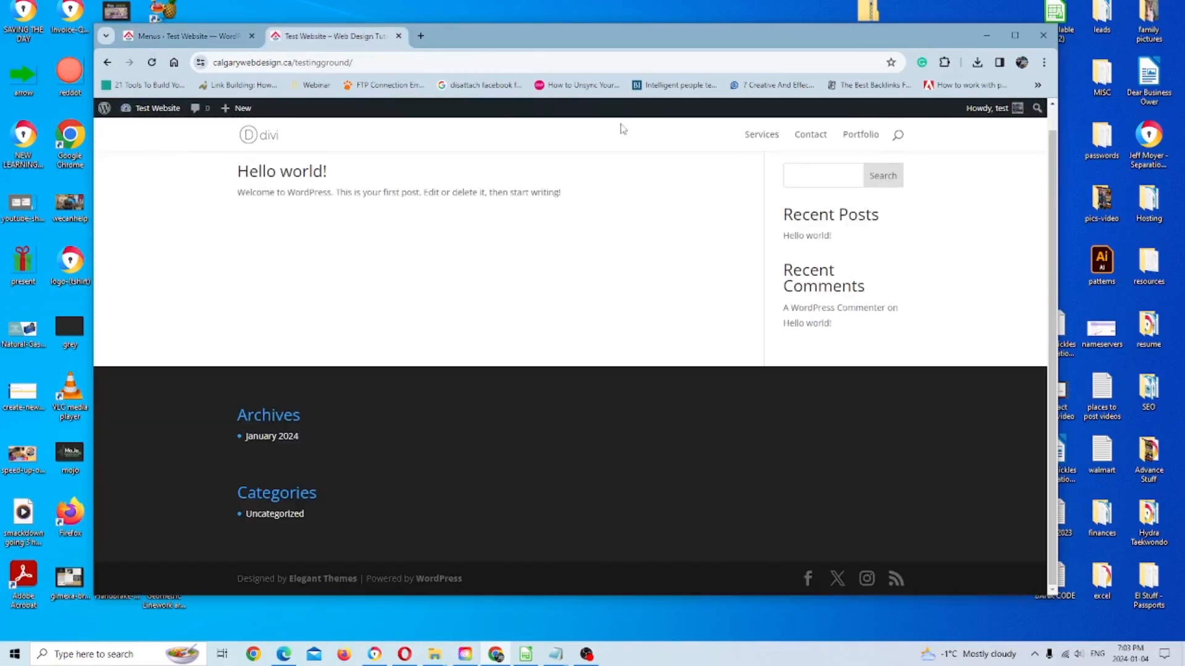
mouse_move(895, 444)
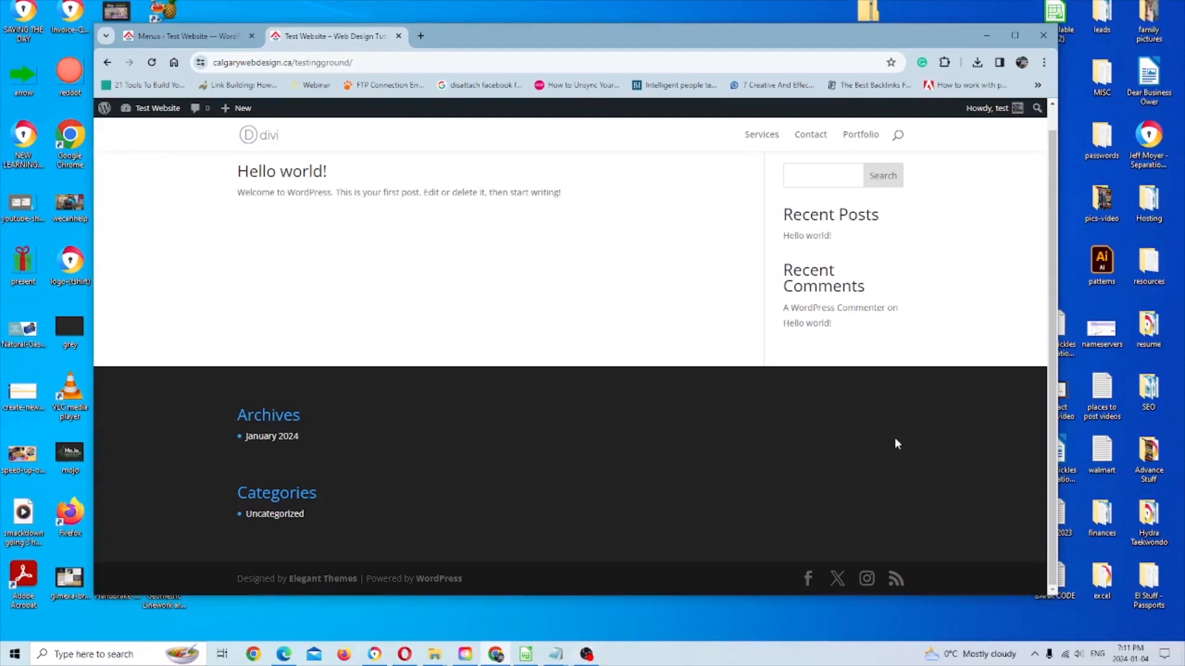
mouse_move(769, 155)
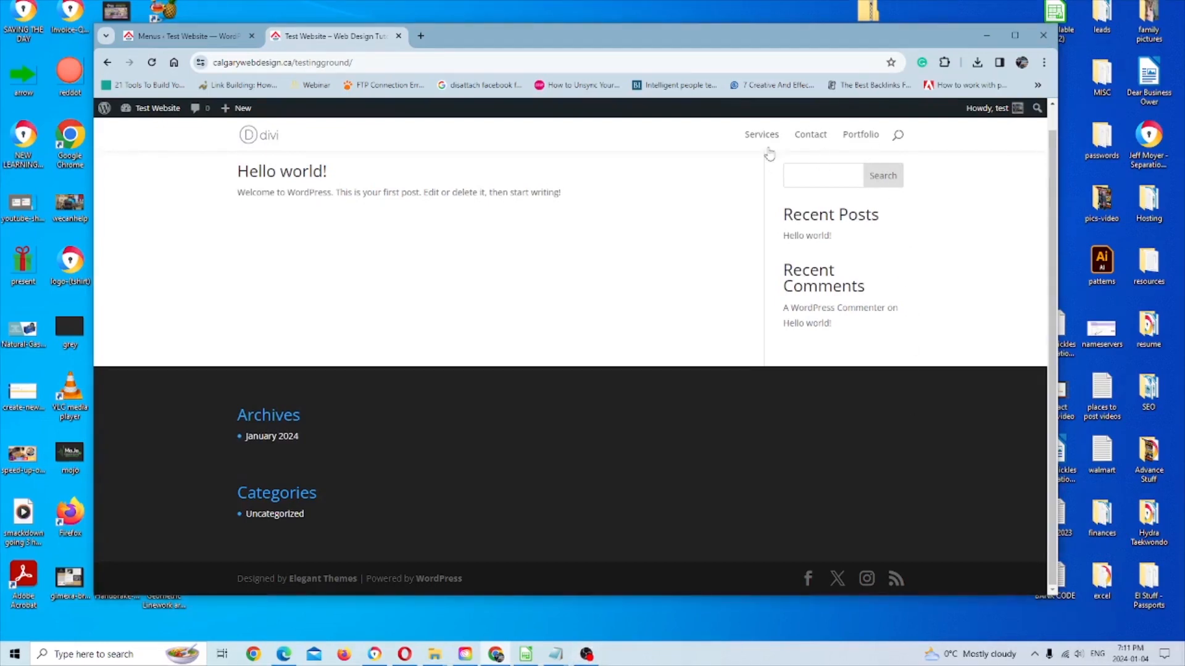
mouse_move(810, 134)
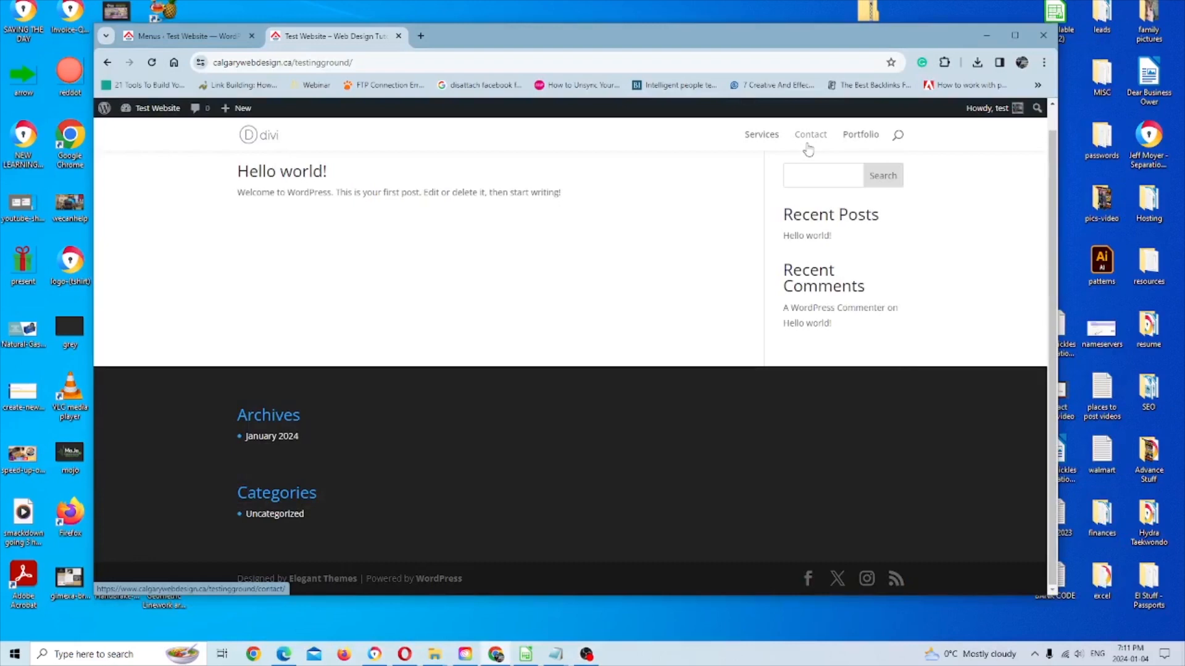
mouse_move(200, 36)
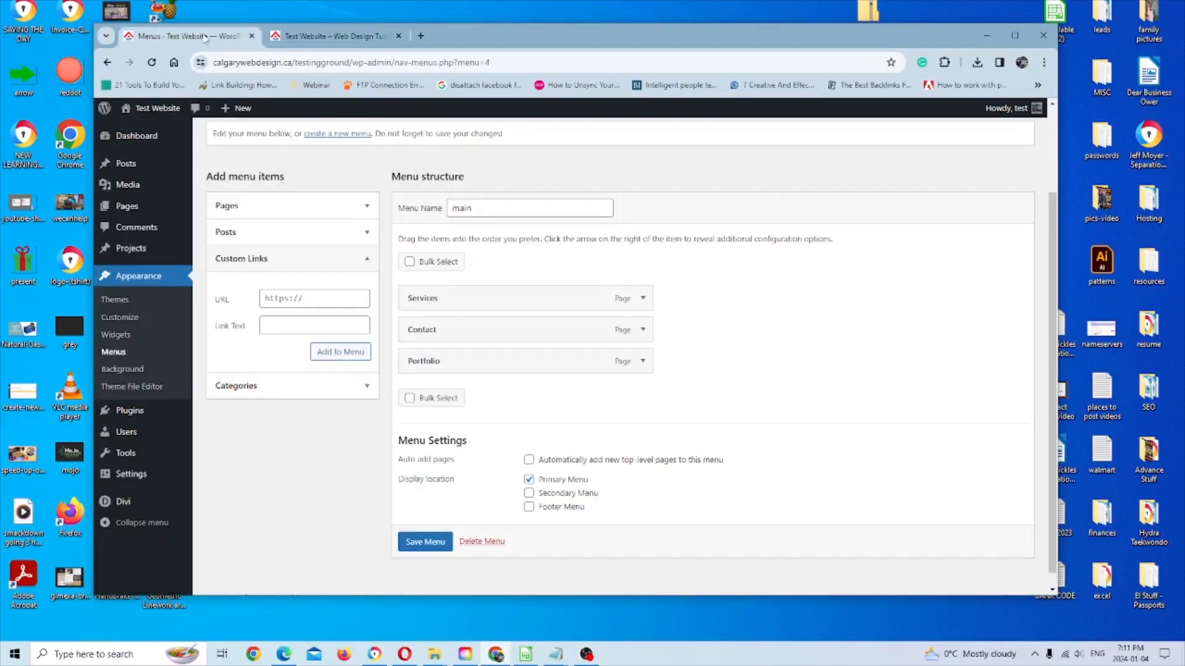
Step: Add custom links Option1, Option2 and Option3 with '#' URLs to the main menu
click(314, 298)
text(#)
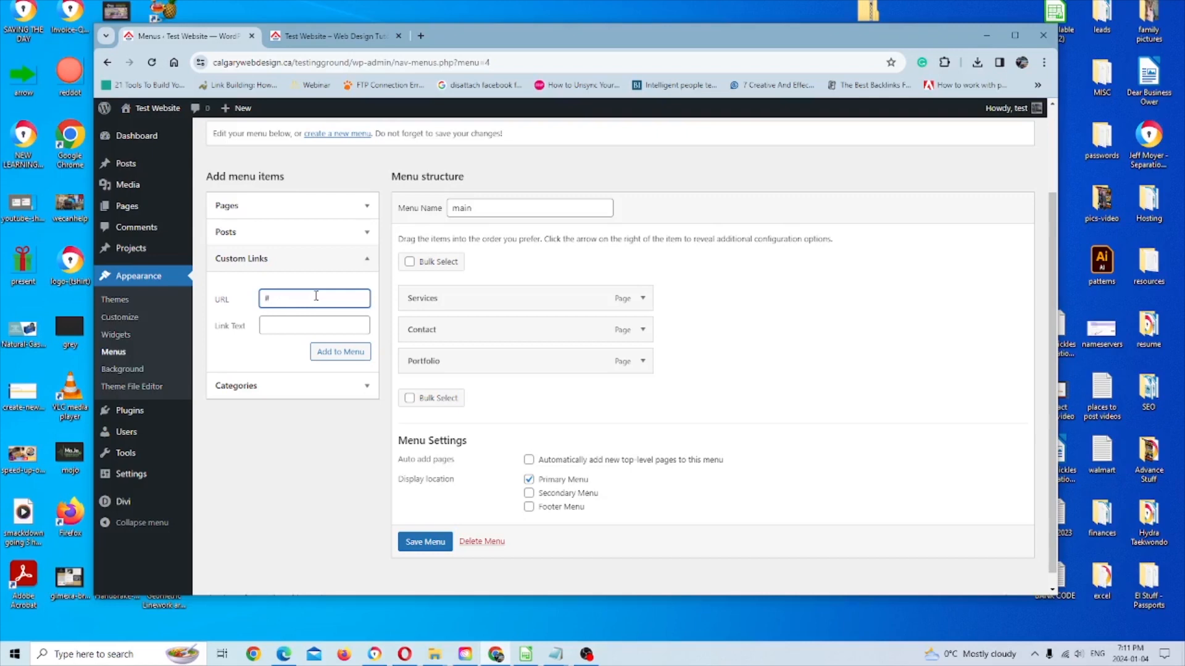
click(314, 326)
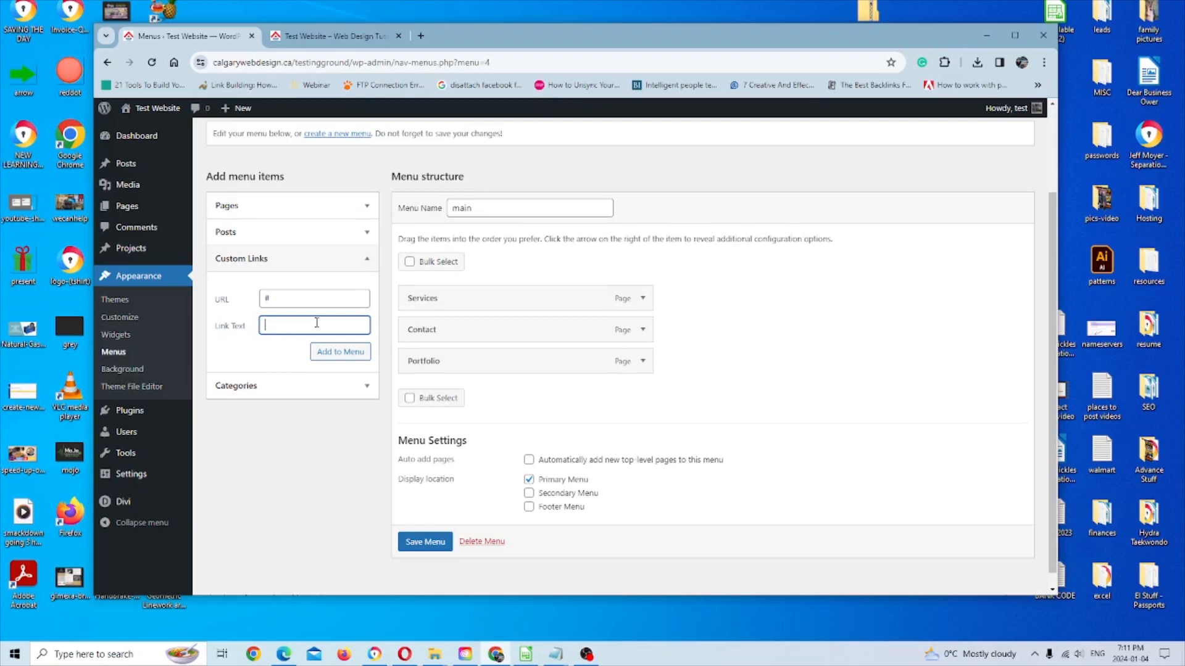
text(Option1)
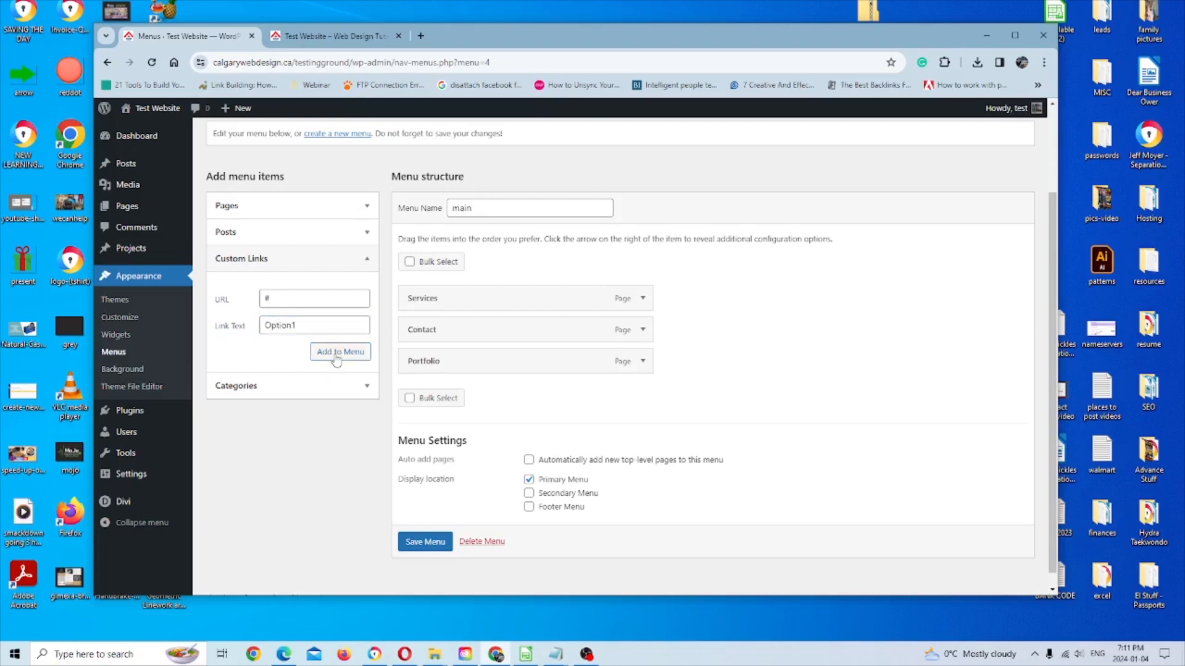
click(340, 351)
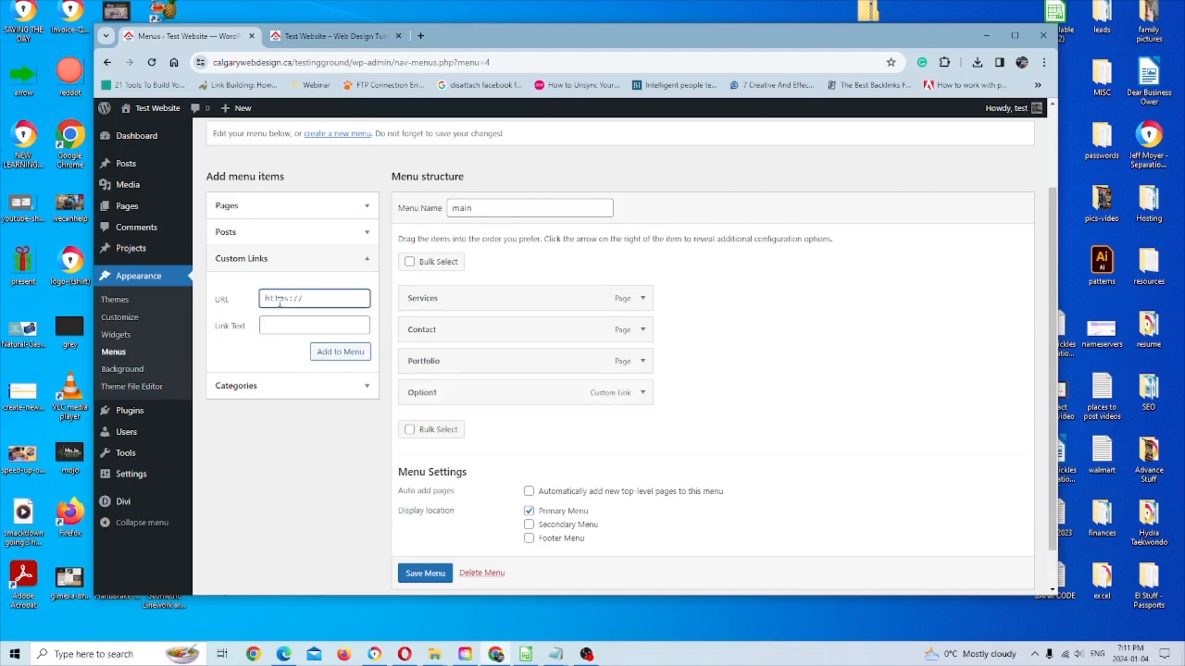
text(Opti)
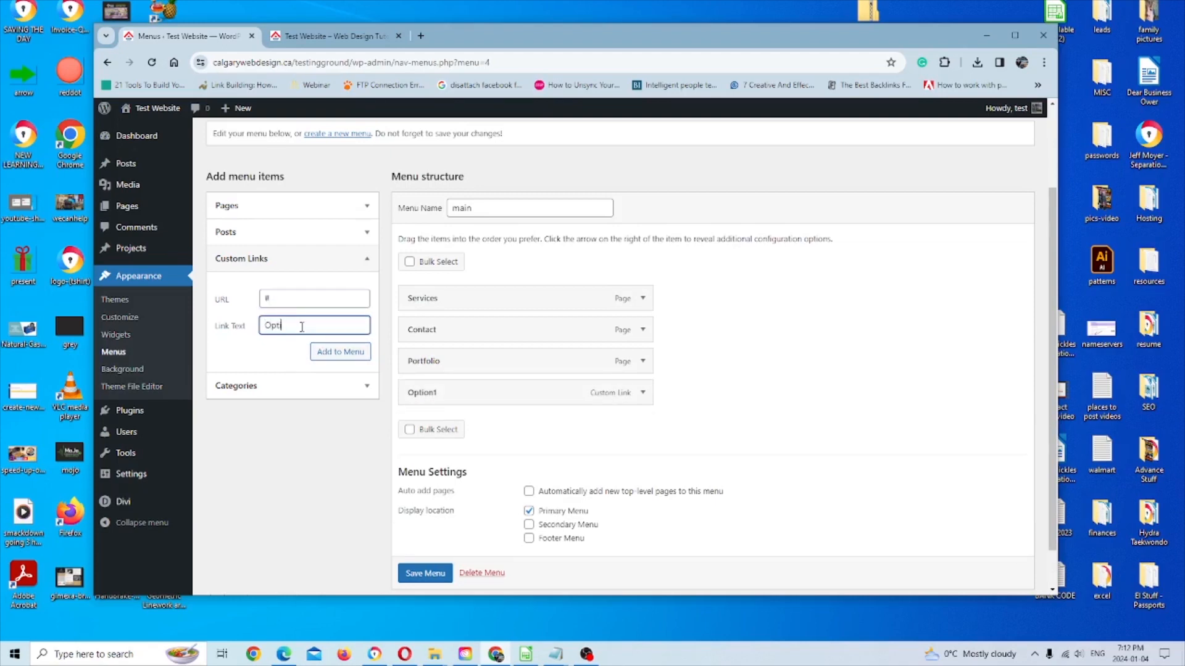
text(Option2)
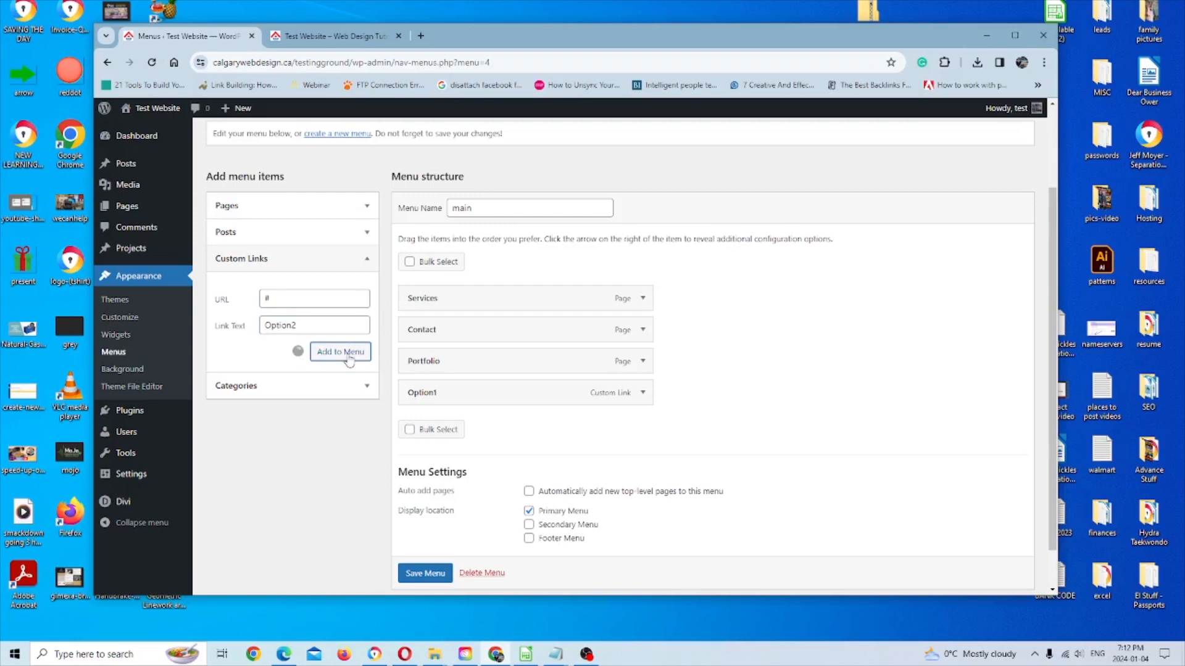
click(340, 351)
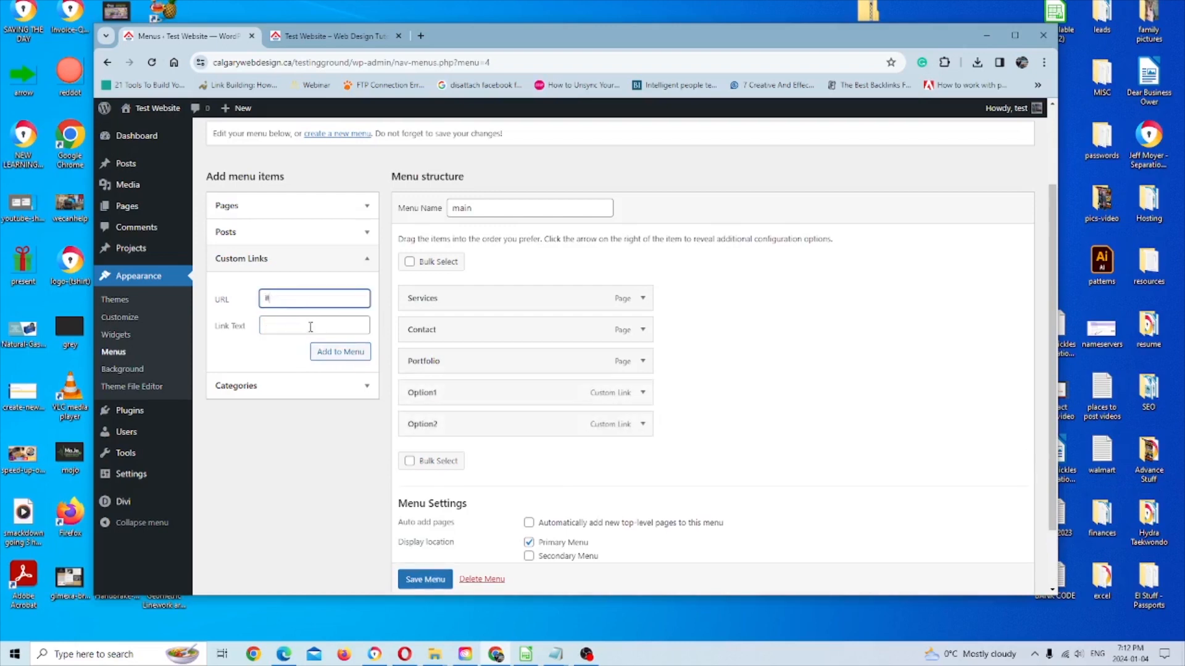
text(Optio)
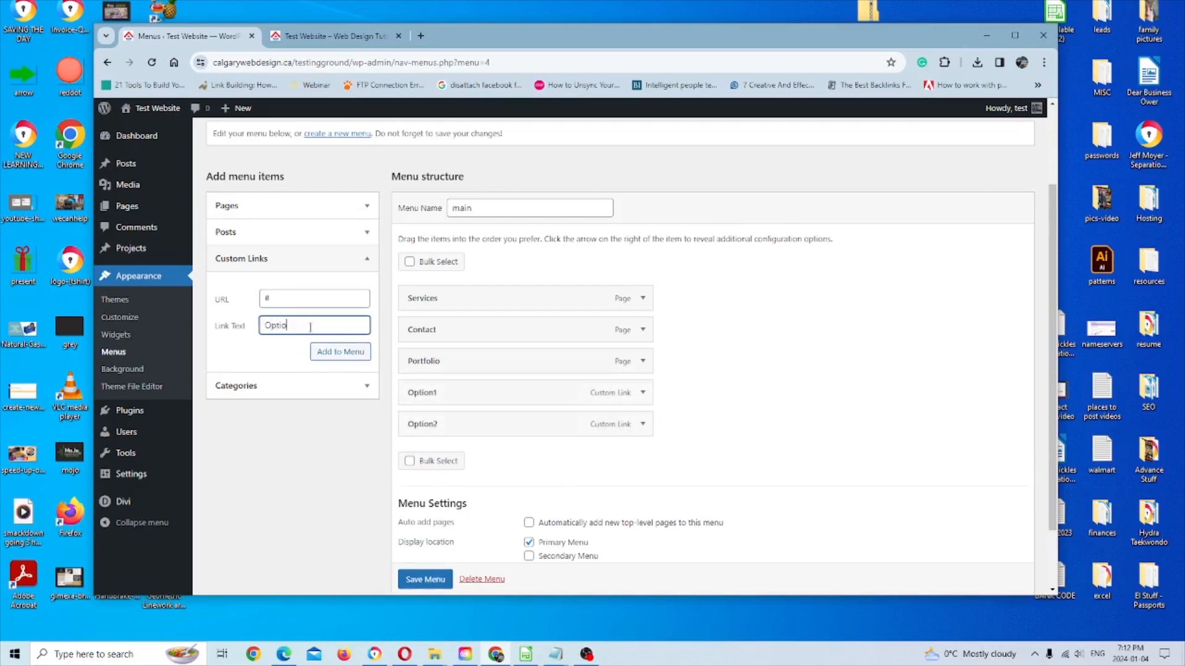
click(340, 351)
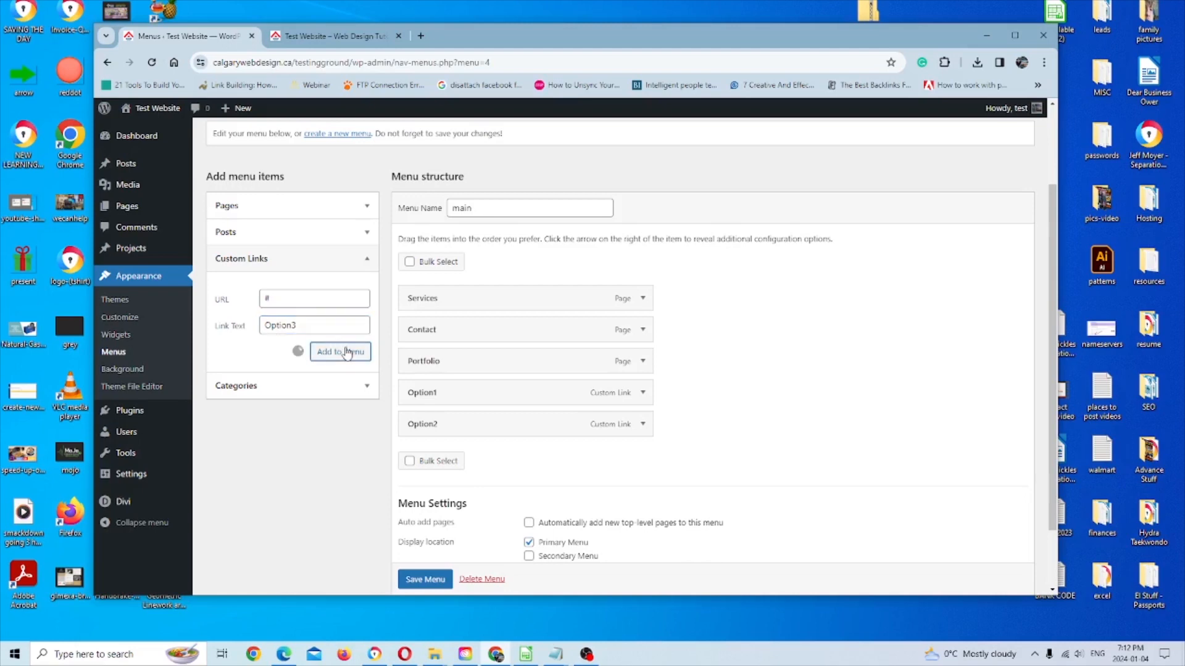
click(340, 351)
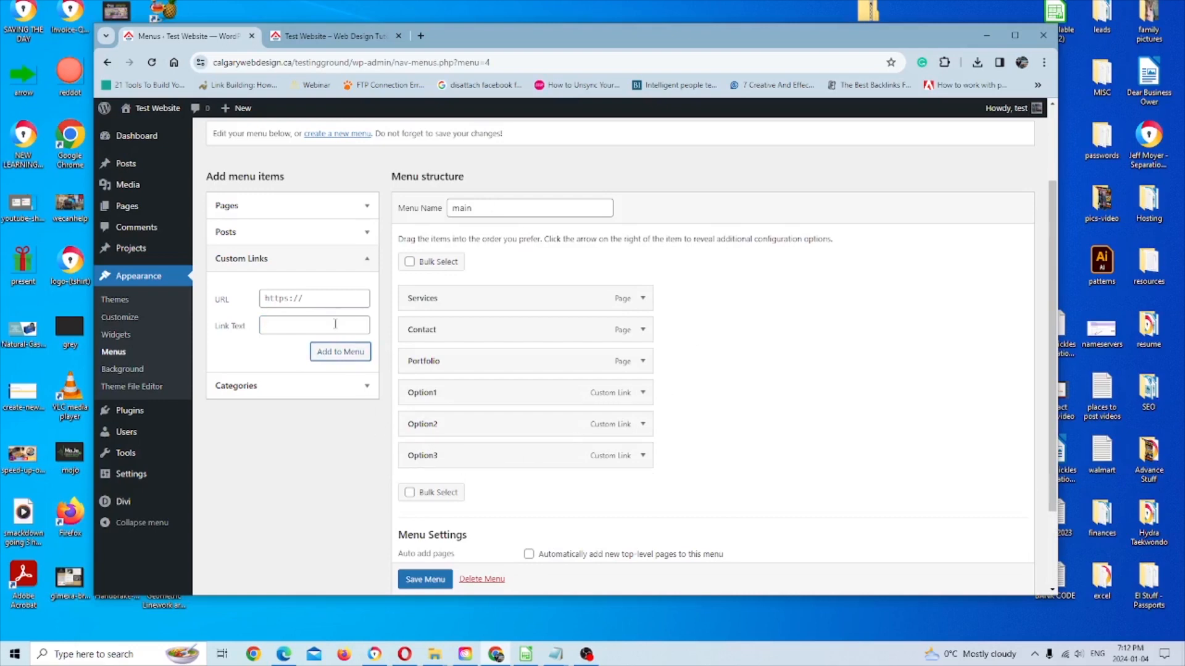
mouse_move(864, 425)
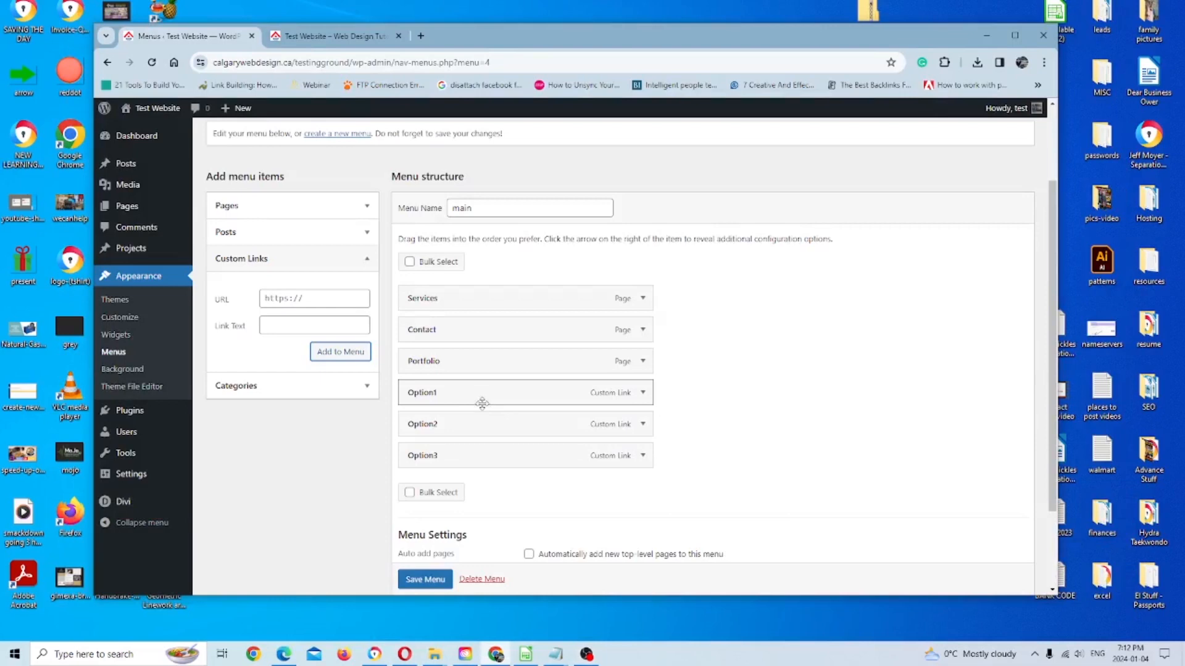
mouse_move(476, 392)
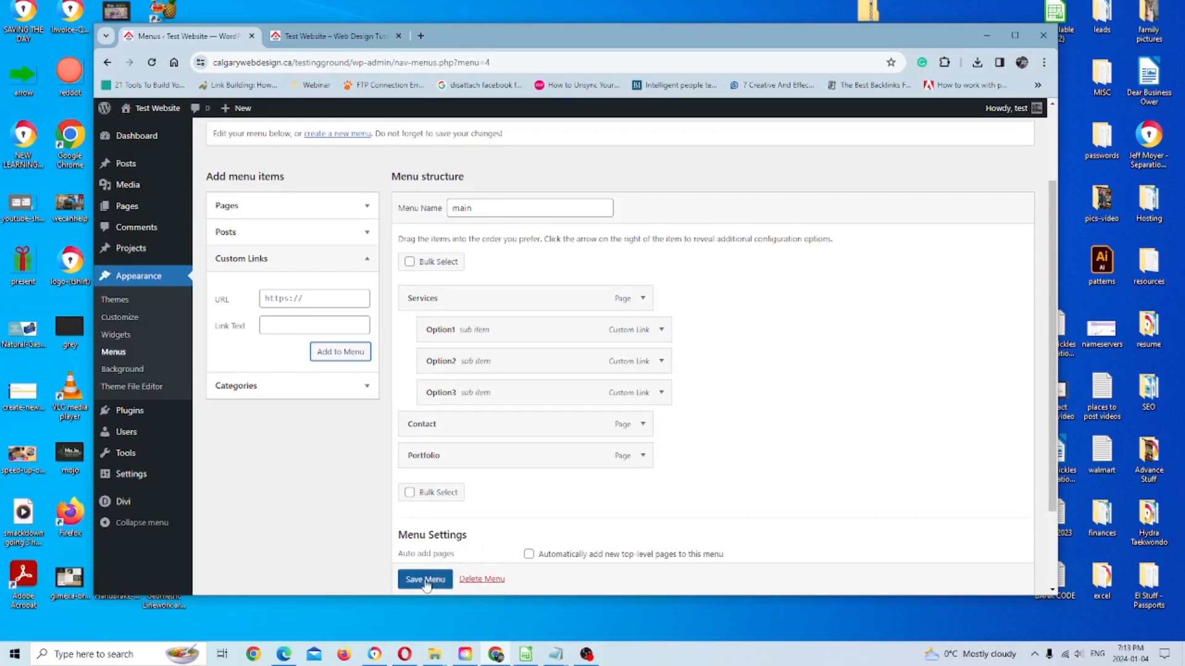
Step: Save main with Option1–Option3 nested under Services and return to the menu editor
click(425, 579)
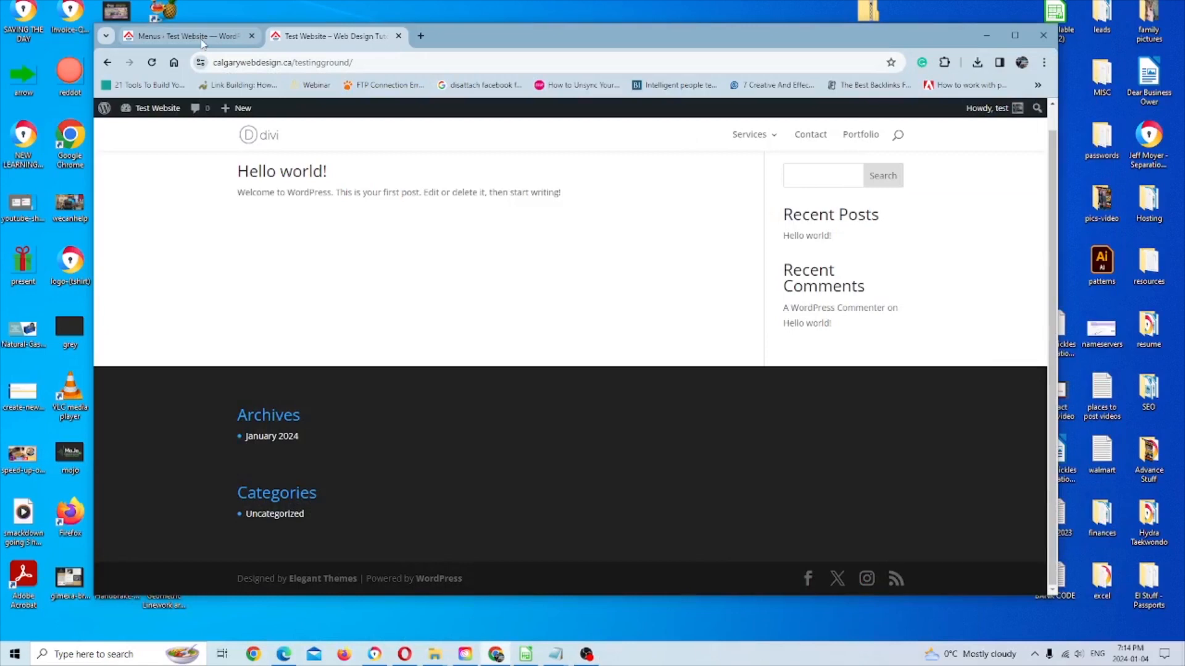
click(181, 36)
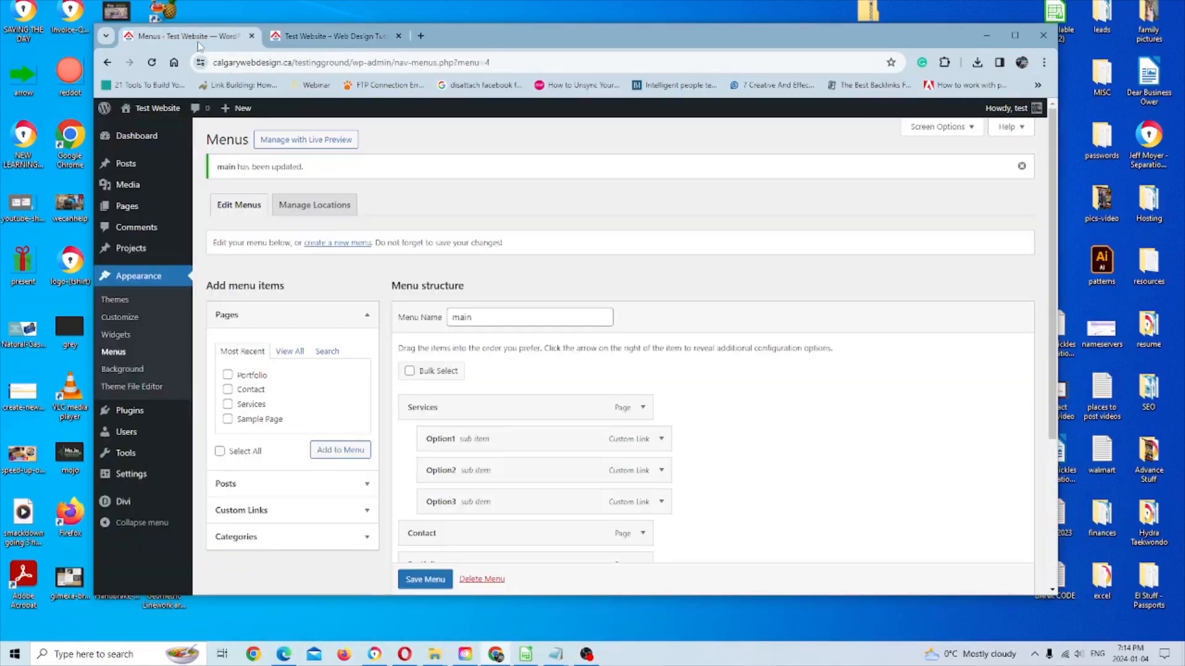
scroll(down, 3)
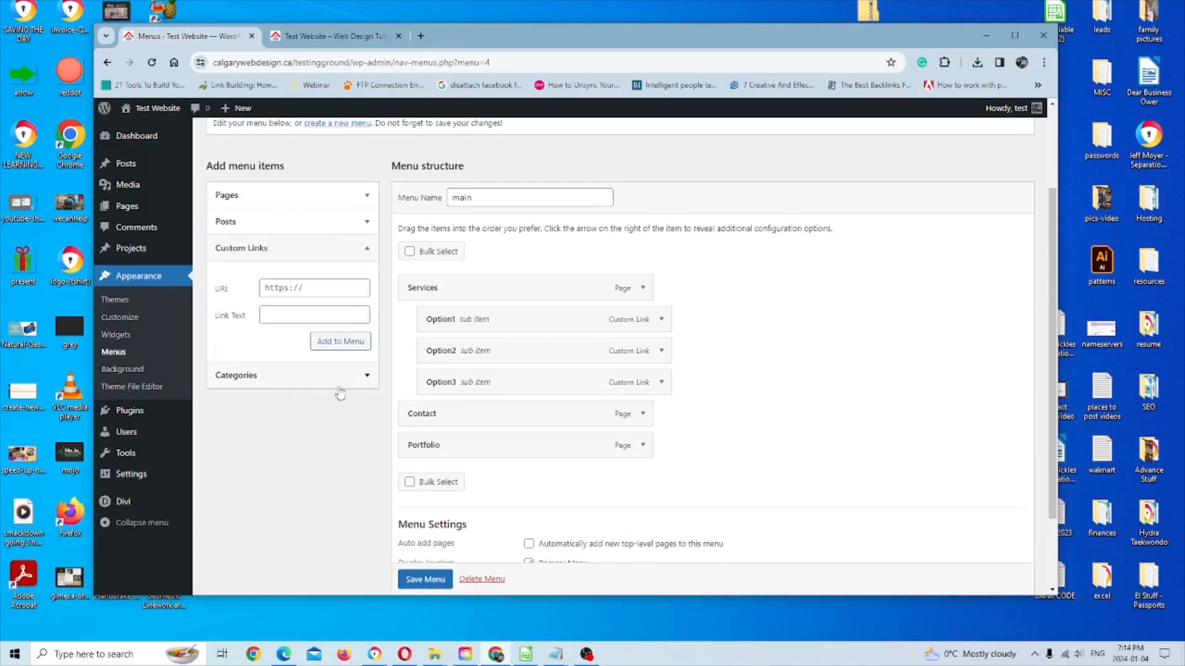
Step: Add subtab1 and subtab2 custom links, nest them under Option1, and save main
click(313, 288)
text(sub)
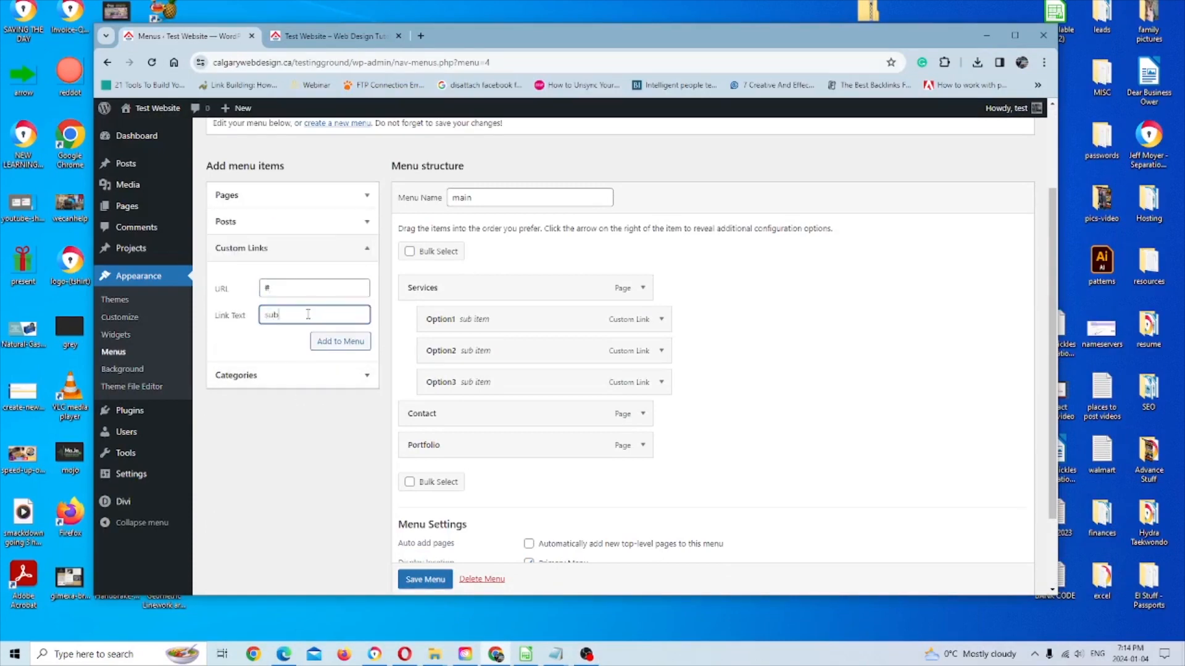
text(tab1)
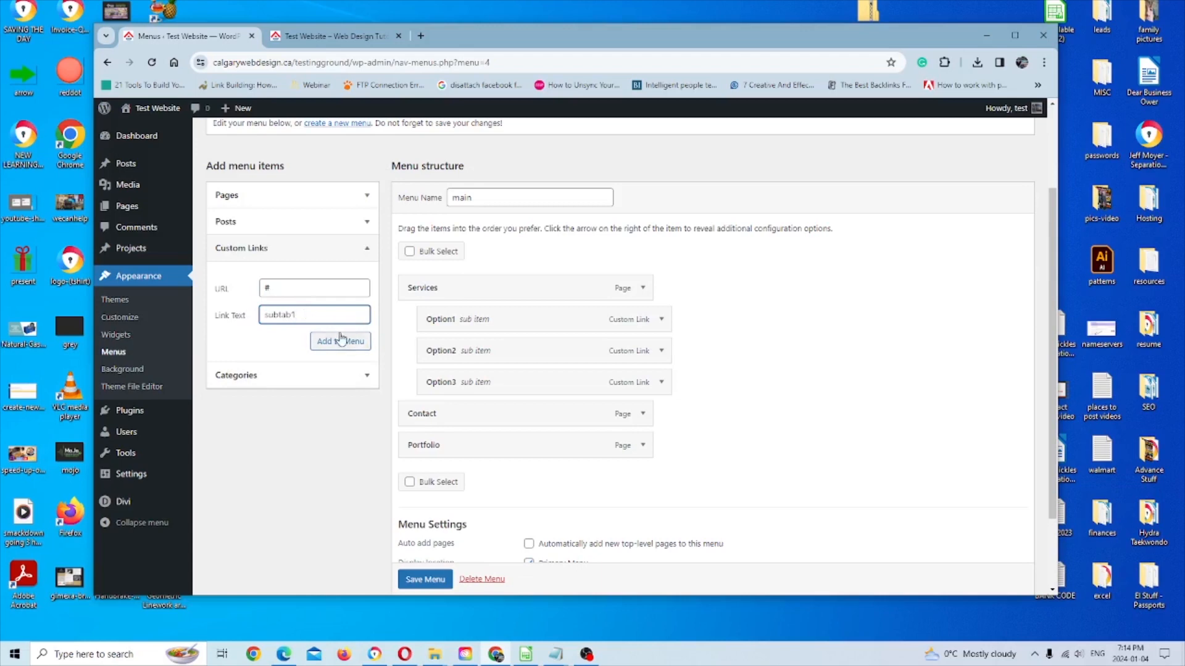
click(340, 341)
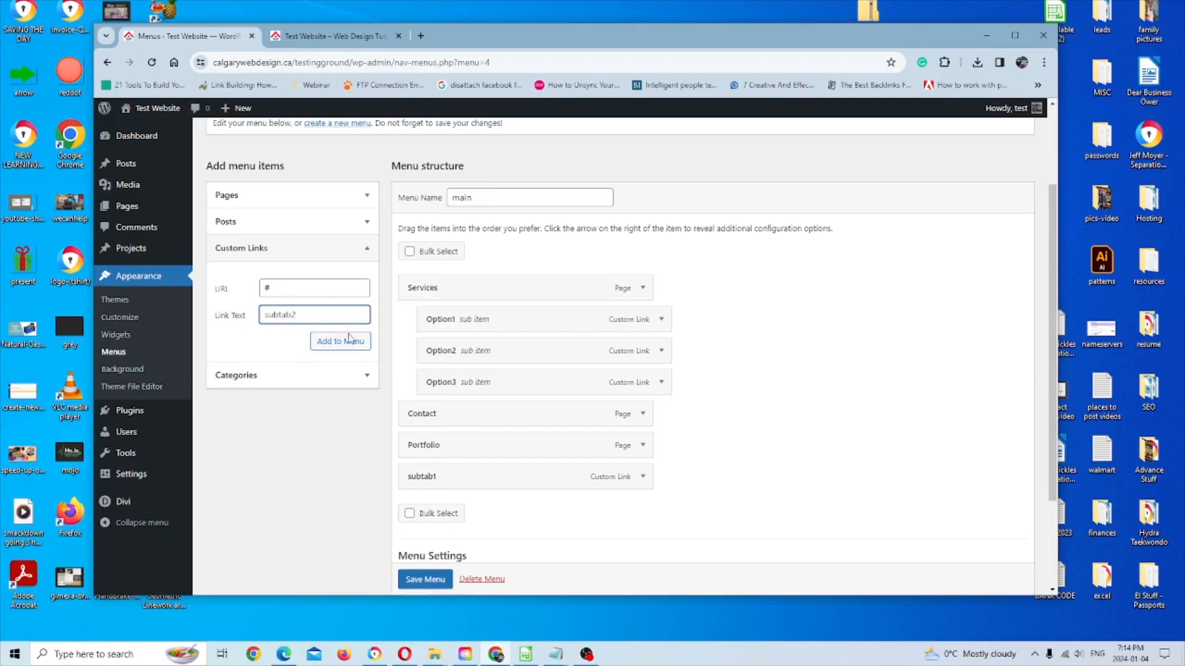
click(340, 341)
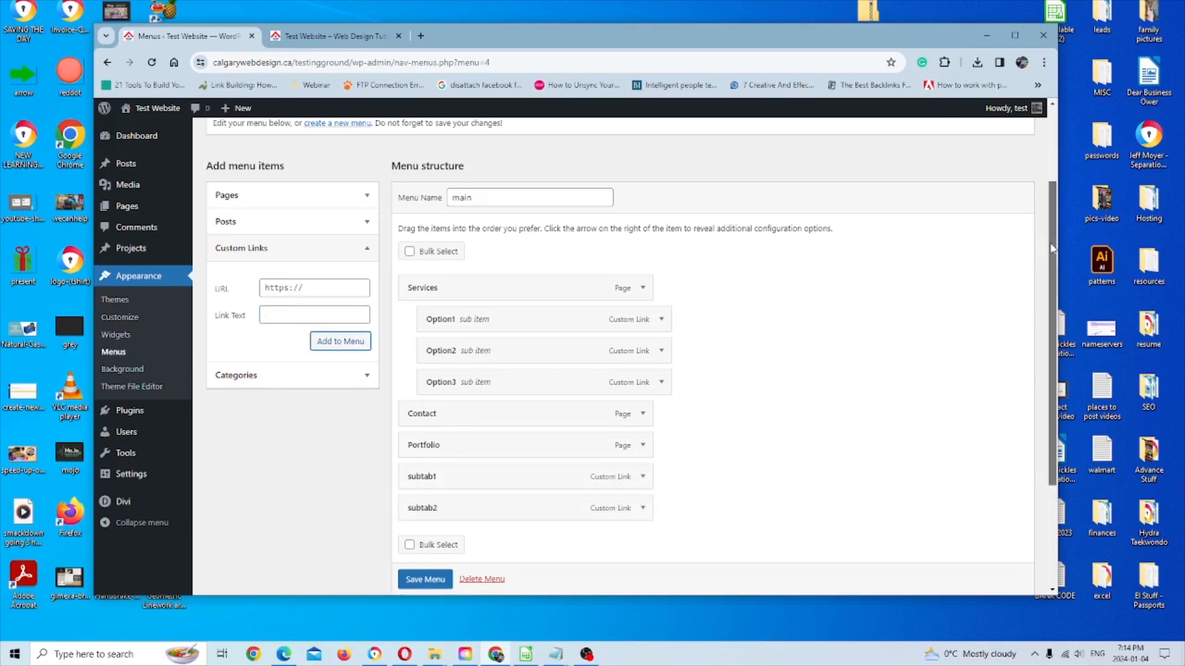
scroll(down, 3)
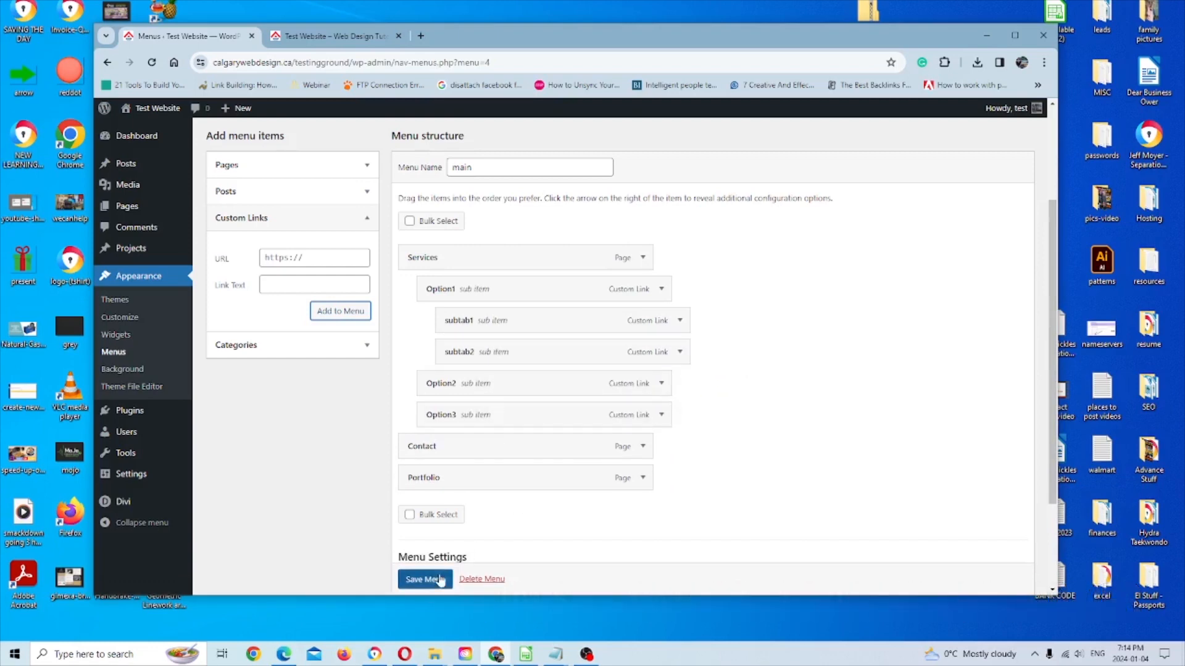
click(425, 579)
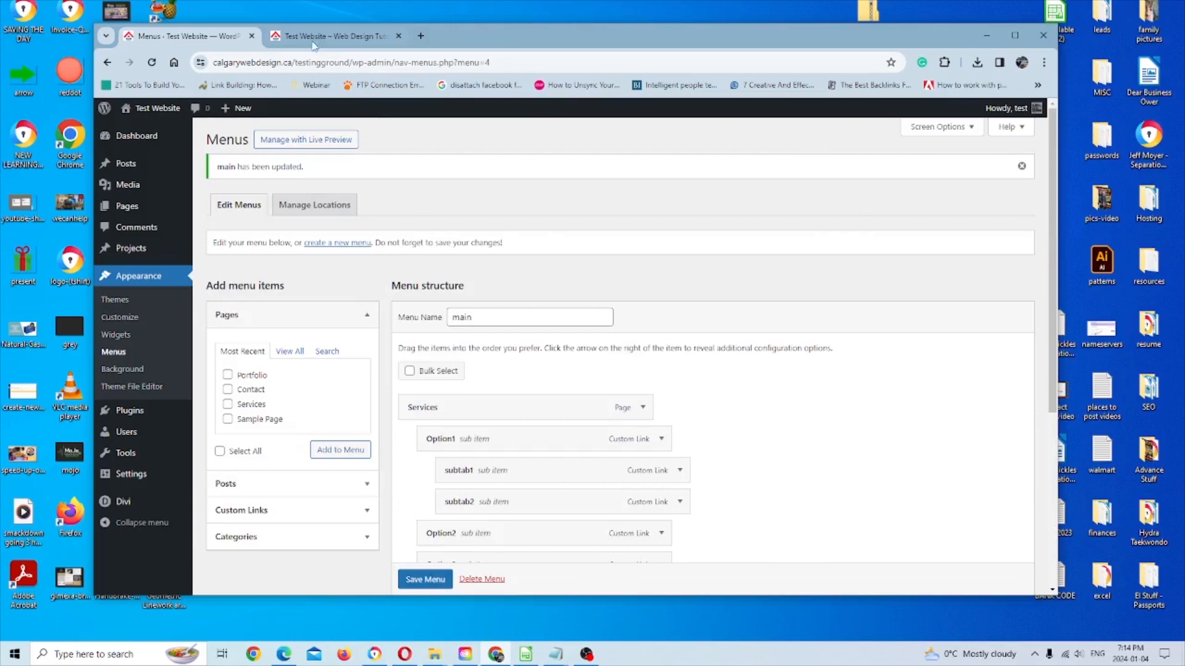
Step: Switch to the live site to view the Services dropdown with Option1–Option3
click(330, 36)
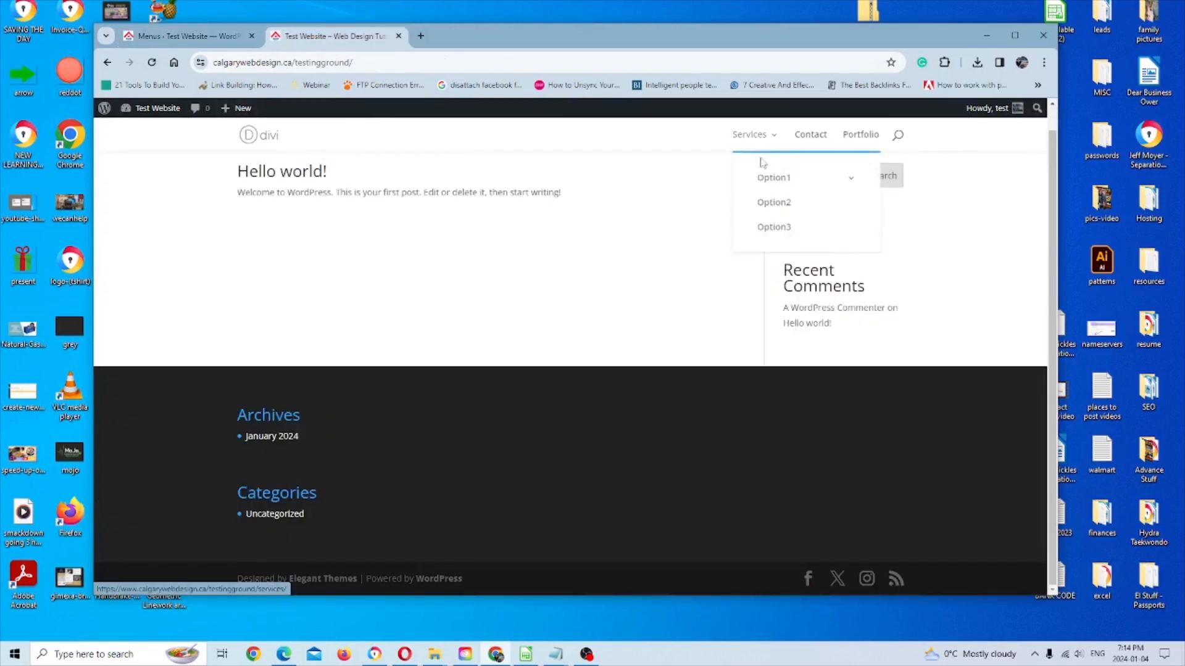
mouse_move(774, 177)
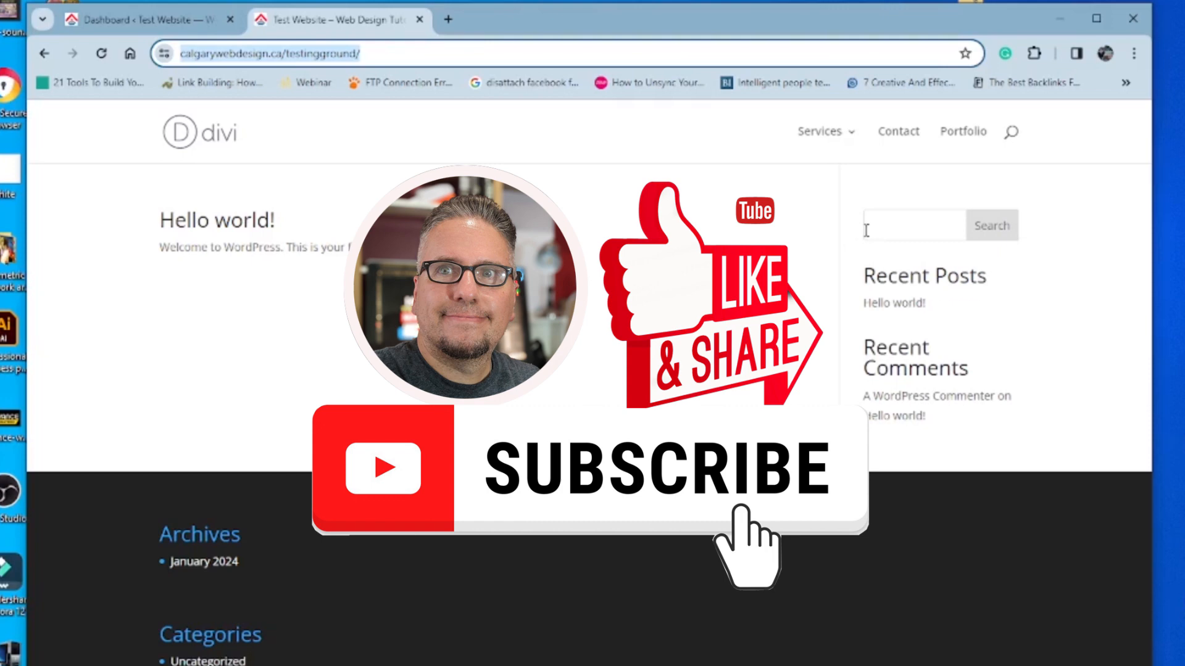
mouse_move(800, 206)
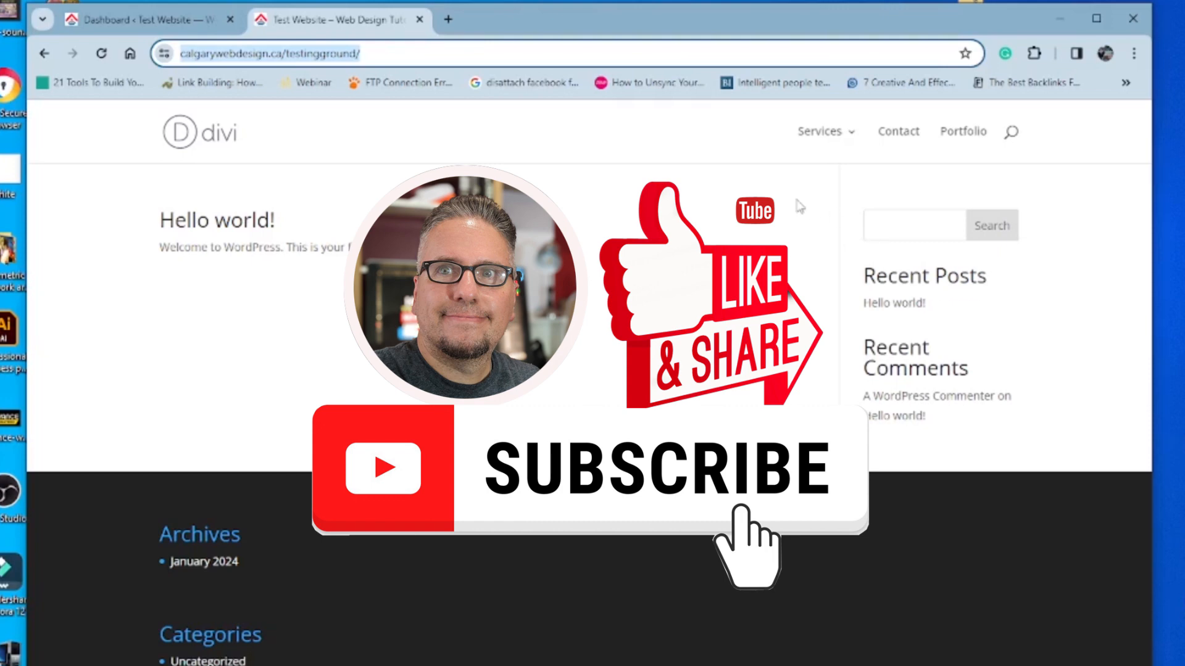
mouse_move(793, 202)
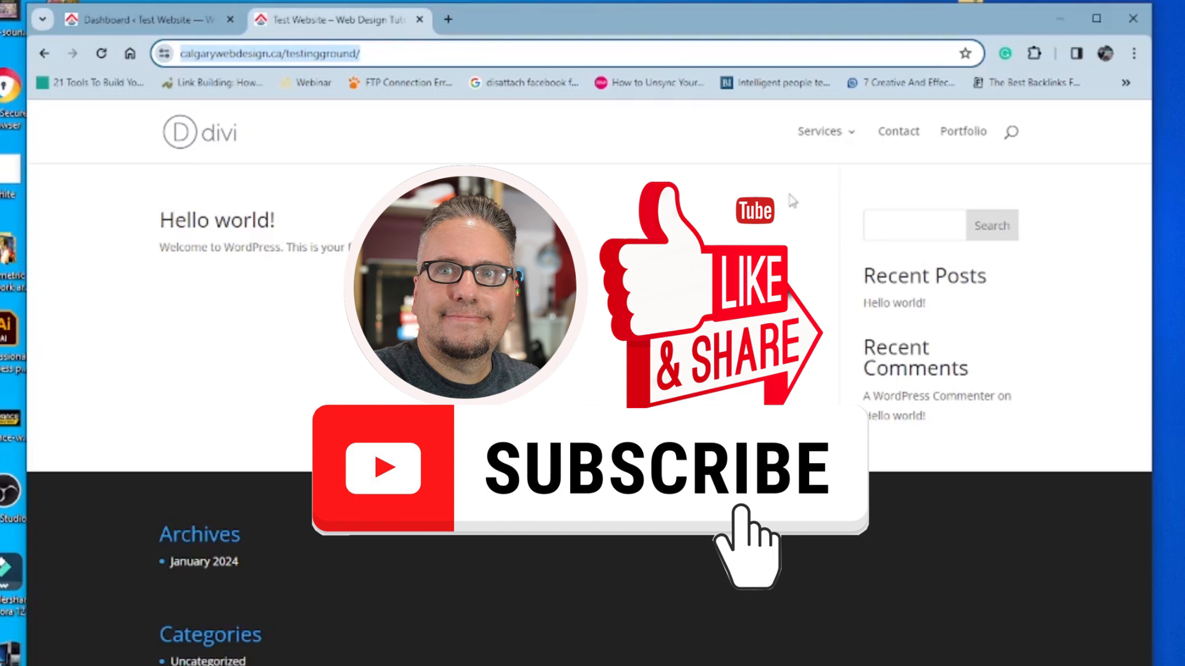